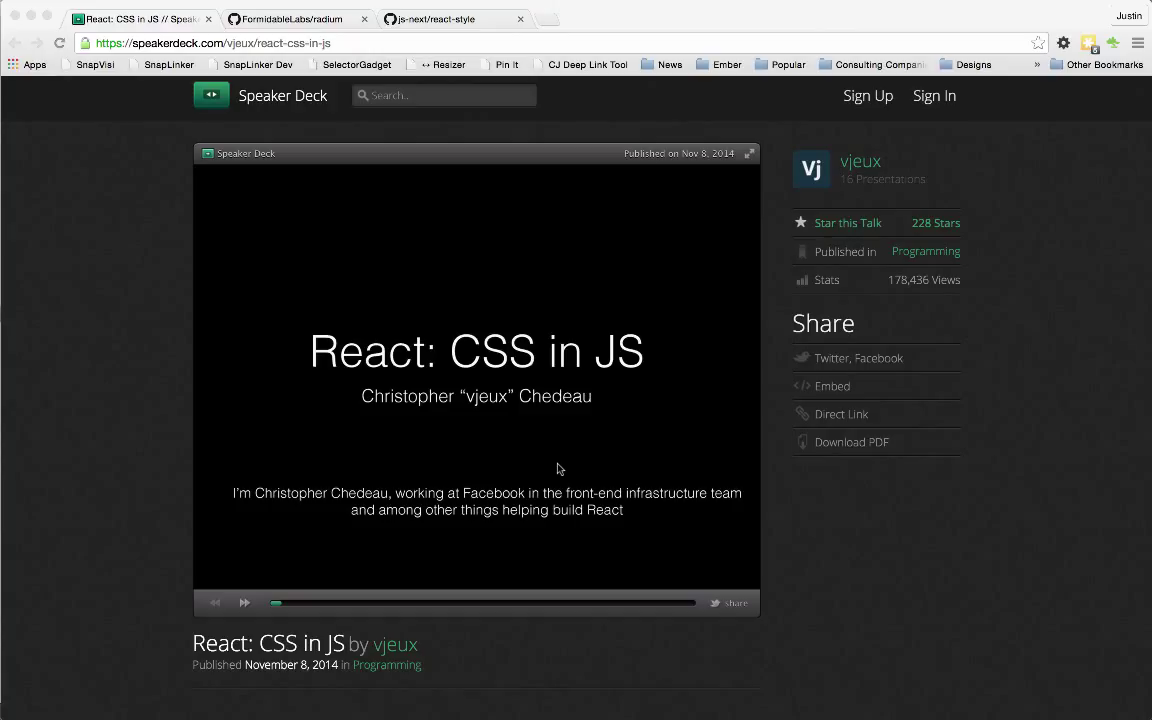
mouse_move(649, 633)
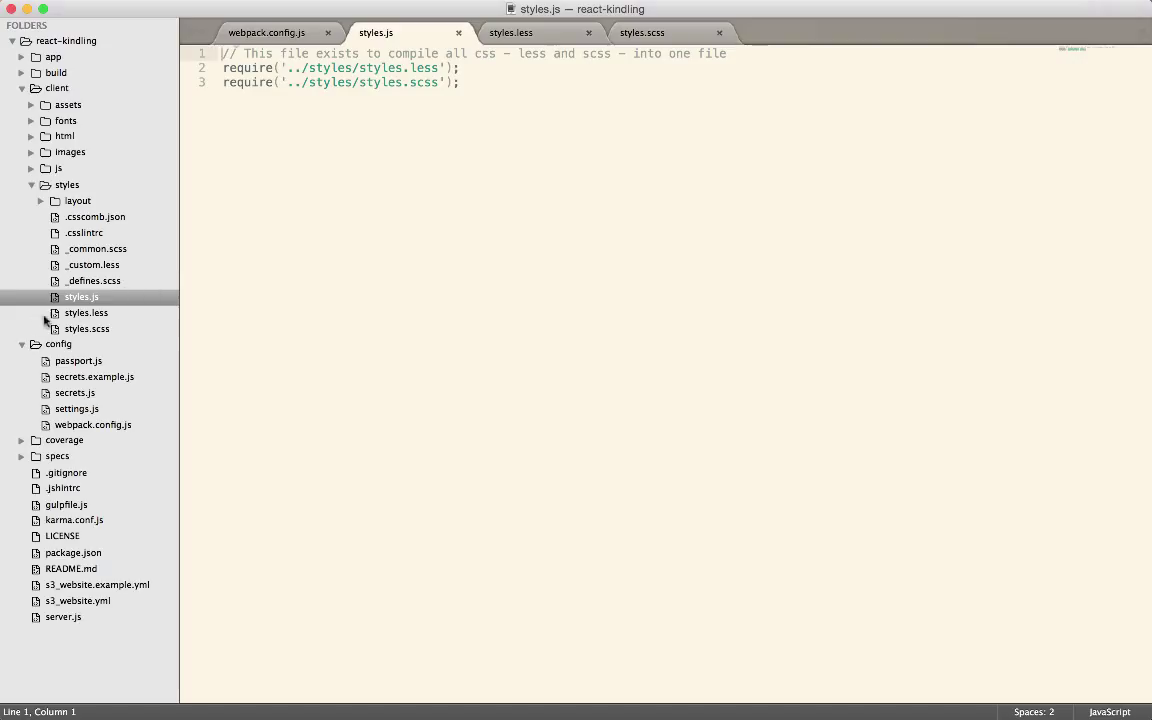
Highlight the scss require extension, then preview compiled build/release styles.css and styles.js.
double_click(423, 82)
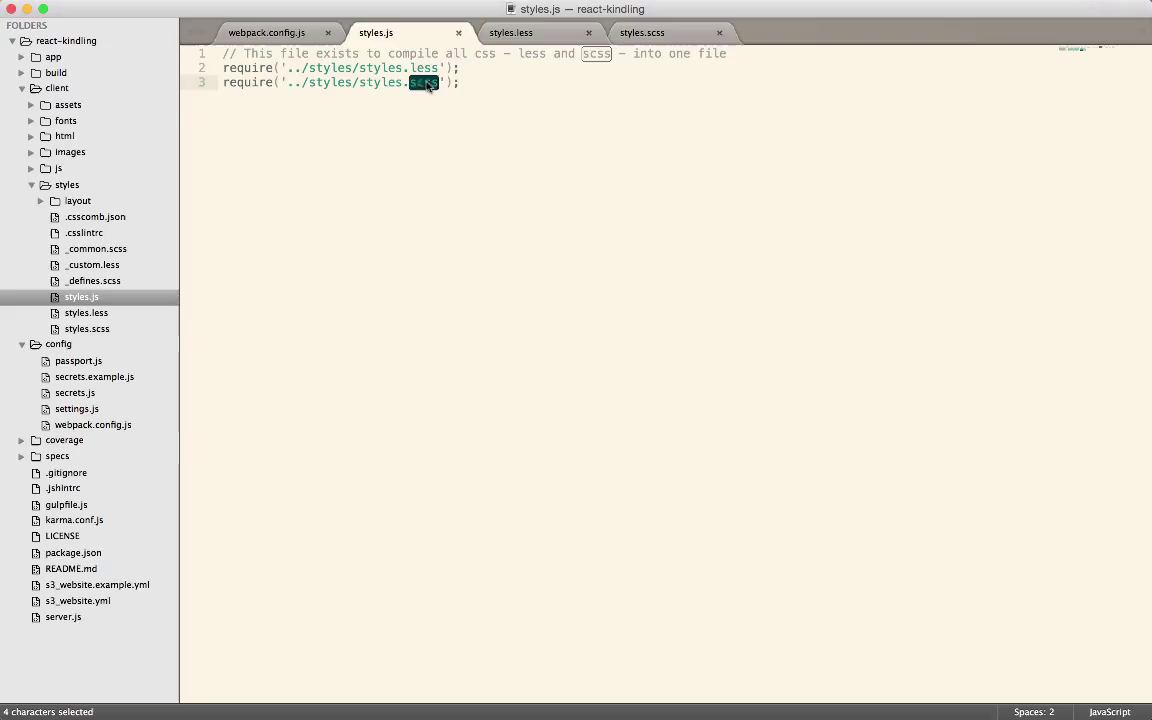
mouse_move(448, 107)
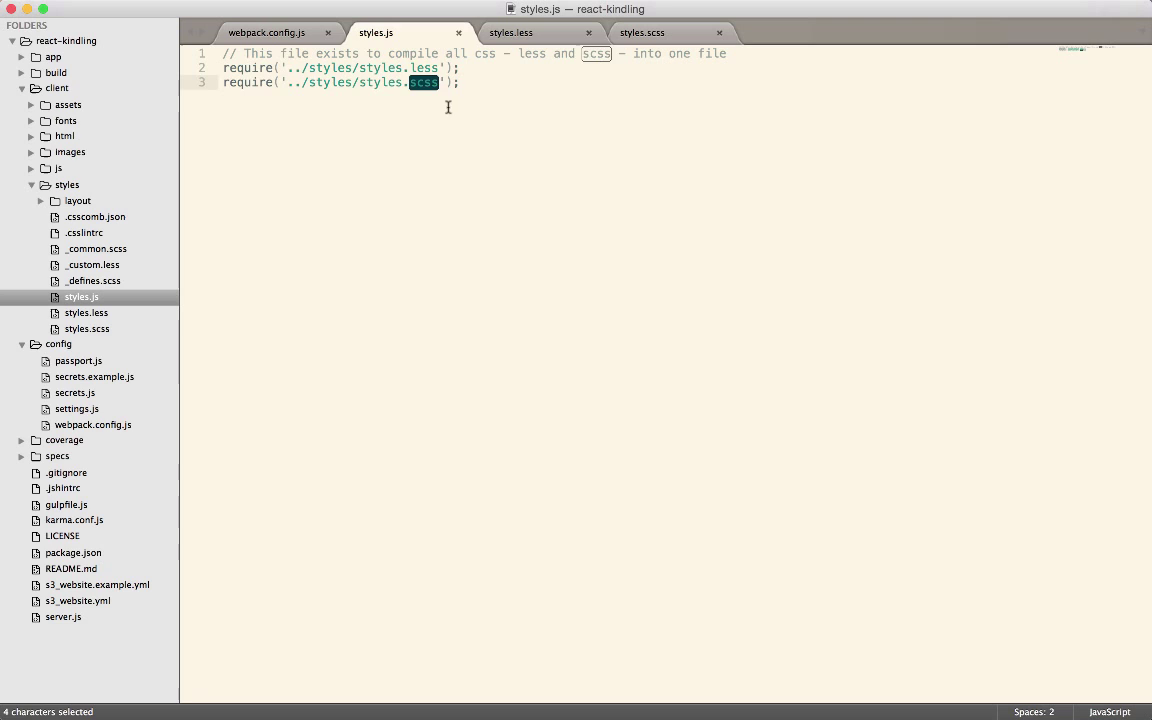
left_click_drag(423, 83, 223, 68)
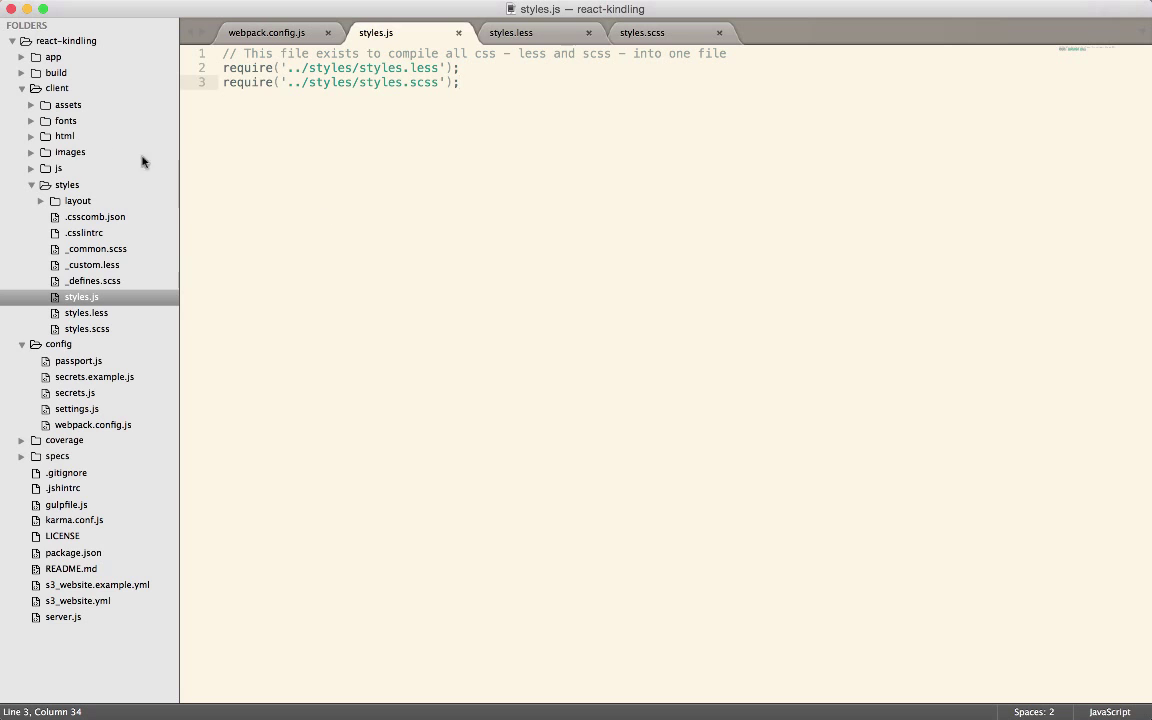
left_click(42, 72)
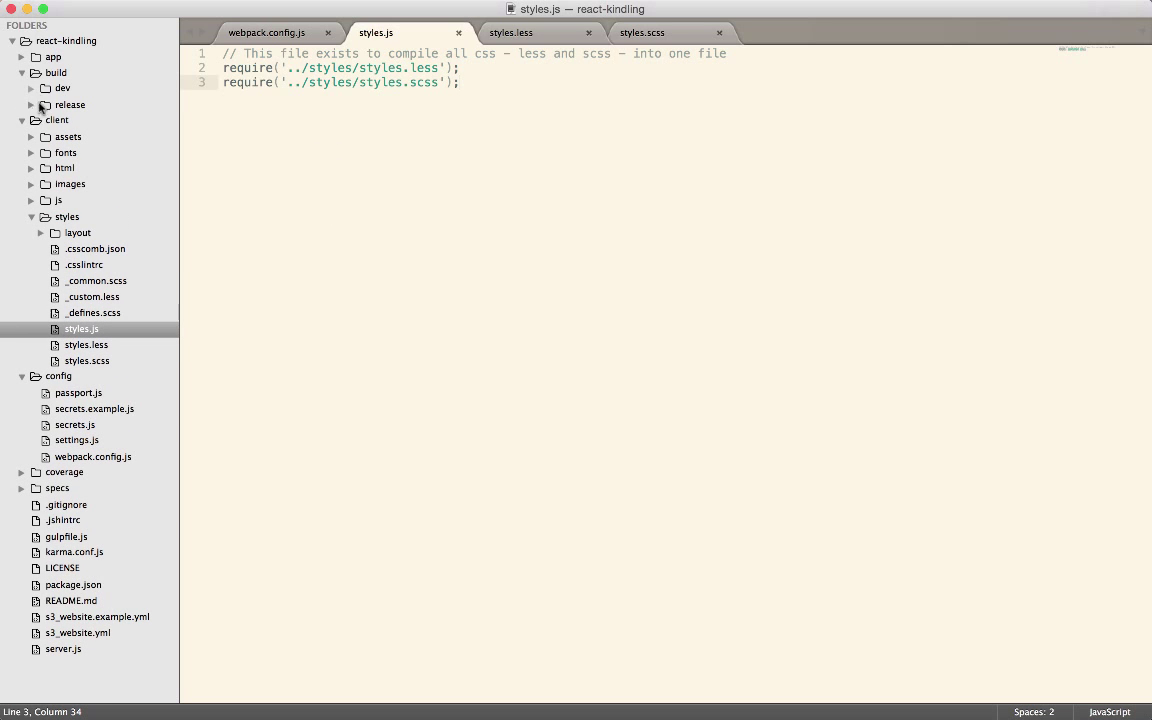
left_click(62, 88)
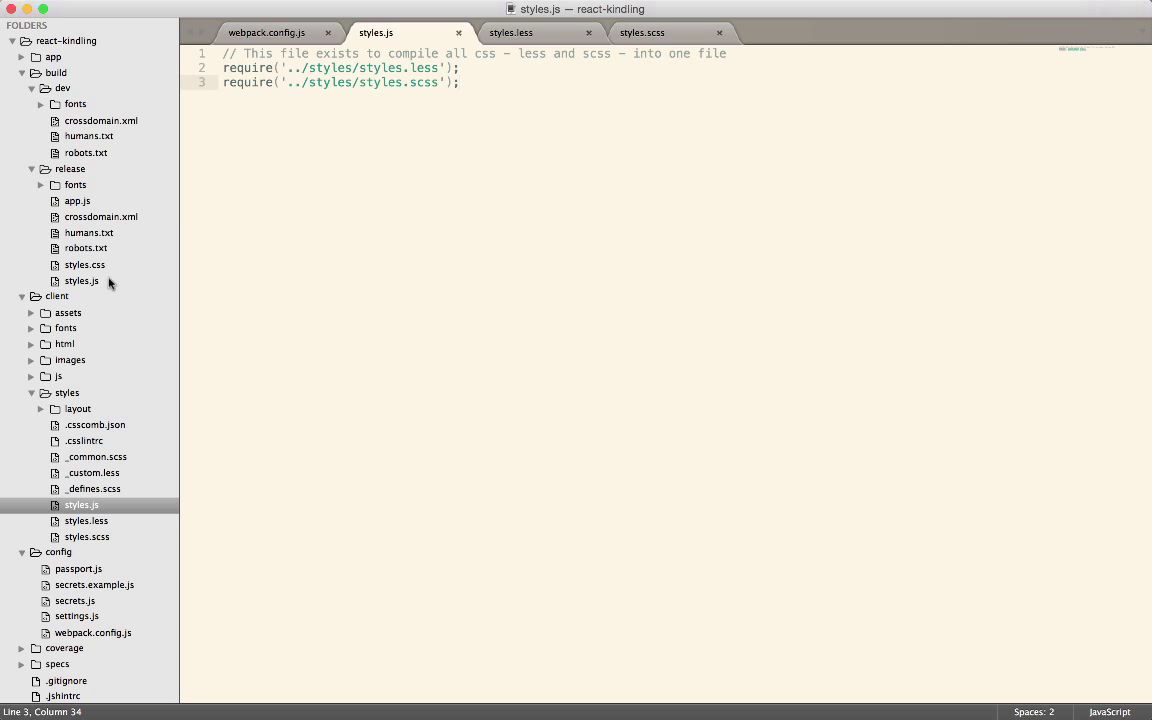
mouse_move(95, 270)
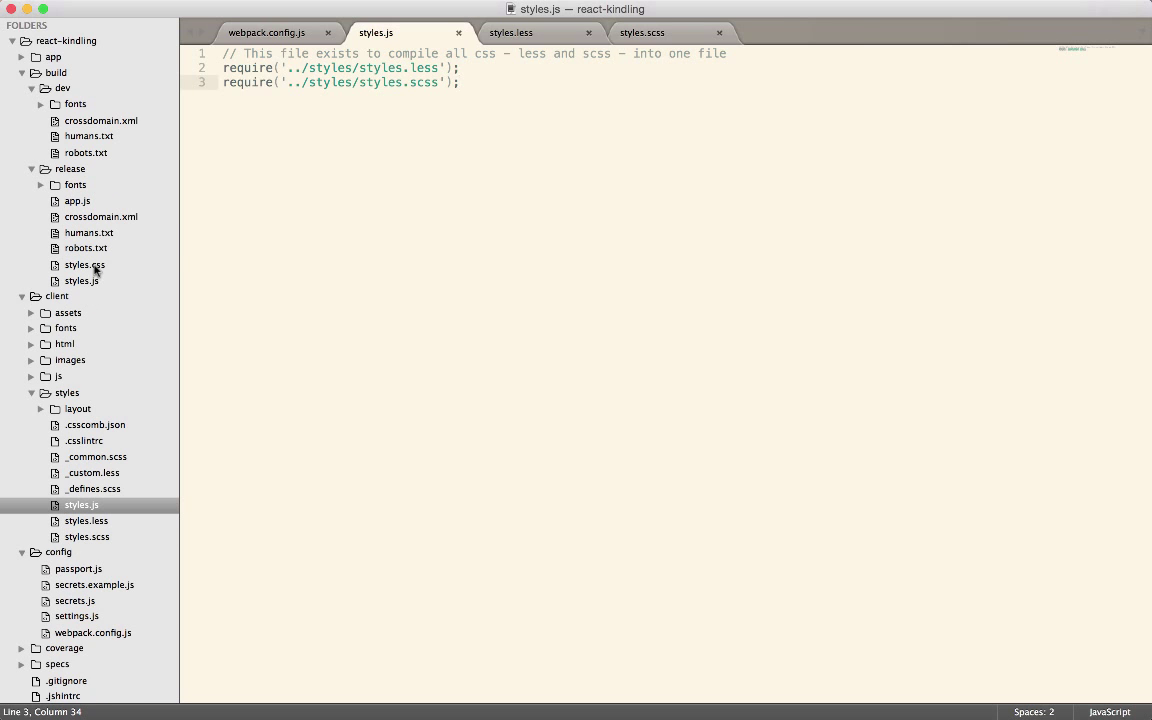
left_click(84, 264)
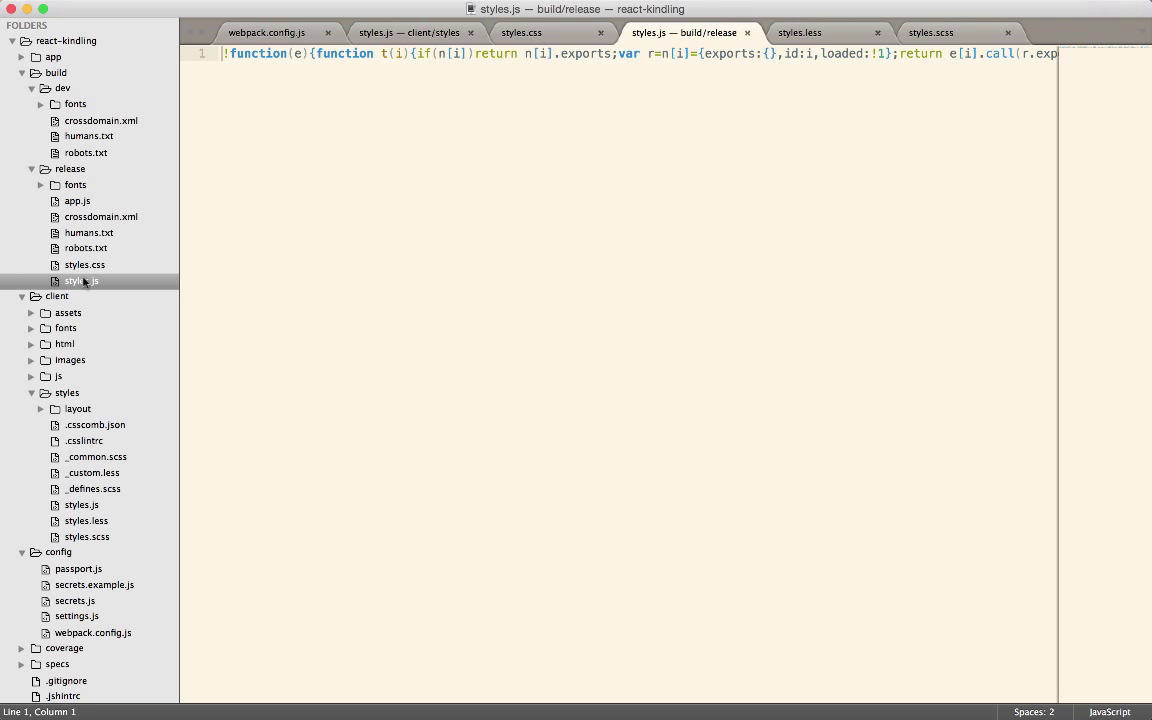
left_click(84, 264)
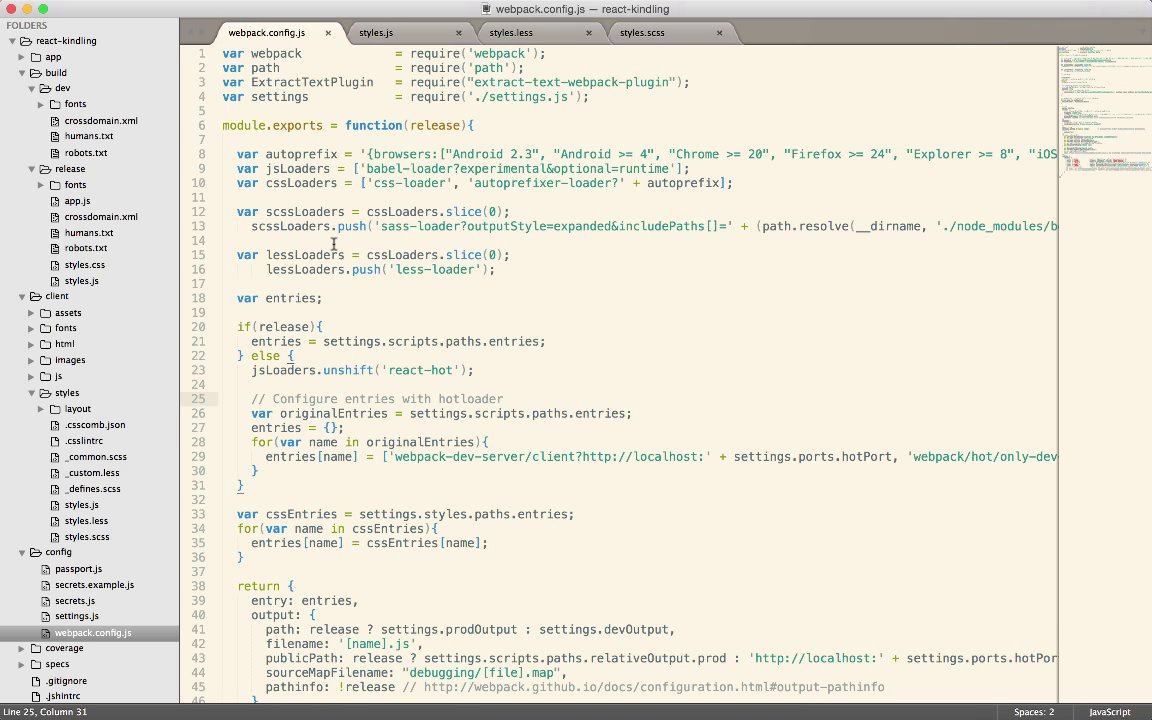
mouse_move(295, 211)
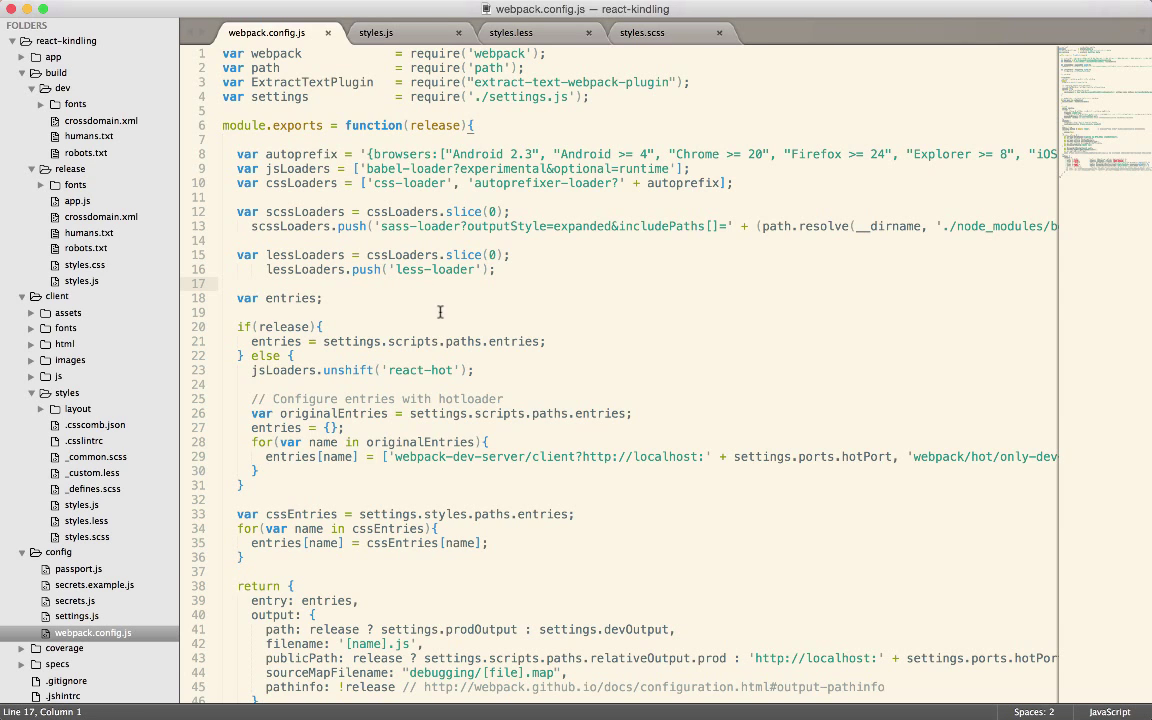
mouse_move(420, 188)
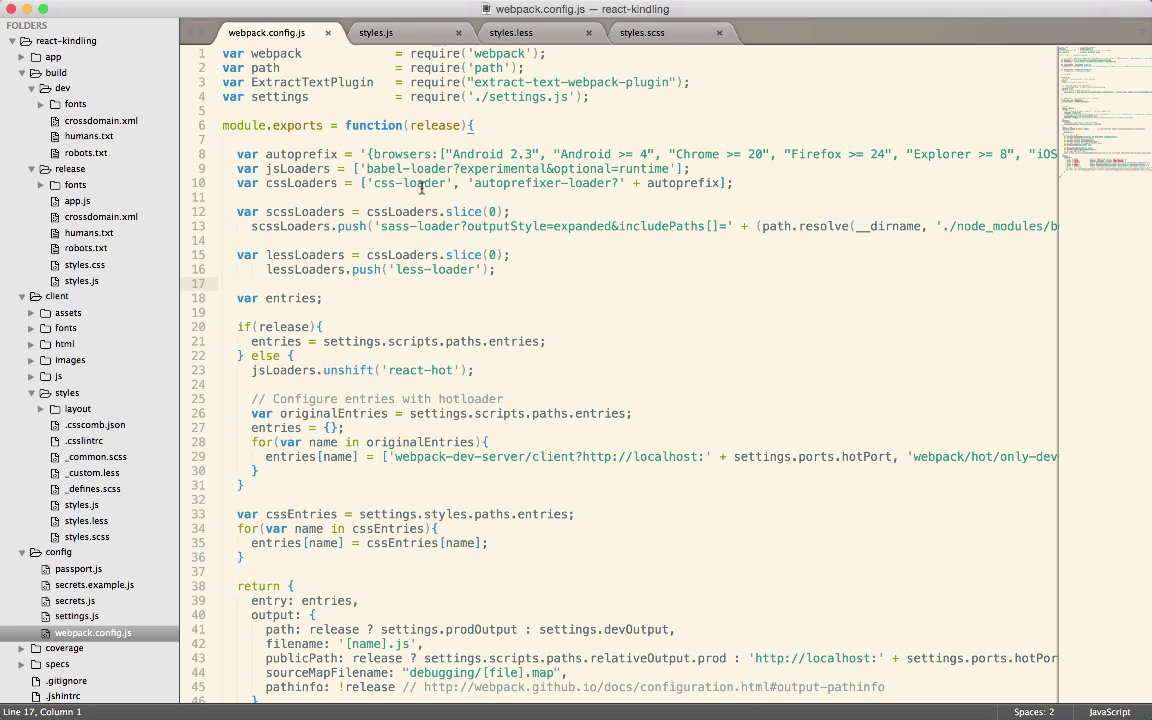
mouse_move(453, 323)
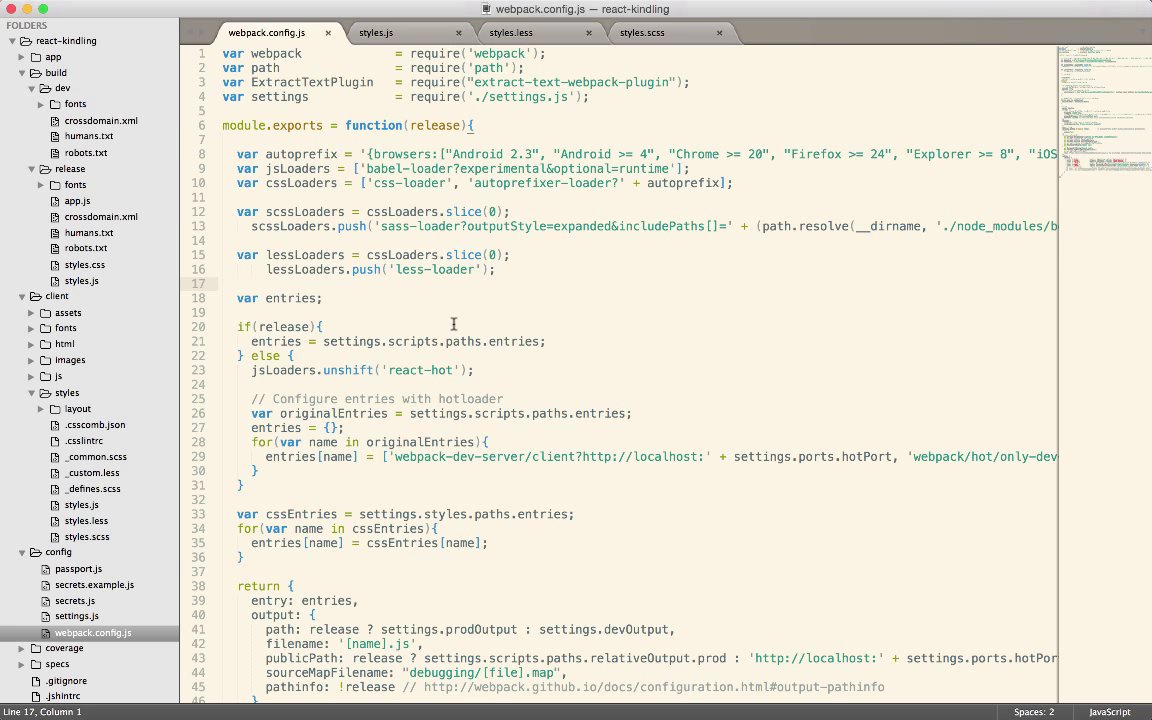
scroll("down", 3)
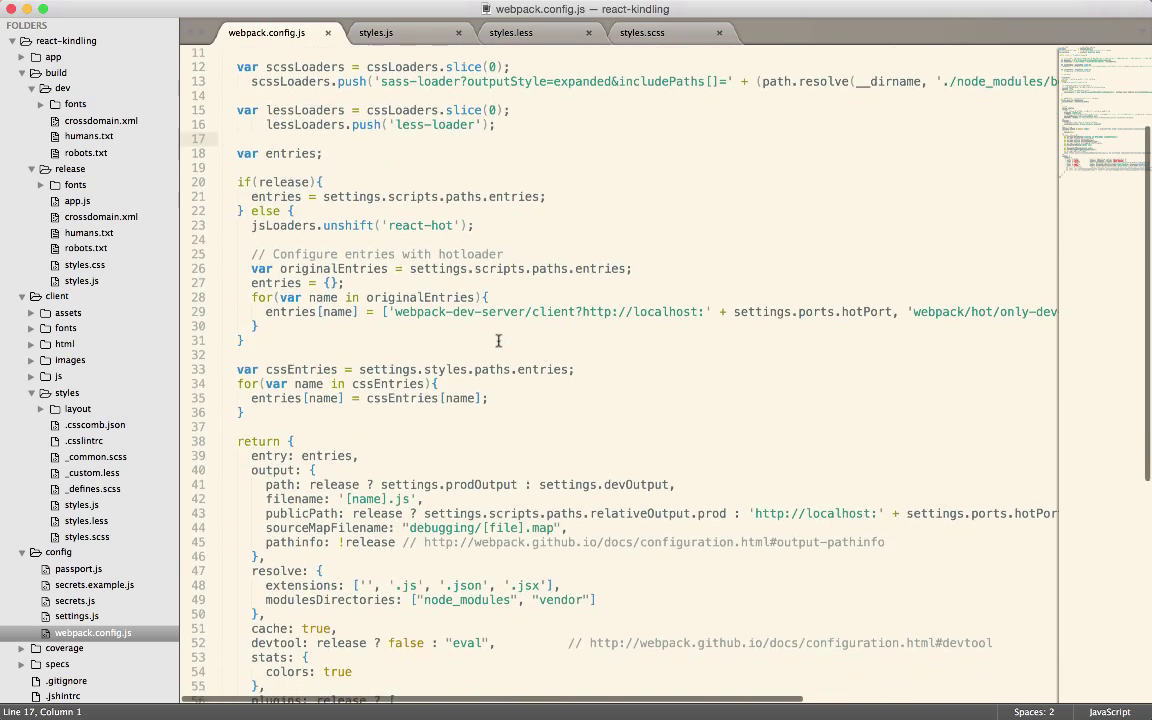
scroll("down", 3)
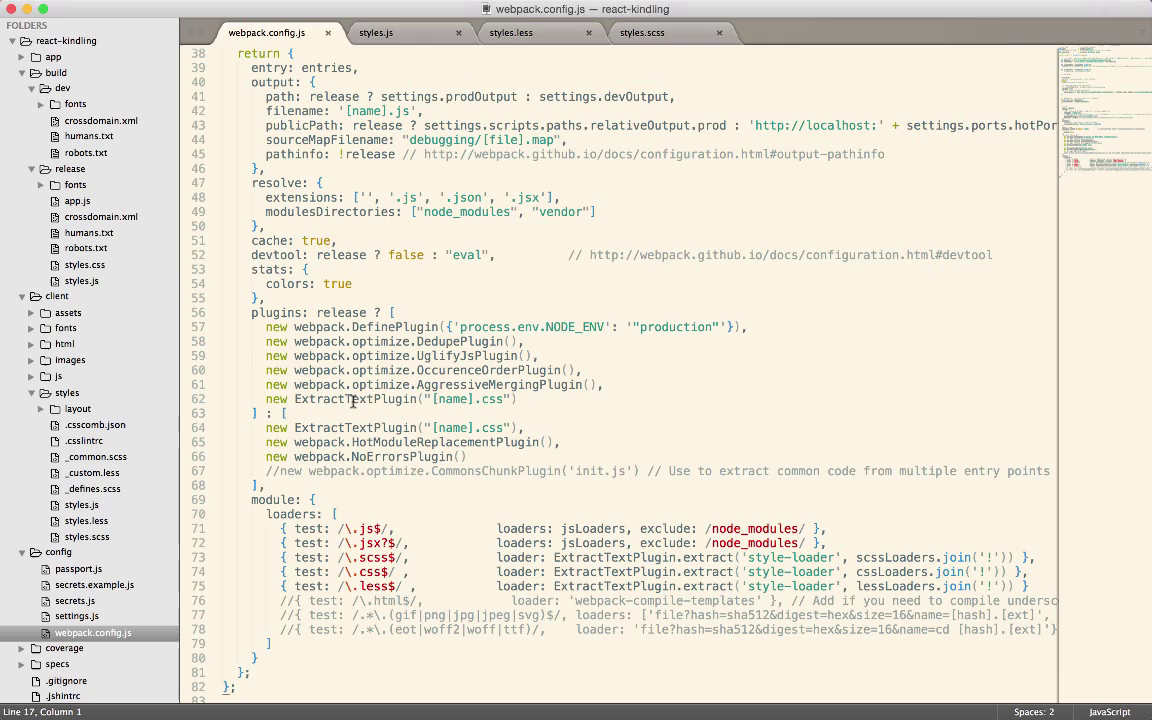
double_click(354, 399)
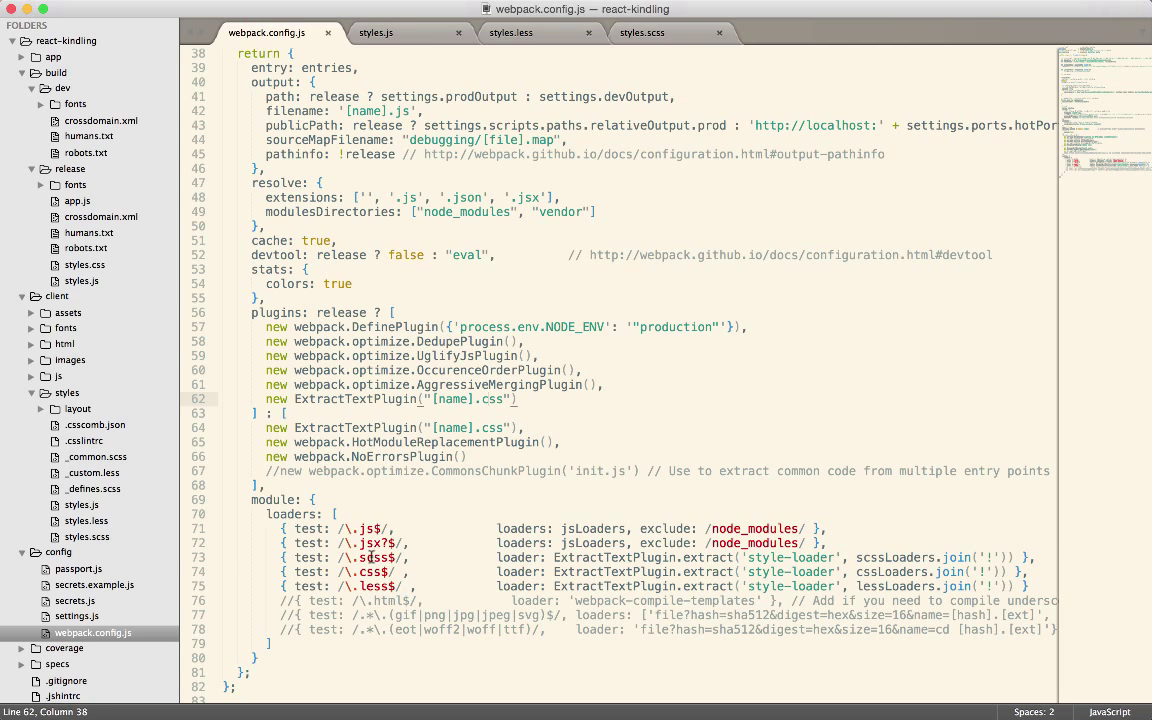
double_click(371, 557)
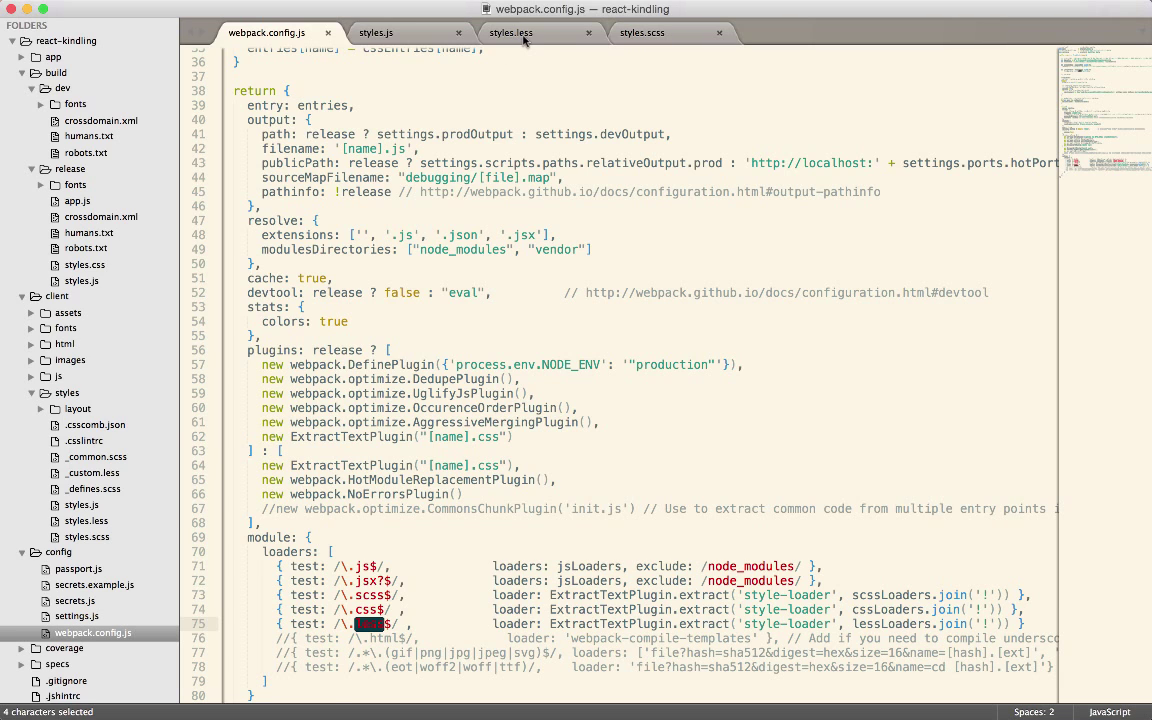
View the styles.scss imports, then scroll through styles.less body, link and app-specific rules.
left_click(642, 32)
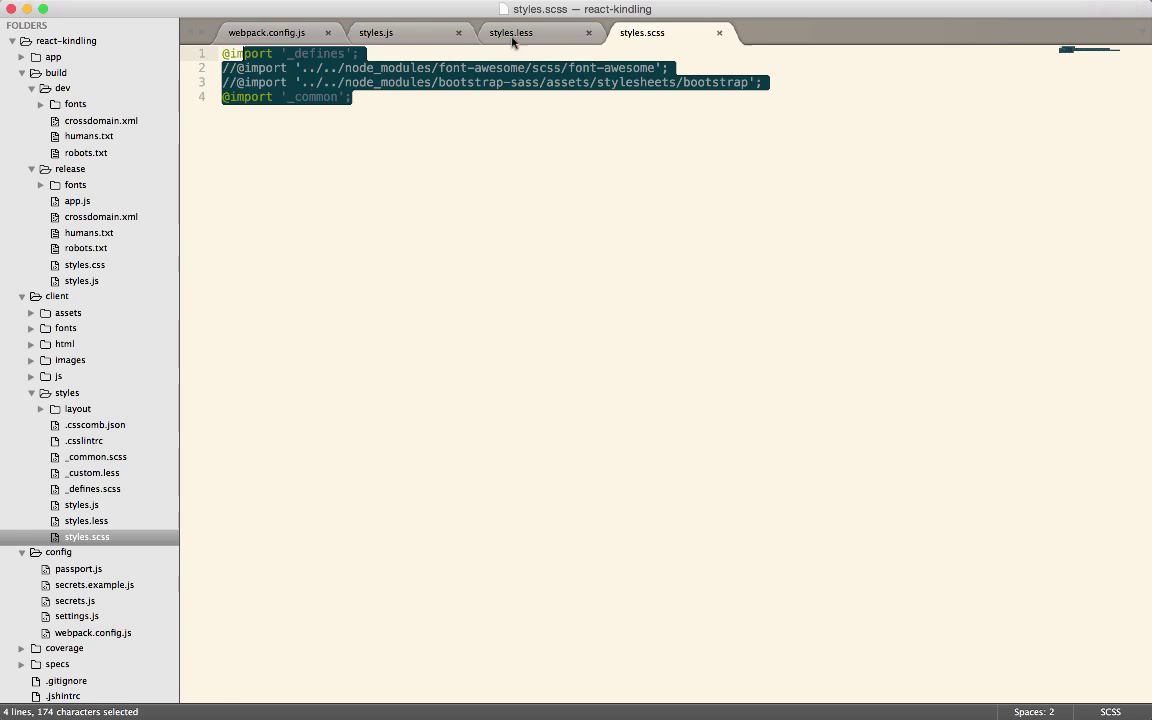
left_click(511, 32)
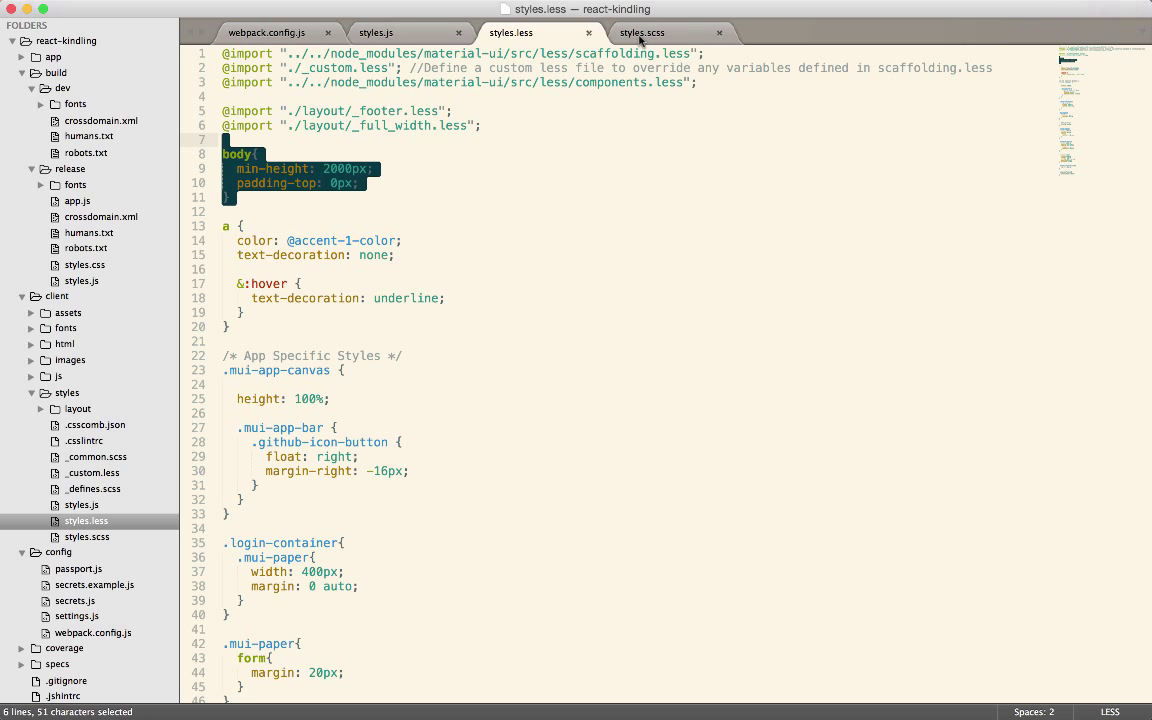
mouse_move(642, 32)
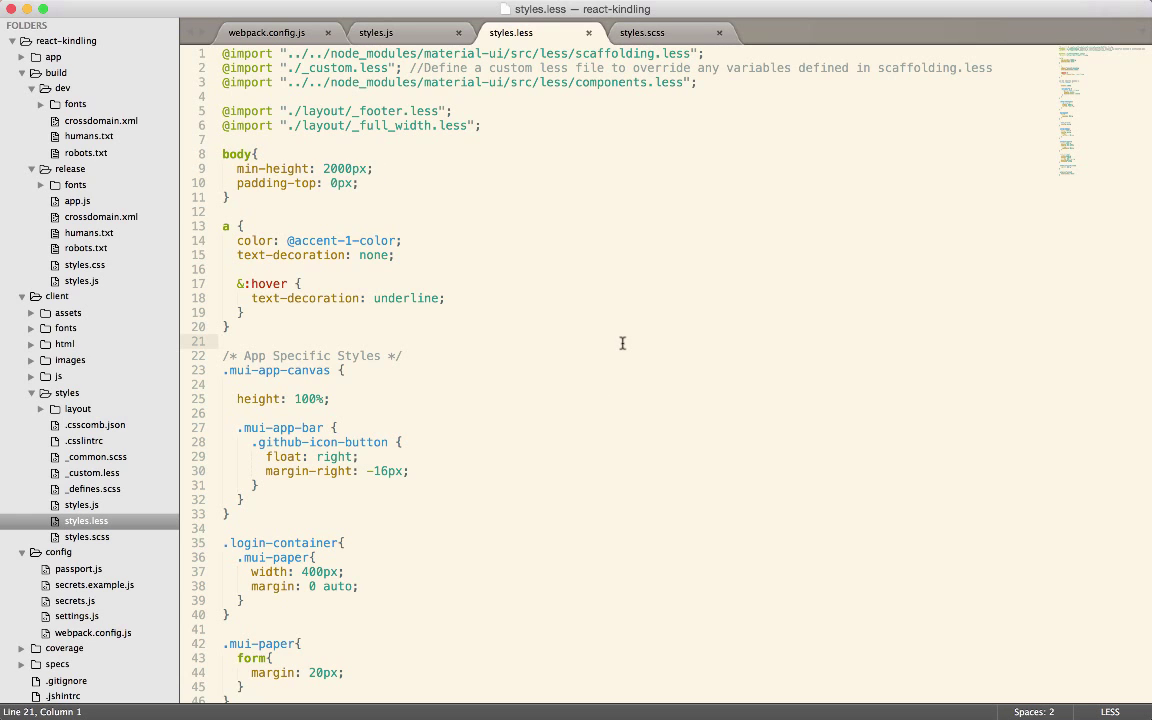
scroll("down", 3)
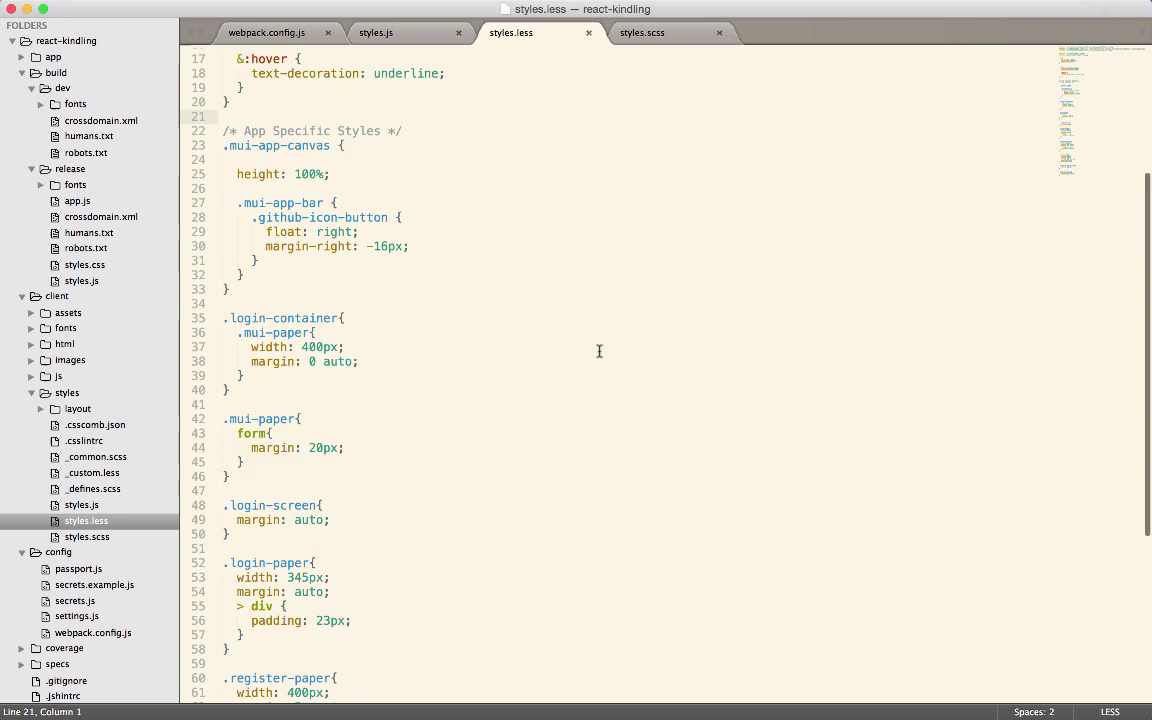
scroll("down", 3)
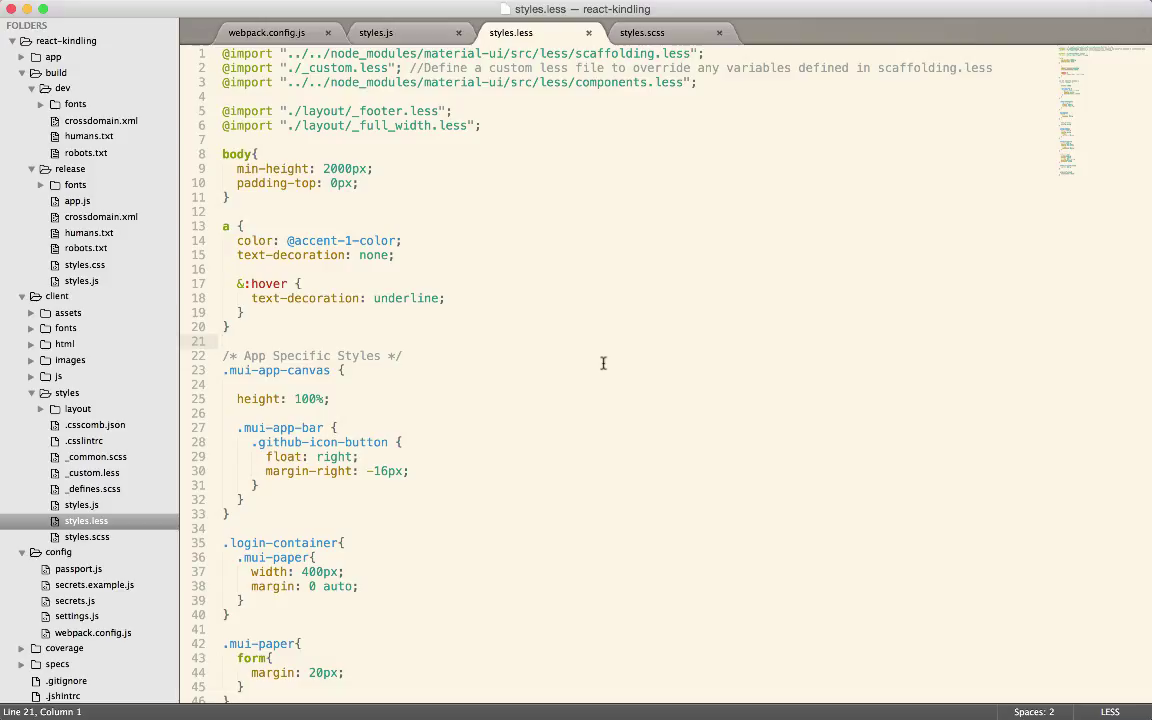
mouse_move(529, 363)
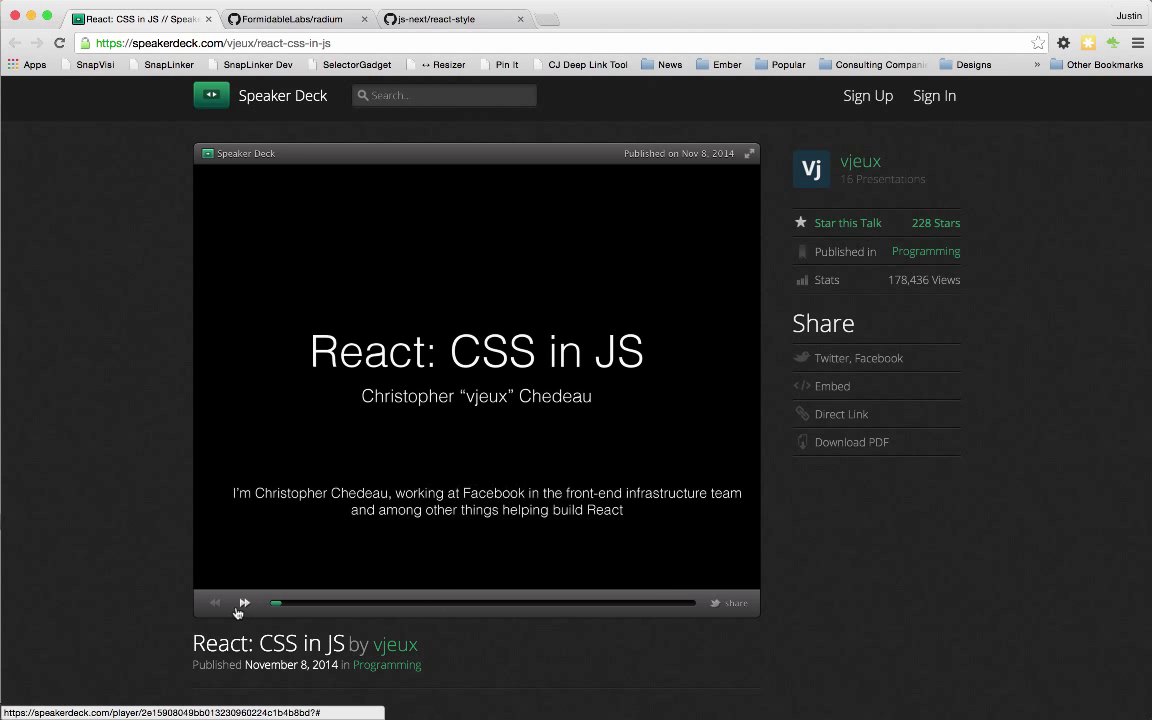
Advance the React: CSS in JS talk from its title slide to the Plan slide.
left_click(245, 602)
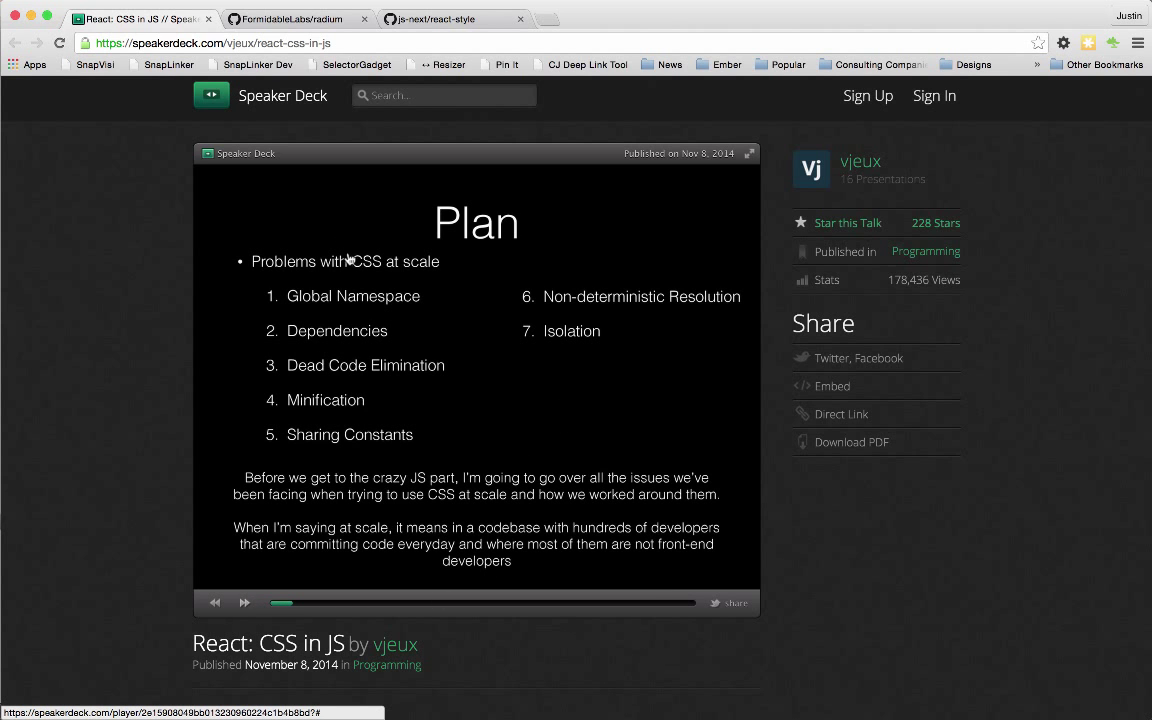
mouse_move(396, 389)
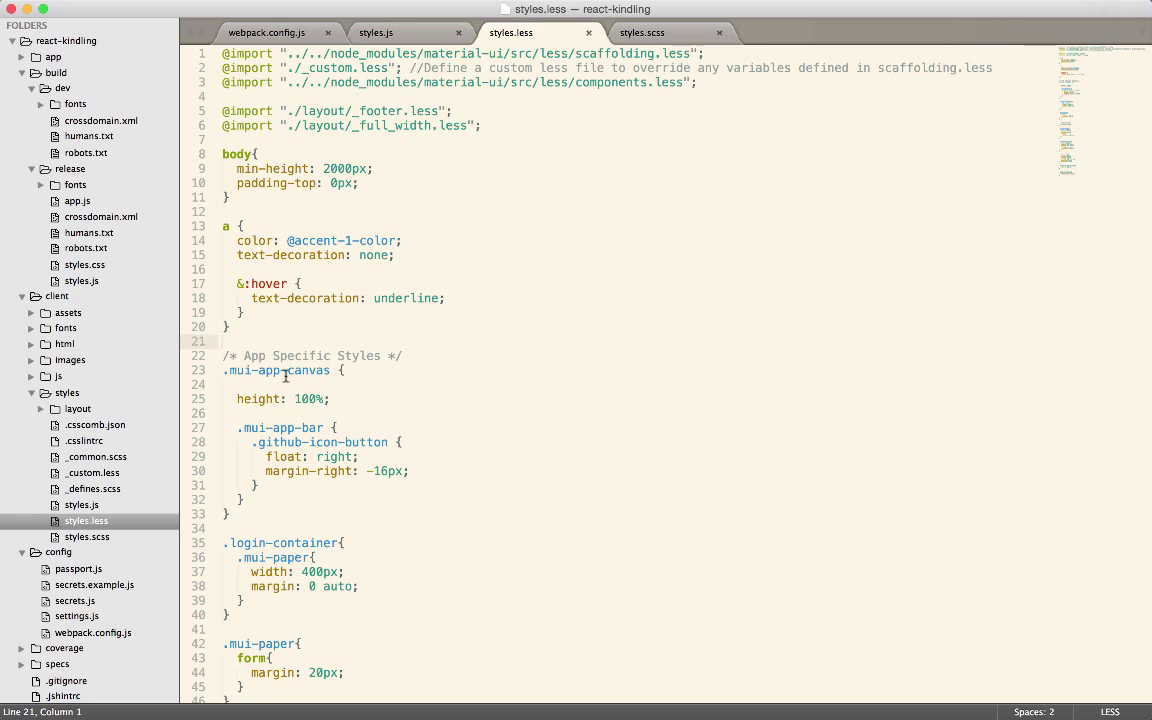
double_click(277, 370)
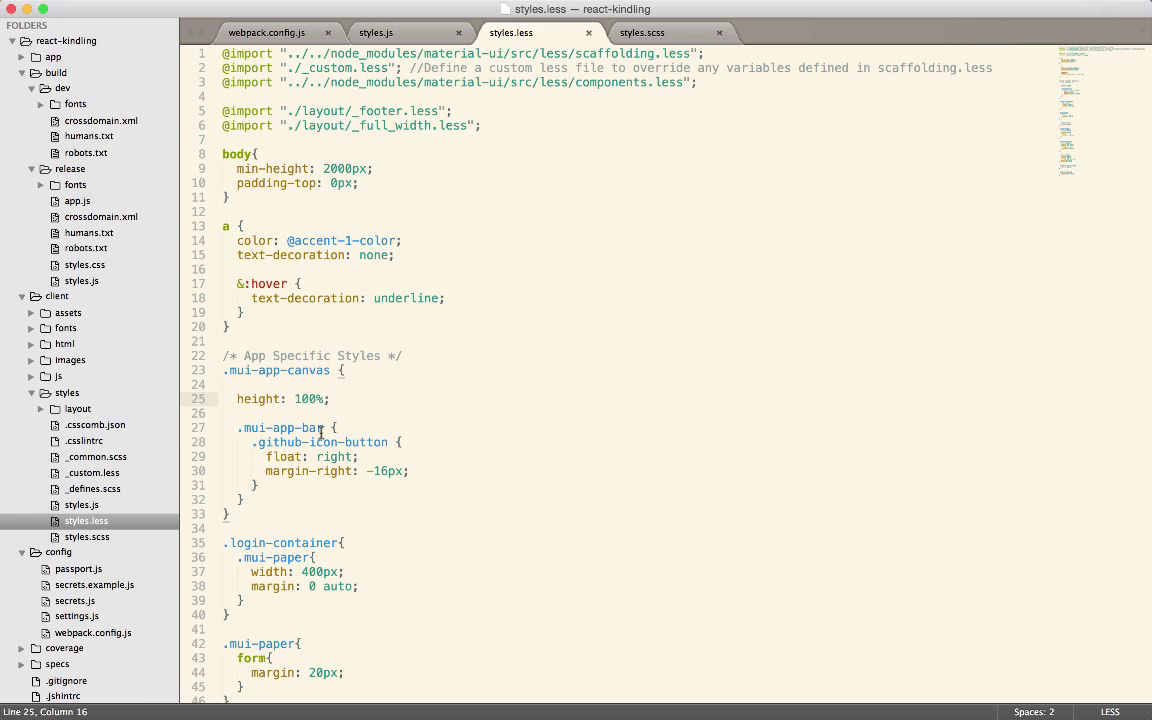
left_click_drag(237, 427, 255, 499)
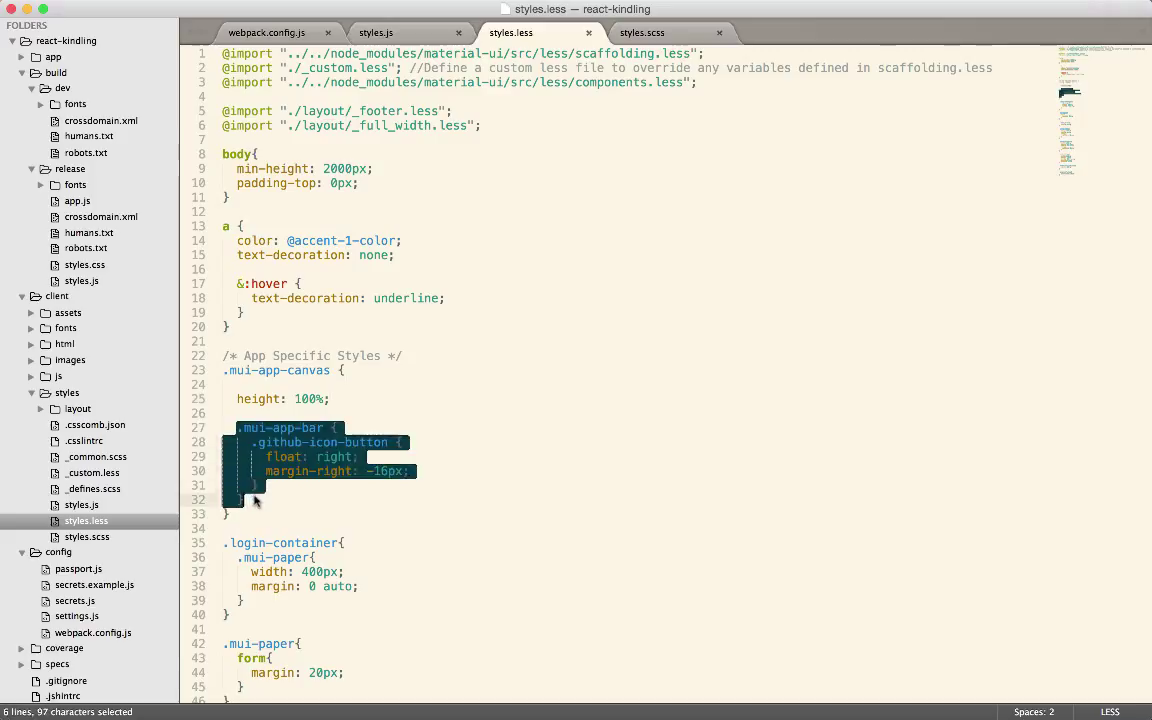
left_click(278, 493)
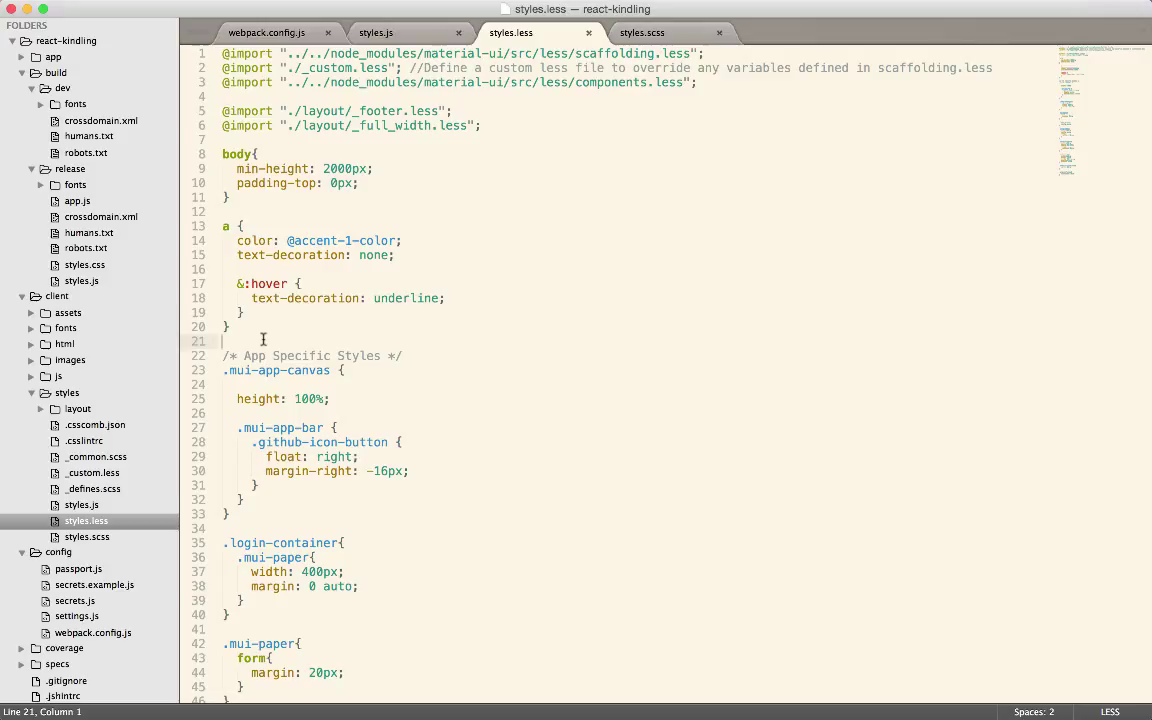
mouse_move(260, 398)
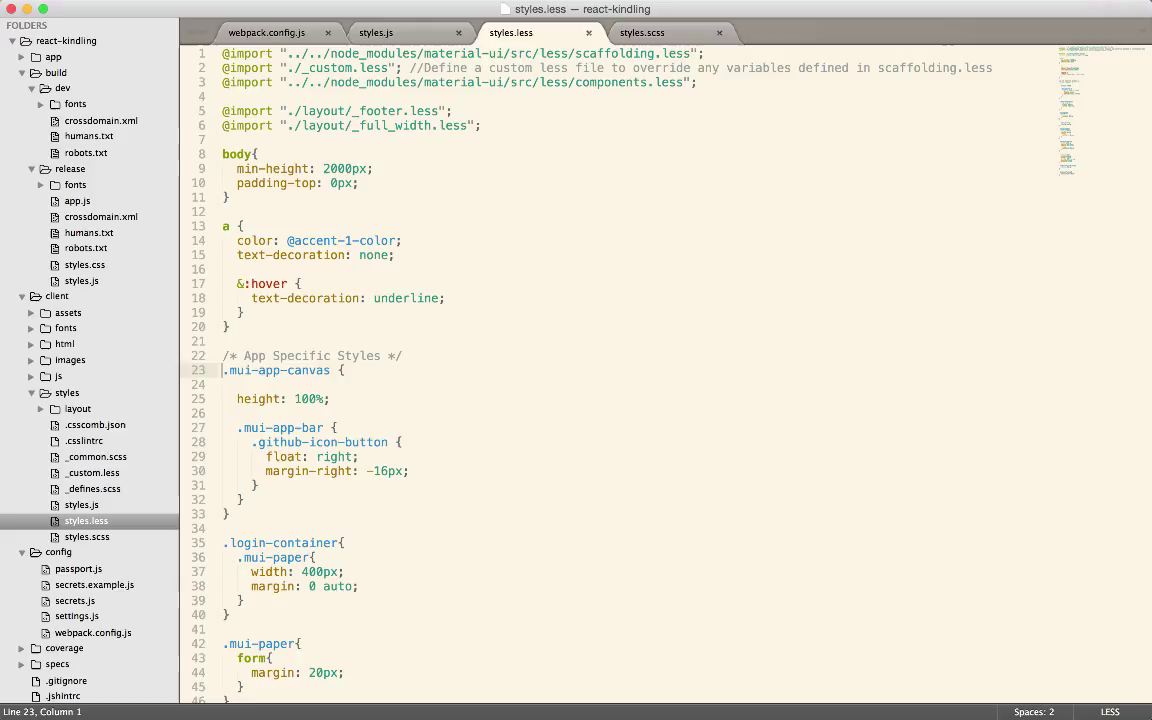
Add .register-name and .register-inputfield selectors with an opening brace above App Specific Styles.
key("enter")
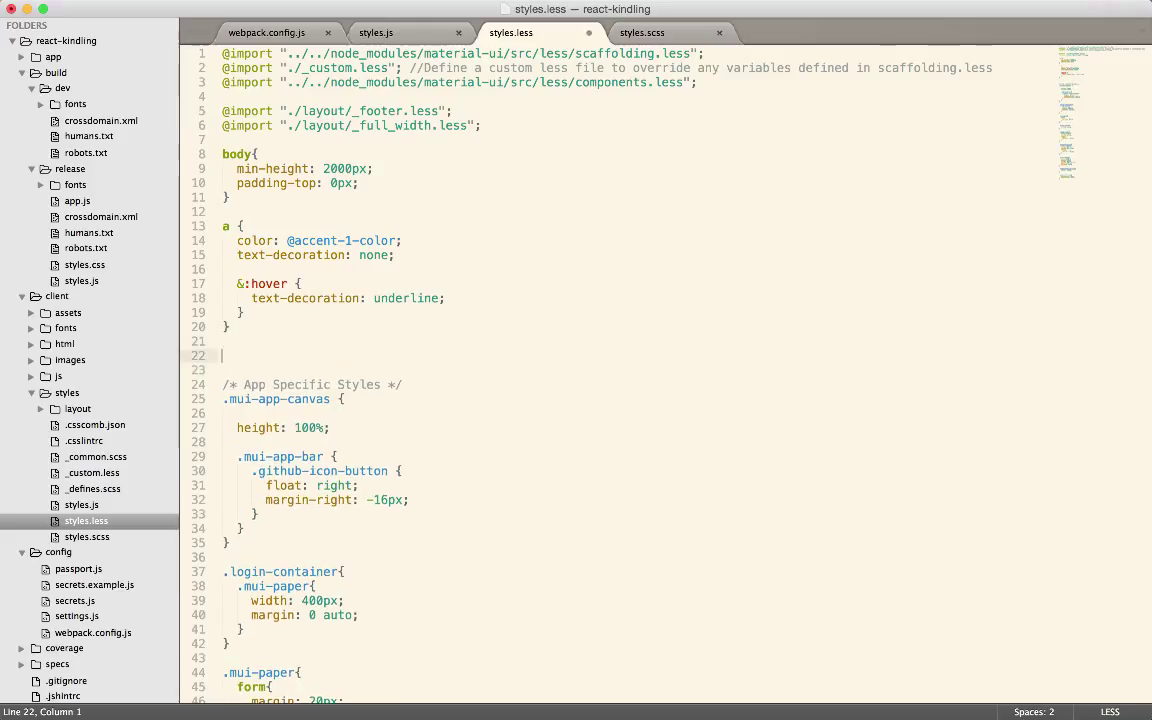
type(".")
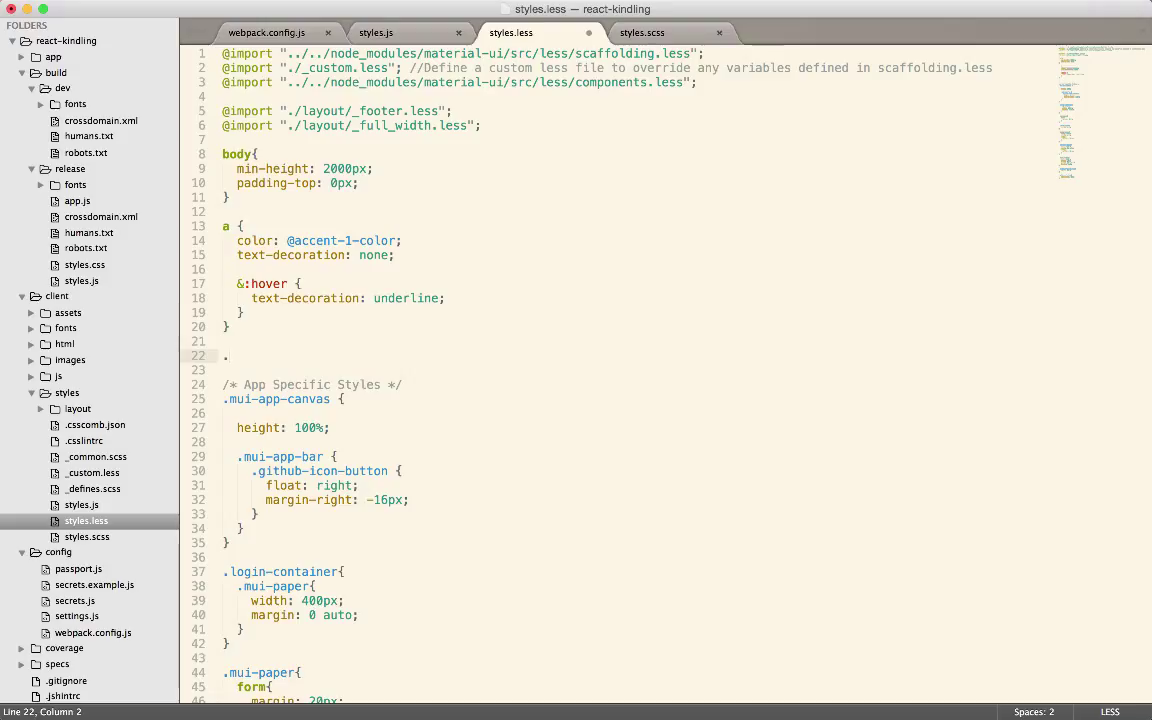
type(".regis")
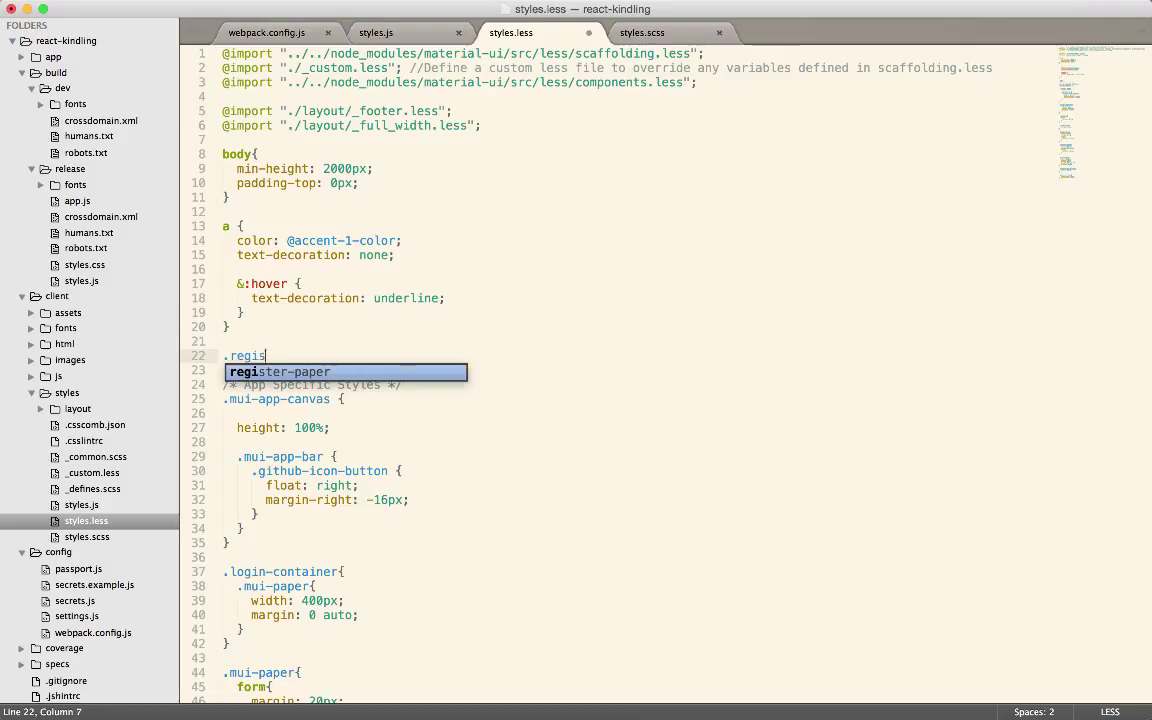
type("ter")
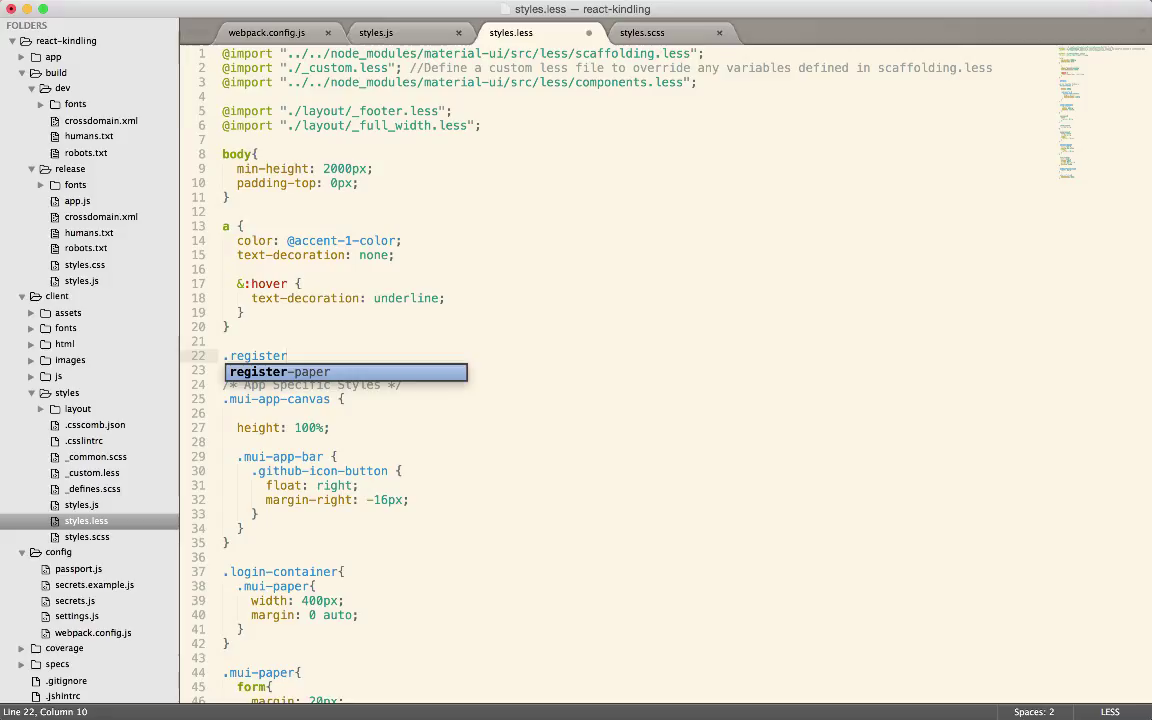
type("-name")
type(".reg")
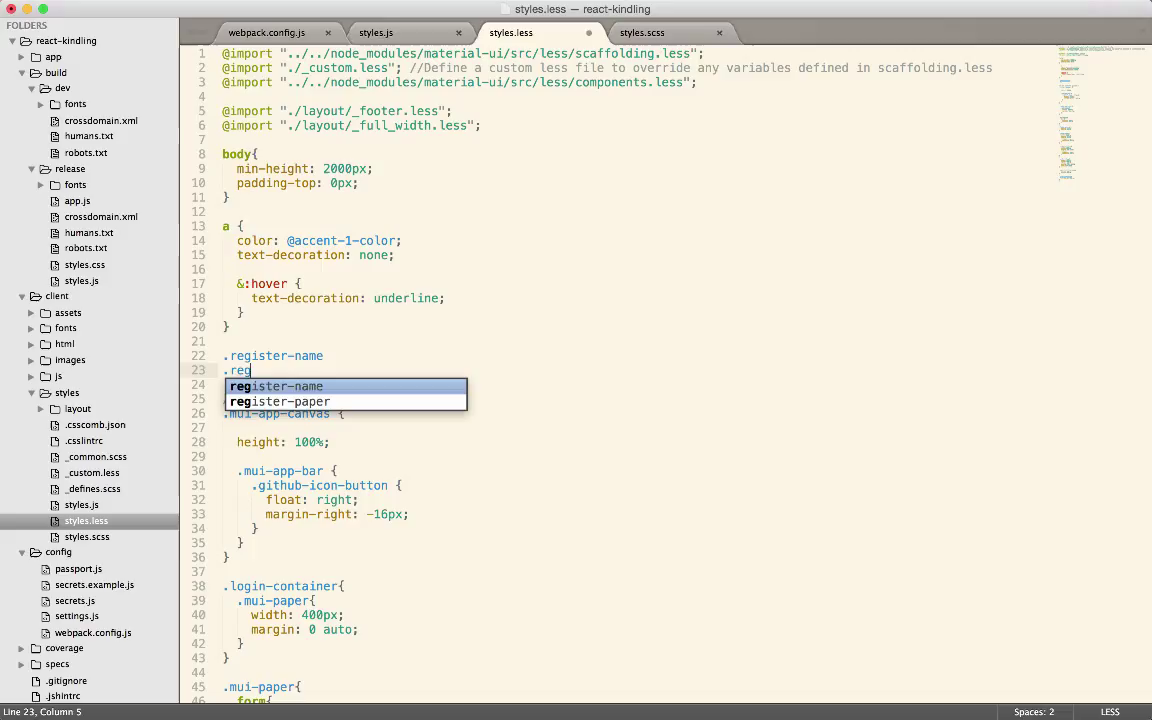
type("ie")
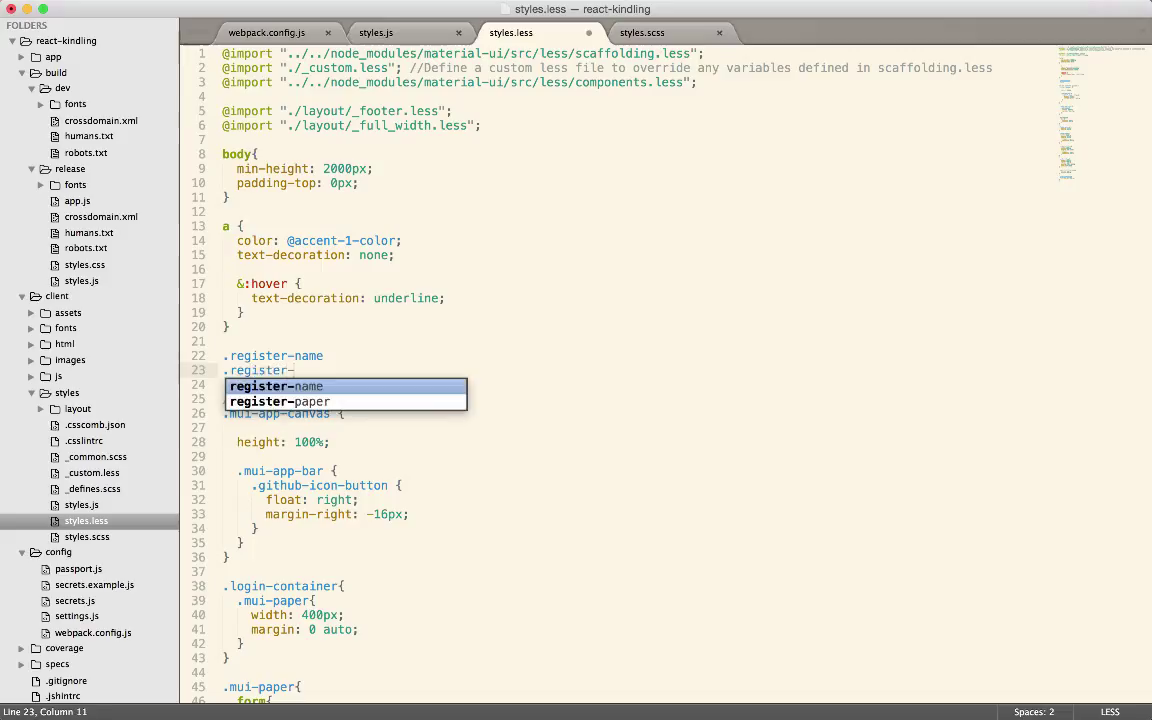
type("inputfield")
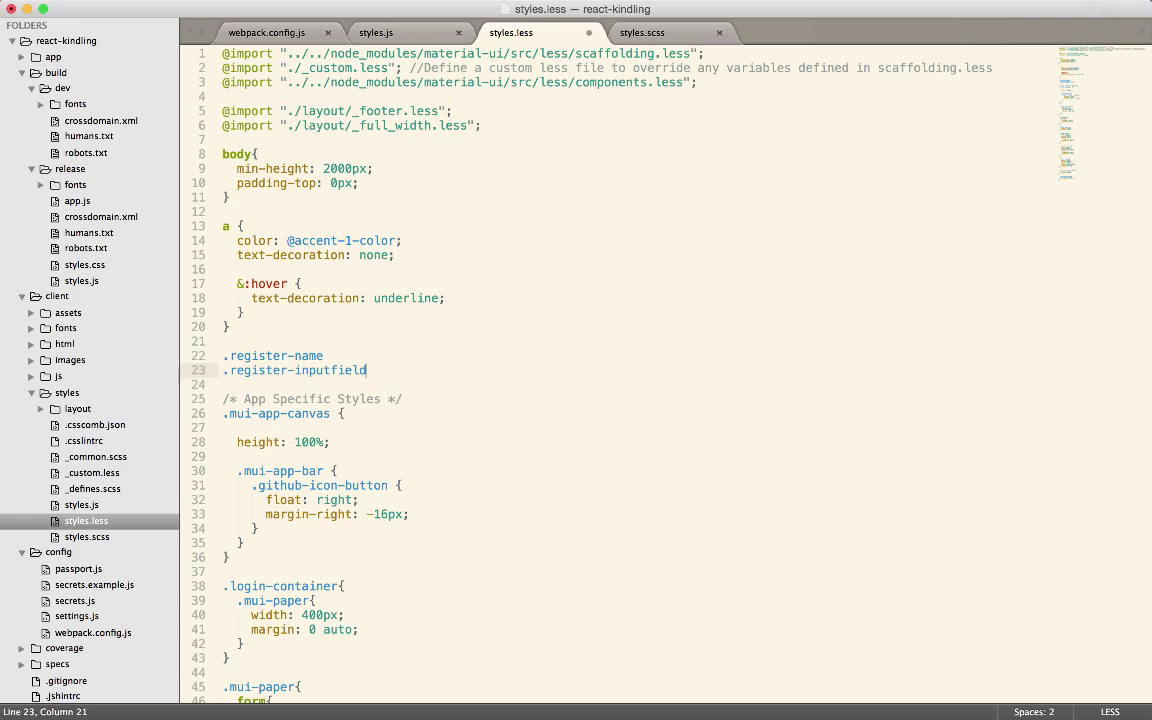
type("{")
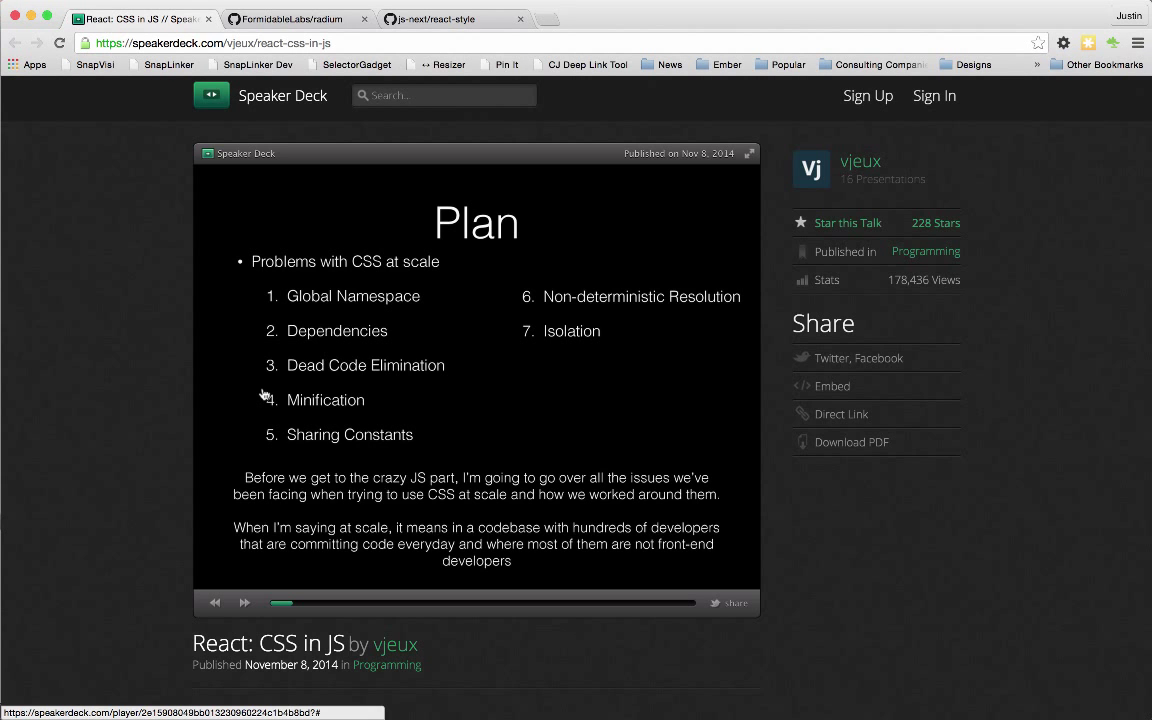
mouse_move(400, 451)
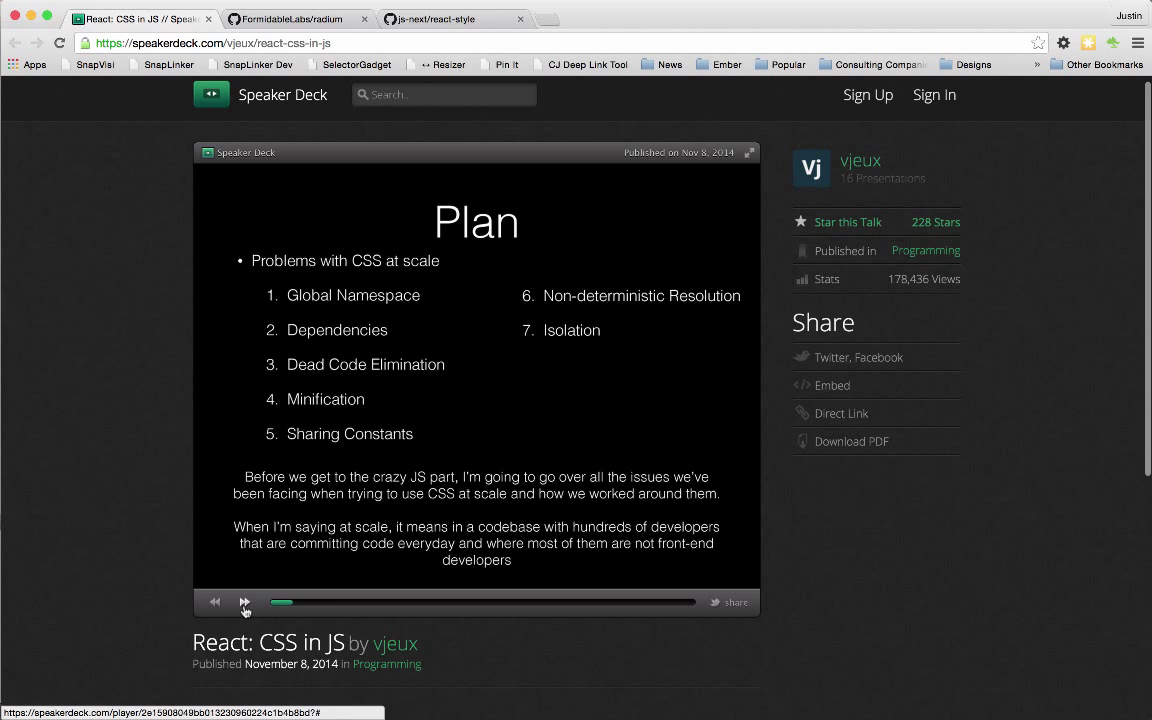
Advance the talk to 'Let's build a button' and bring up the radium repository page.
left_click(245, 602)
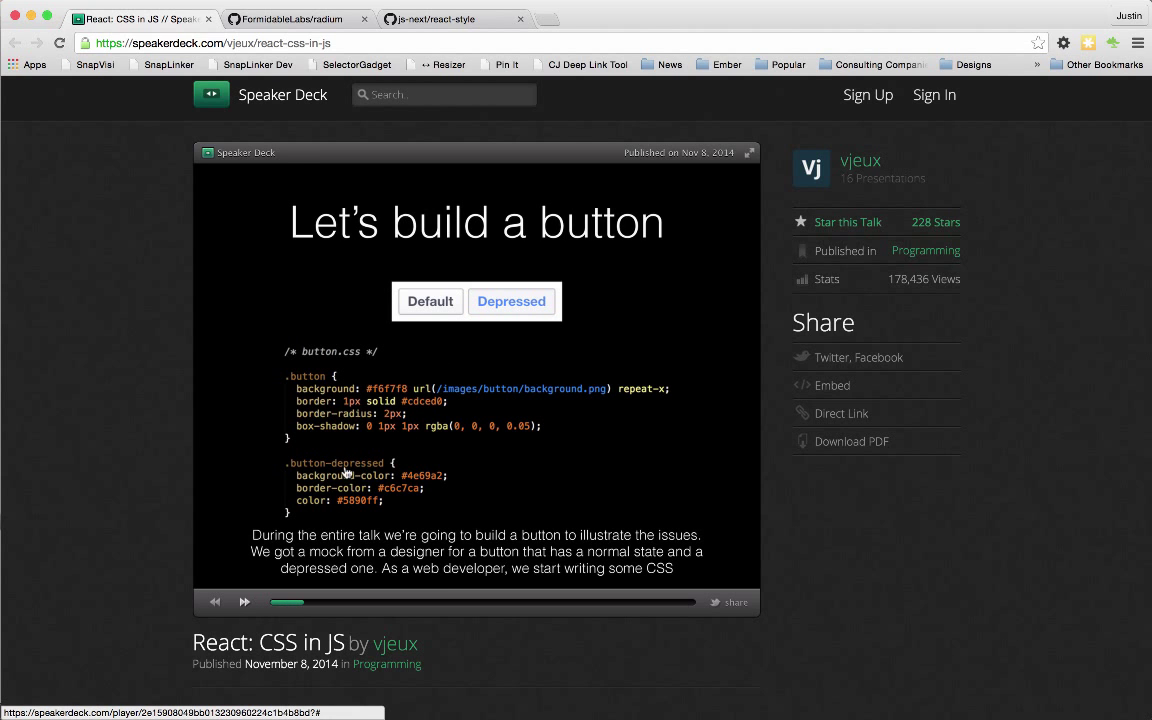
mouse_move(302, 375)
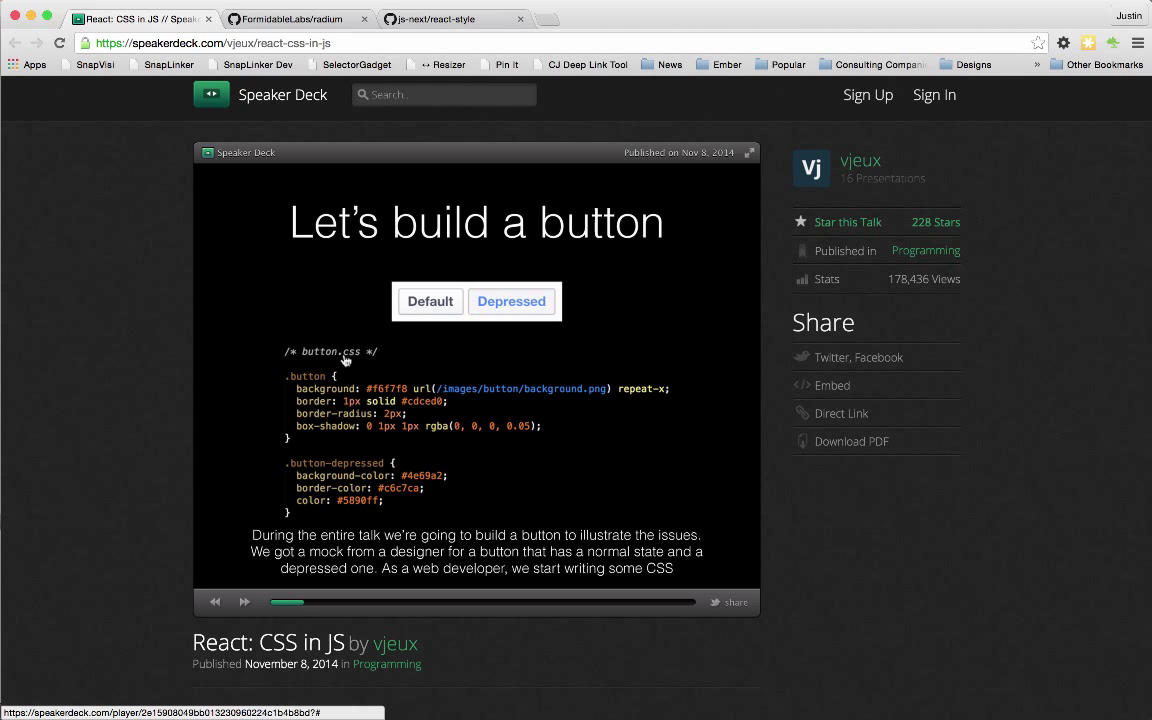
mouse_move(462, 489)
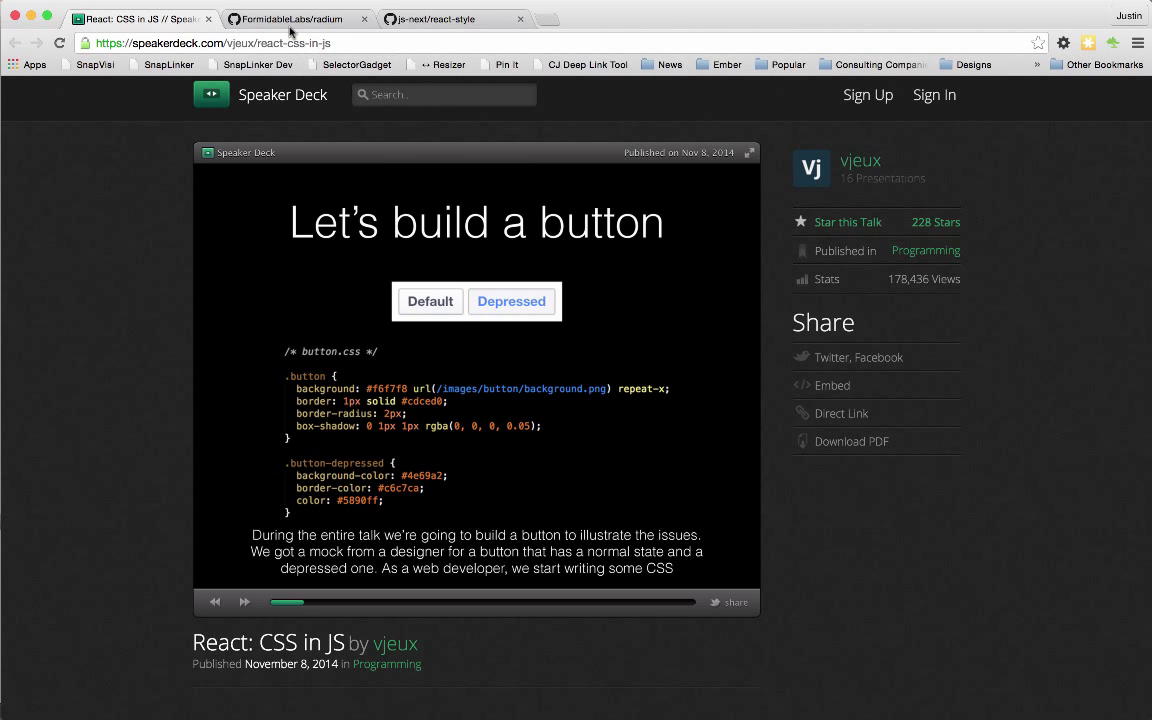
left_click(290, 18)
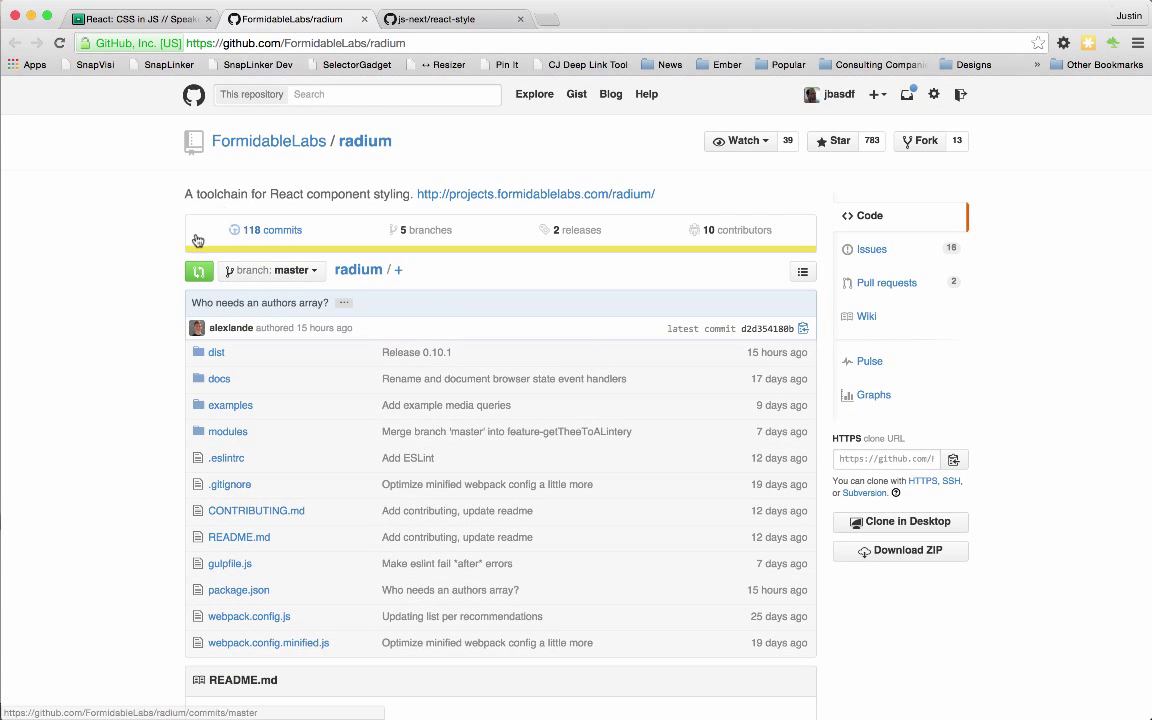
Scroll the radium README to the Button example and highlight its styles object.
scroll("down", 3)
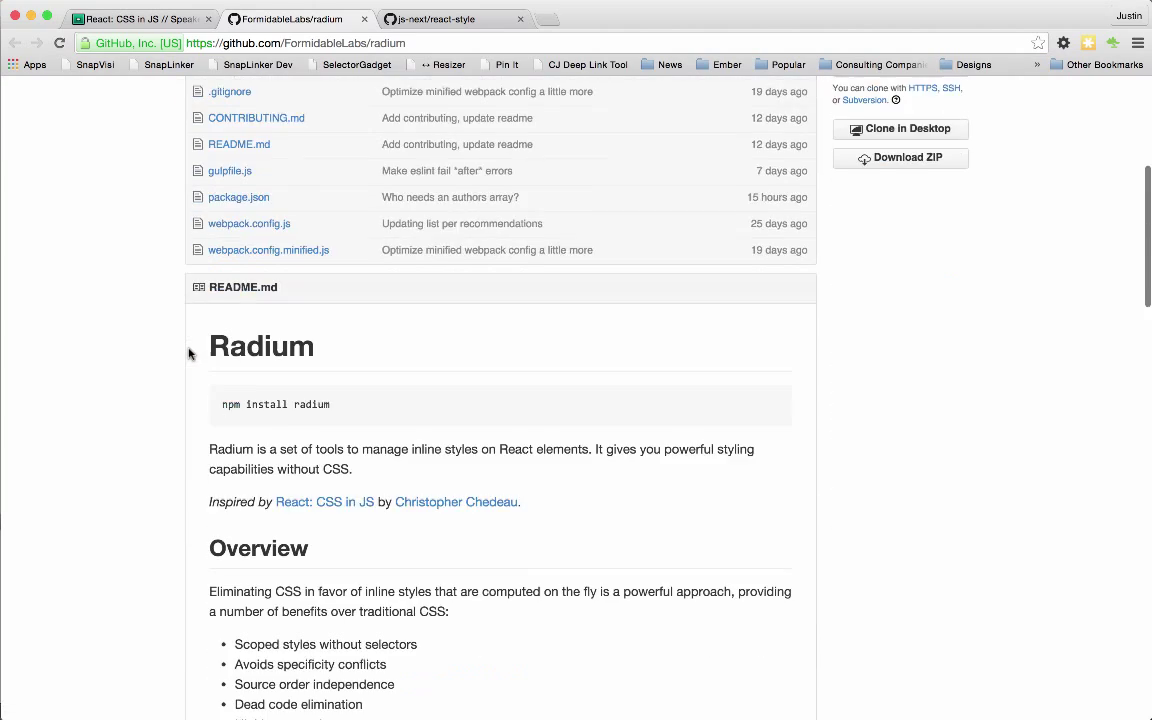
scroll("down", 3)
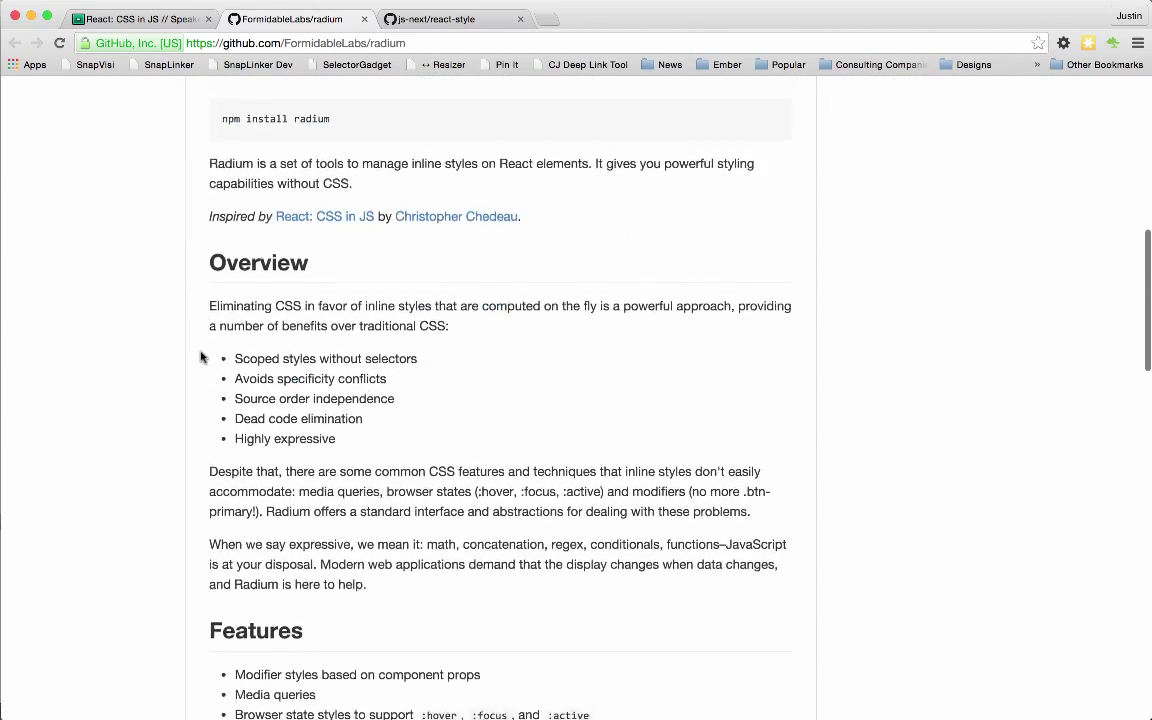
scroll("down", 3)
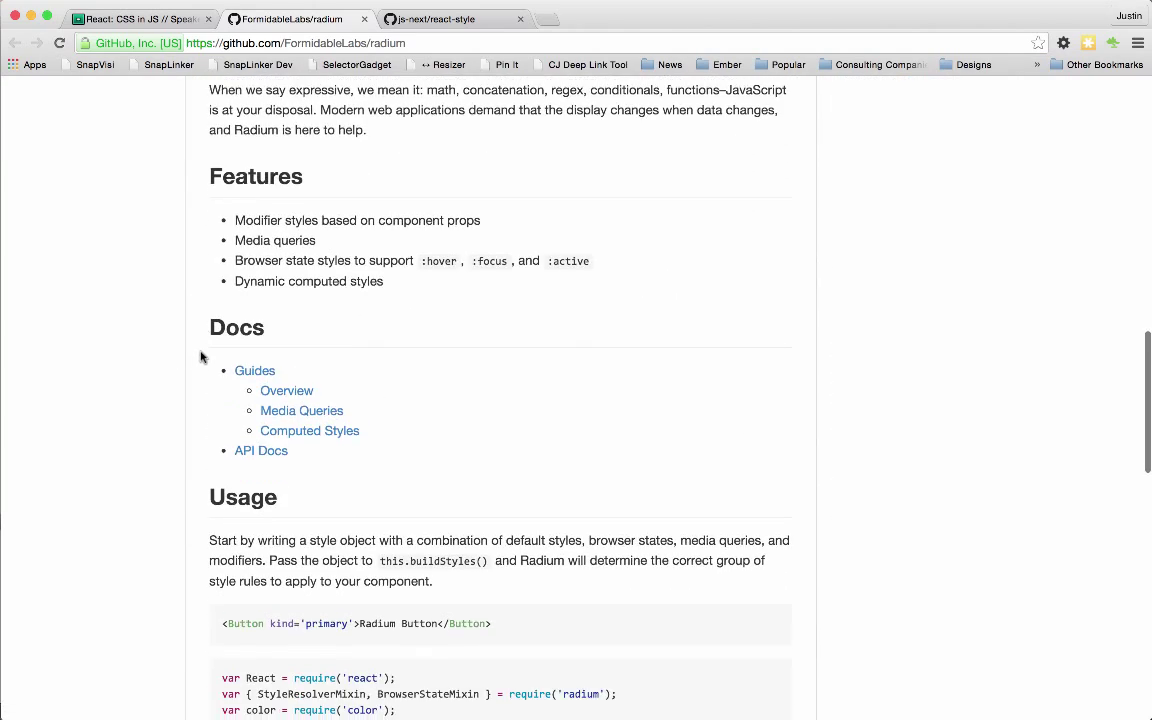
scroll("down", 3)
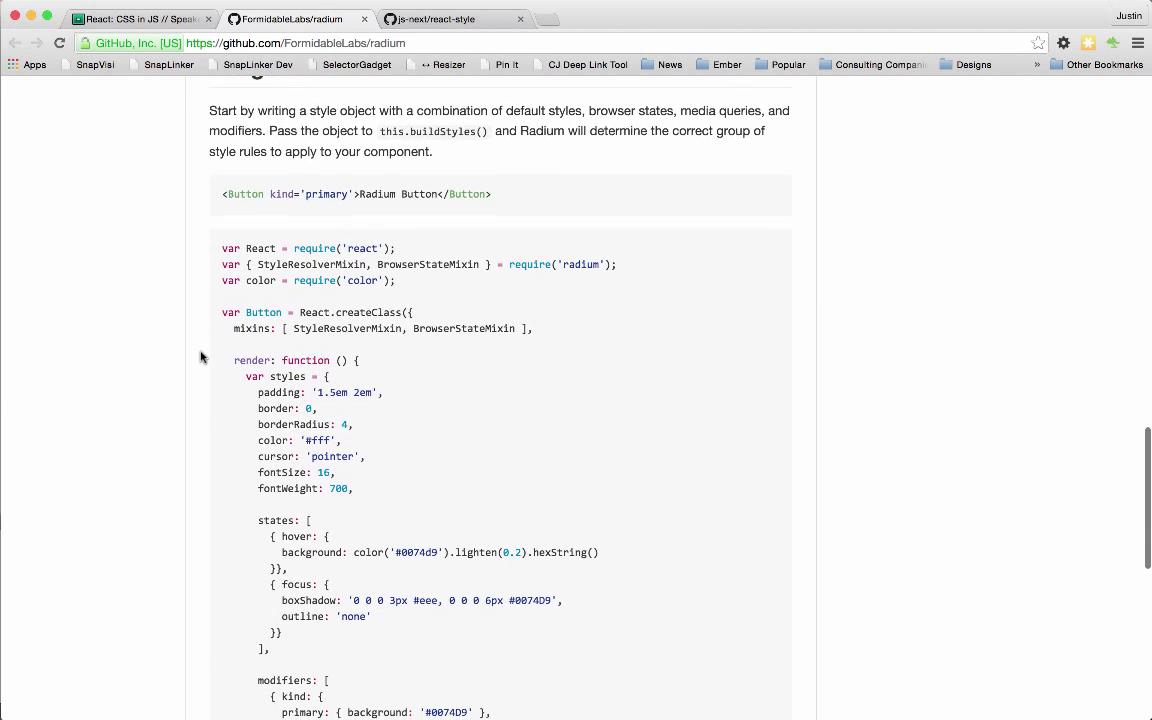
scroll("down", 3)
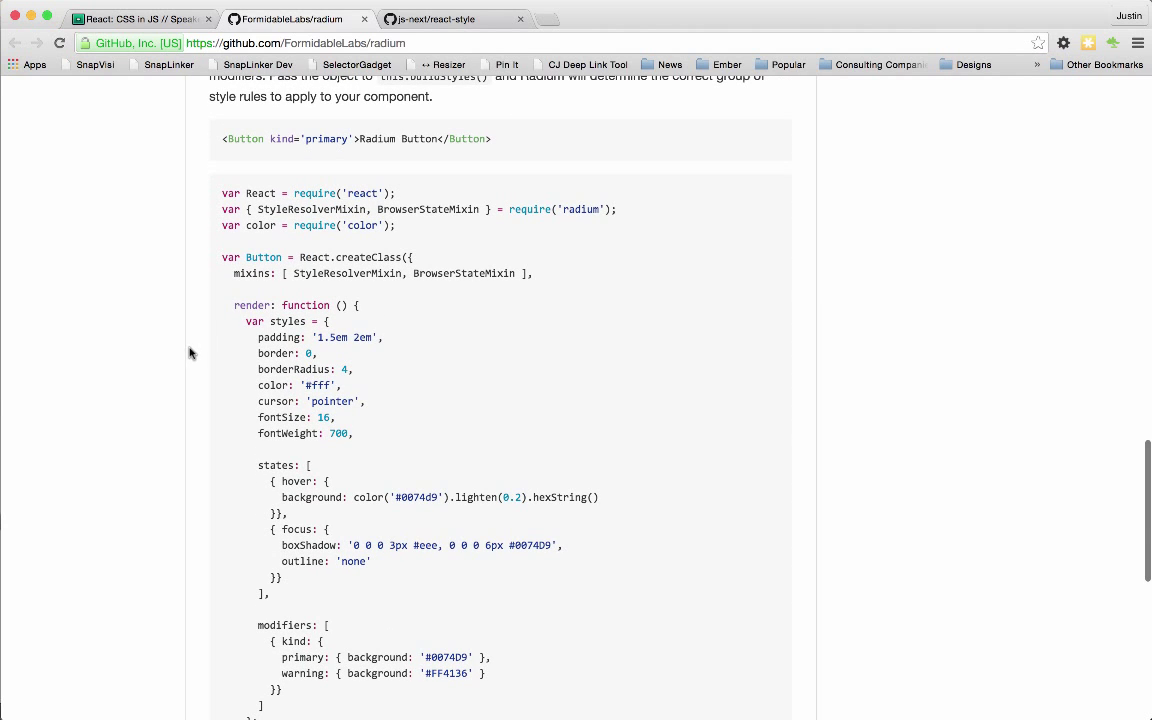
mouse_move(220, 311)
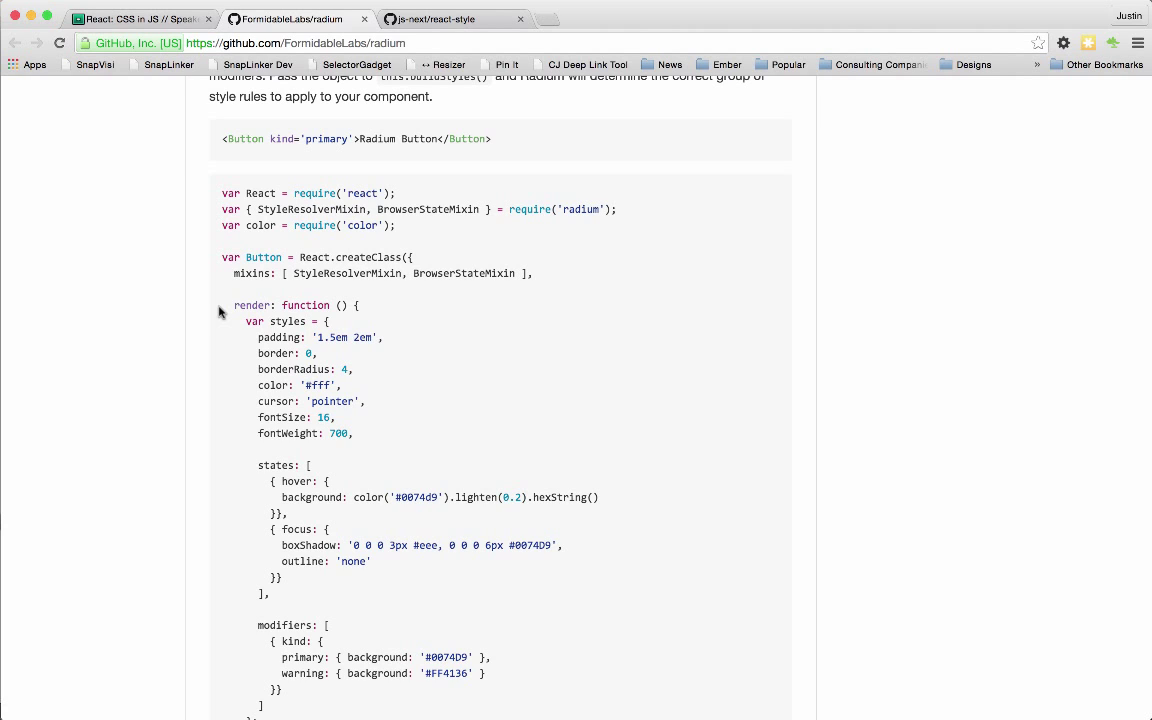
mouse_move(248, 305)
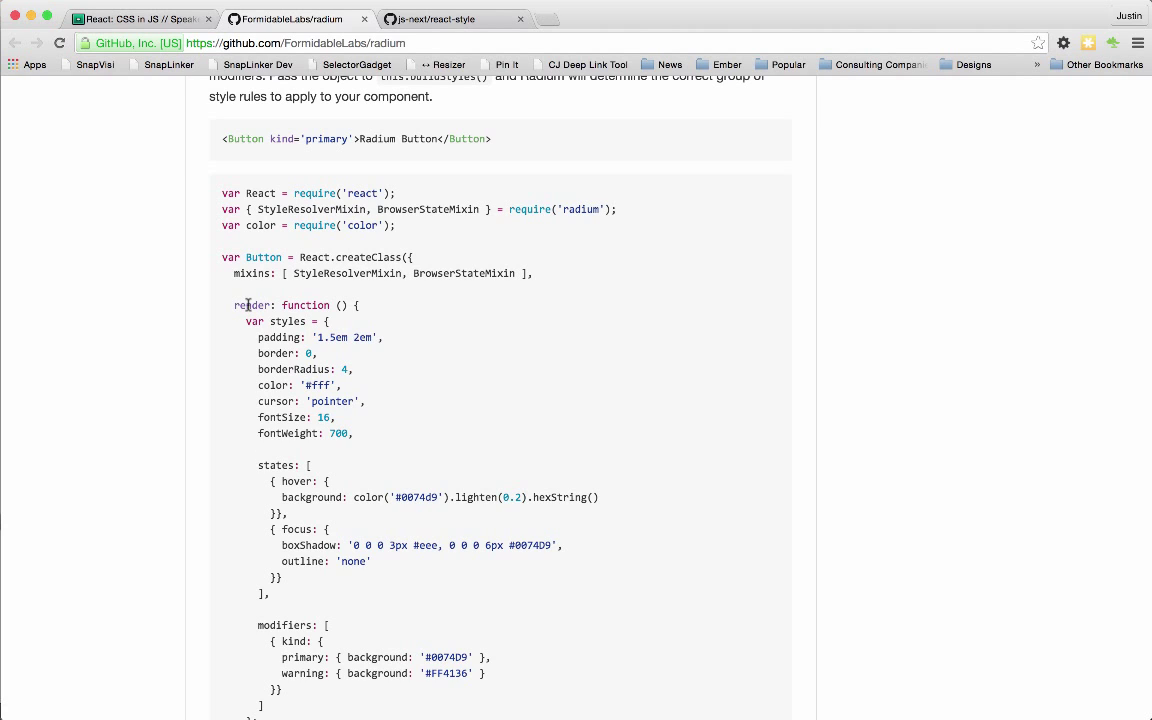
left_click_drag(245, 321, 350, 433)
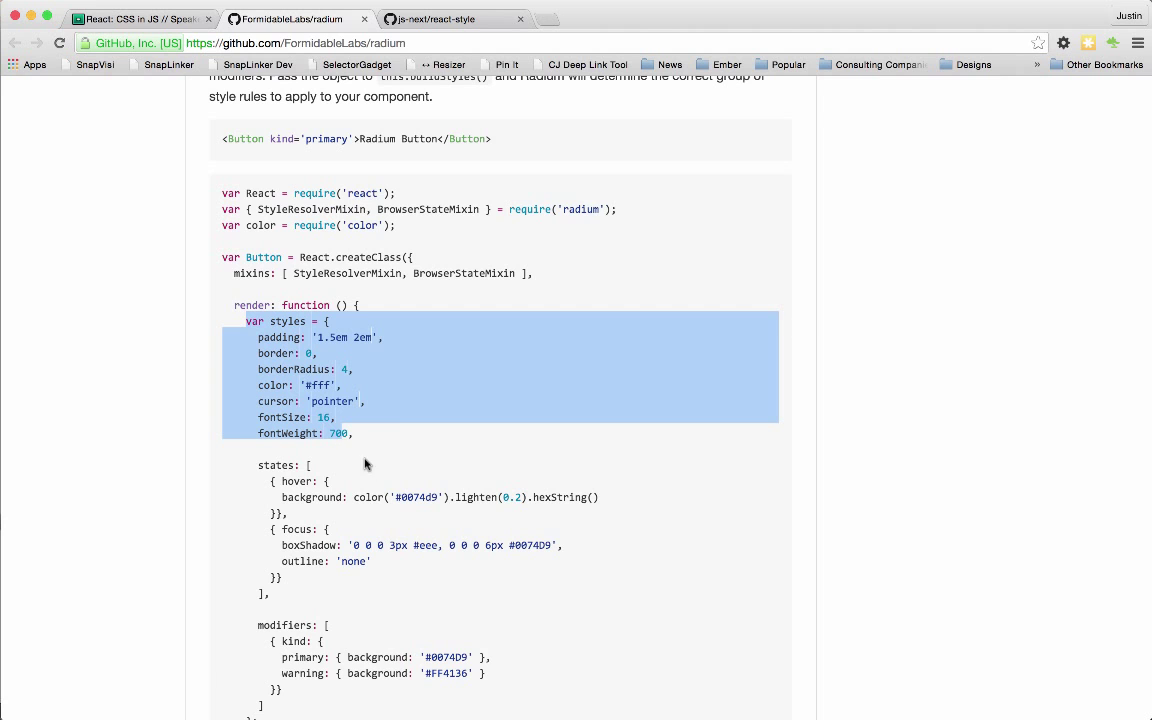
Highlight the styles argument in buildStyles(styles), then go to the react-style repository.
scroll("down", 3)
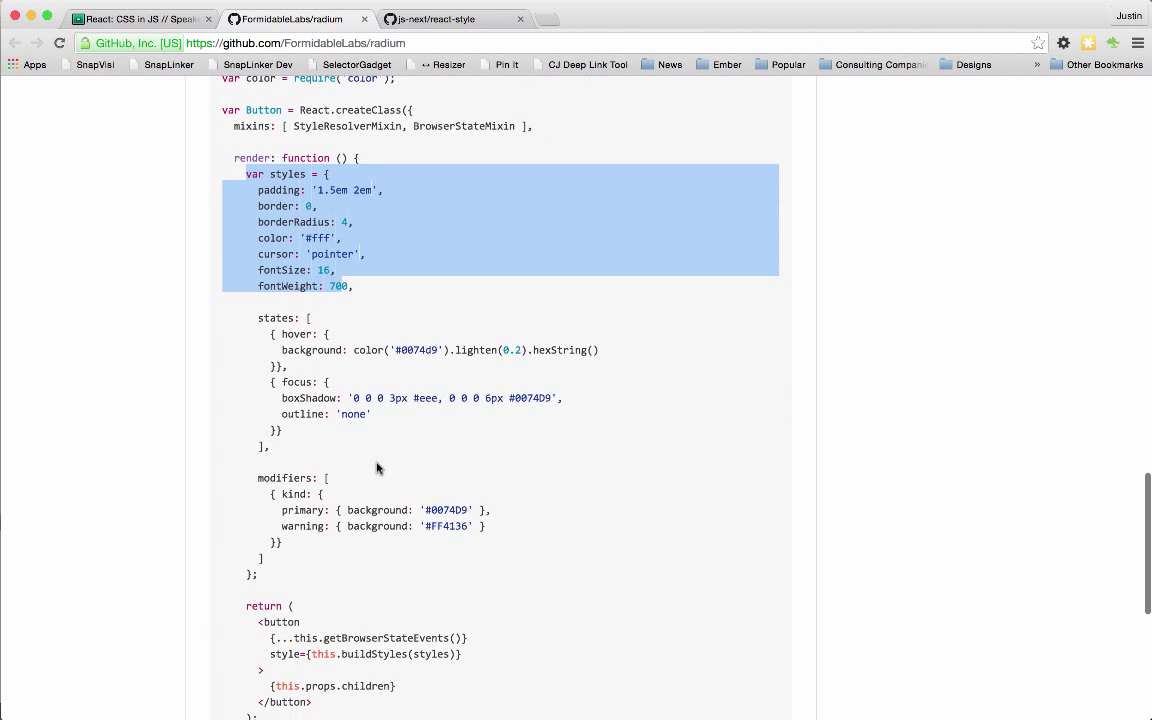
mouse_move(357, 655)
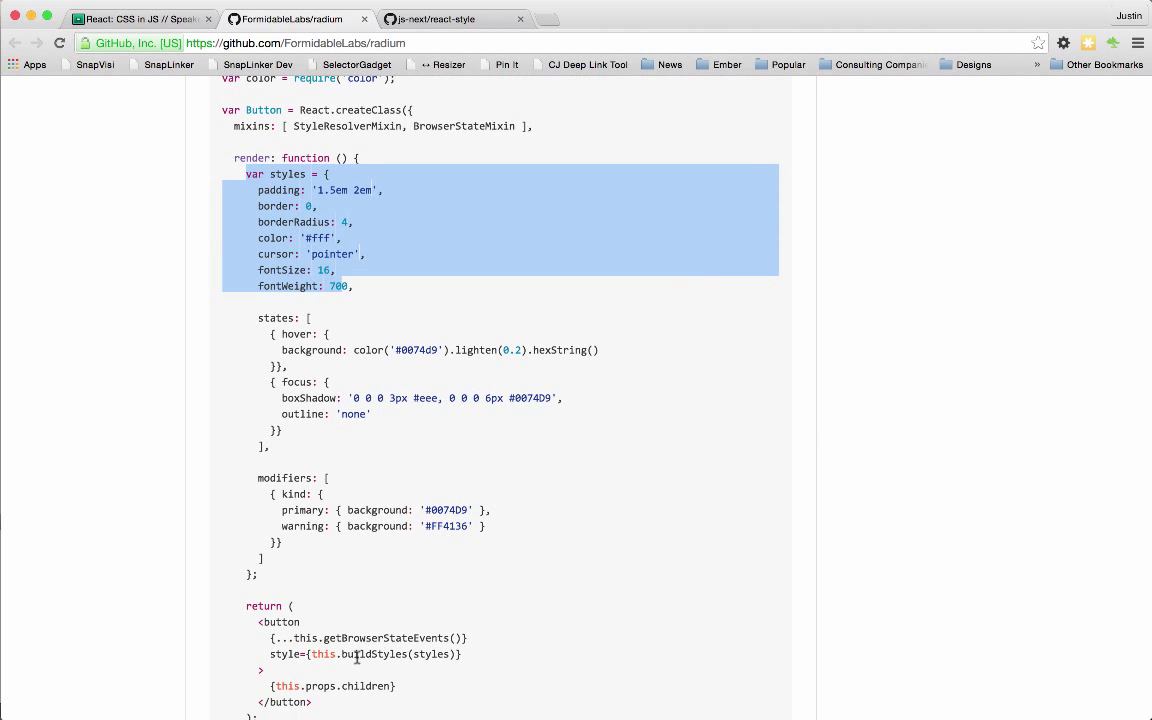
double_click(431, 654)
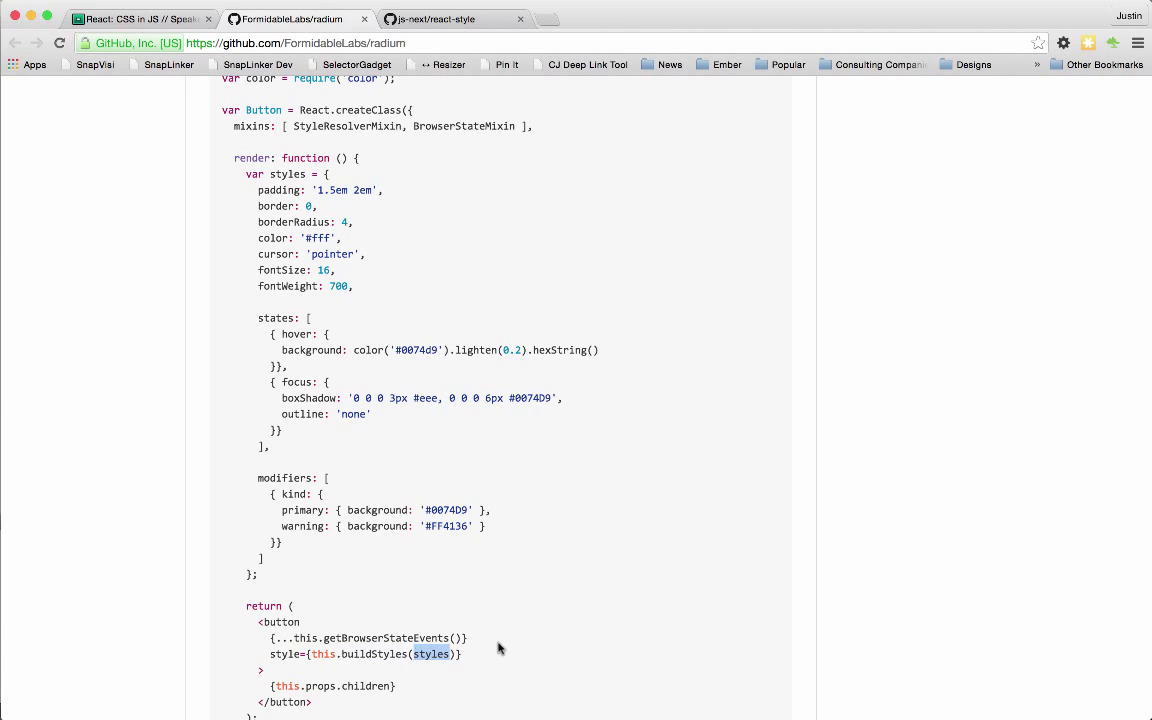
mouse_move(511, 635)
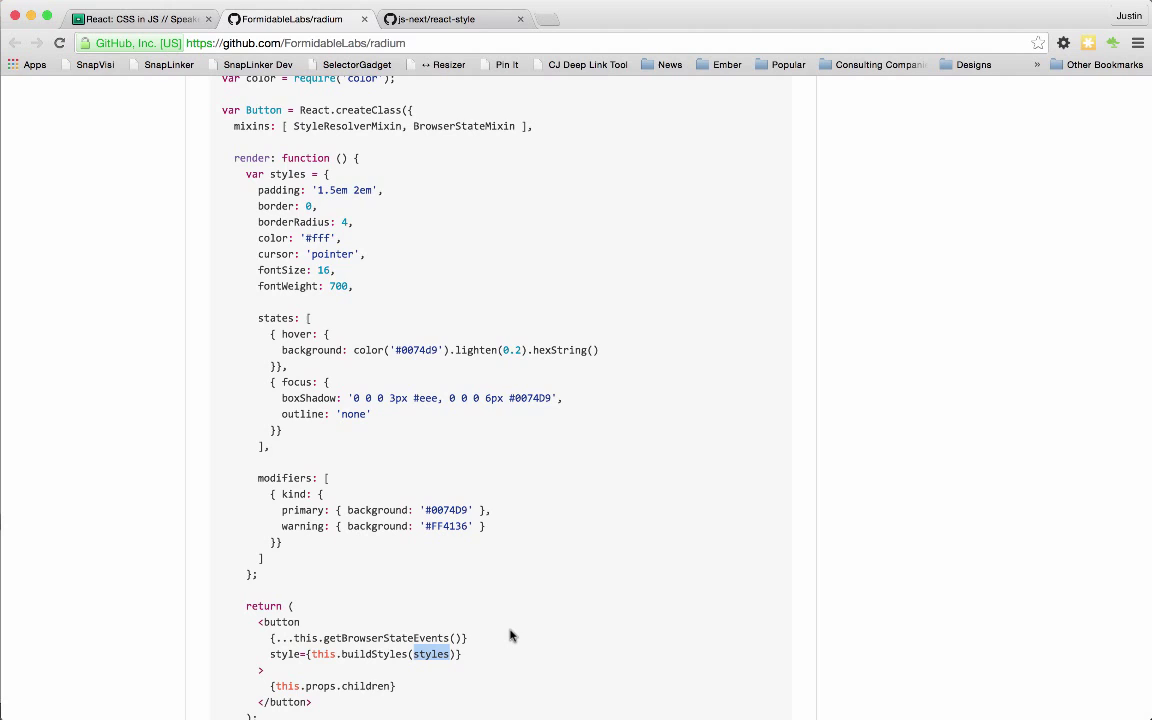
mouse_move(425, 705)
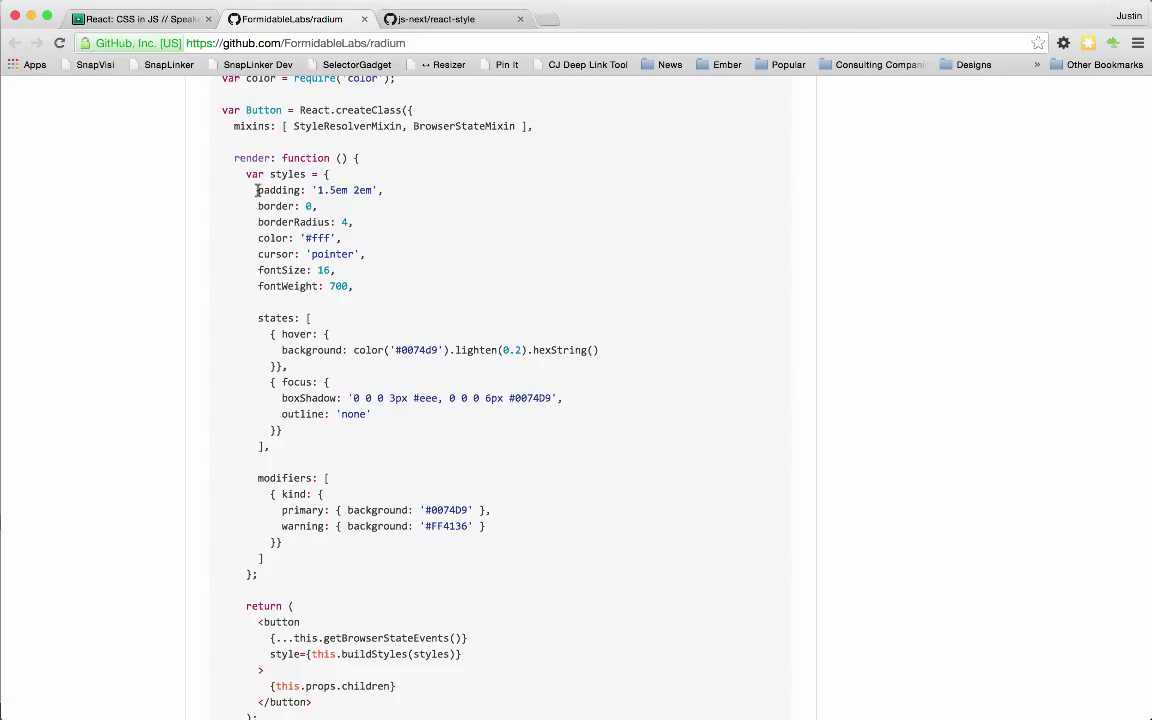
mouse_move(245, 234)
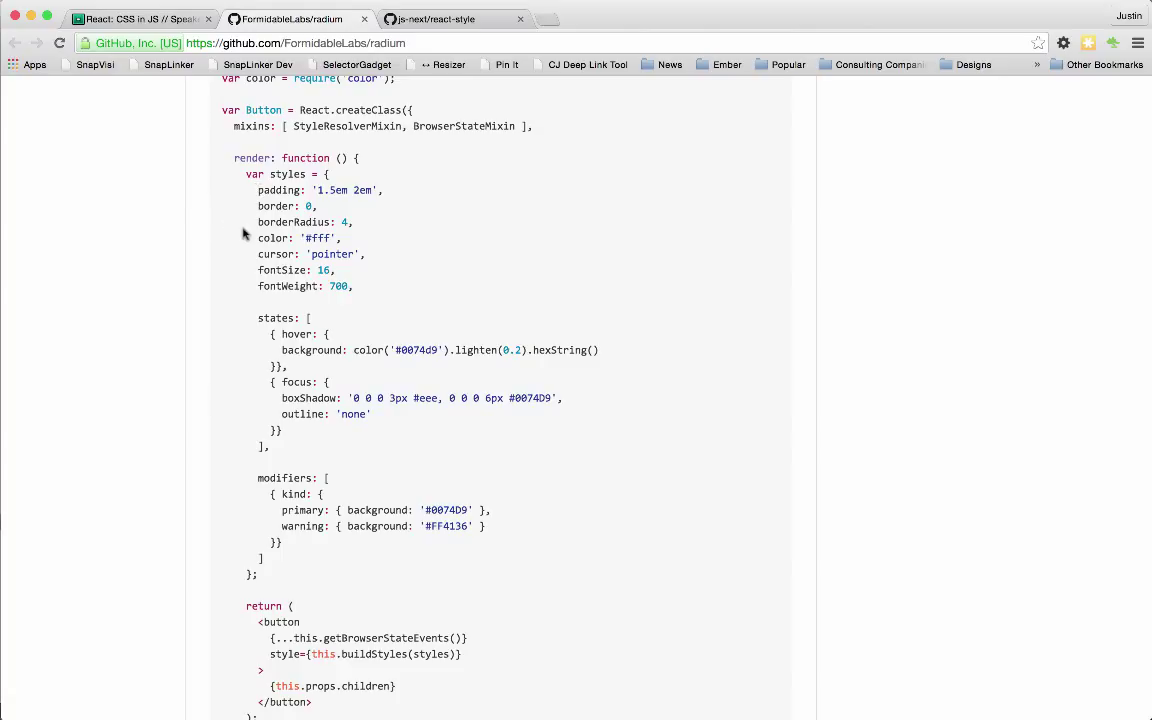
mouse_move(252, 237)
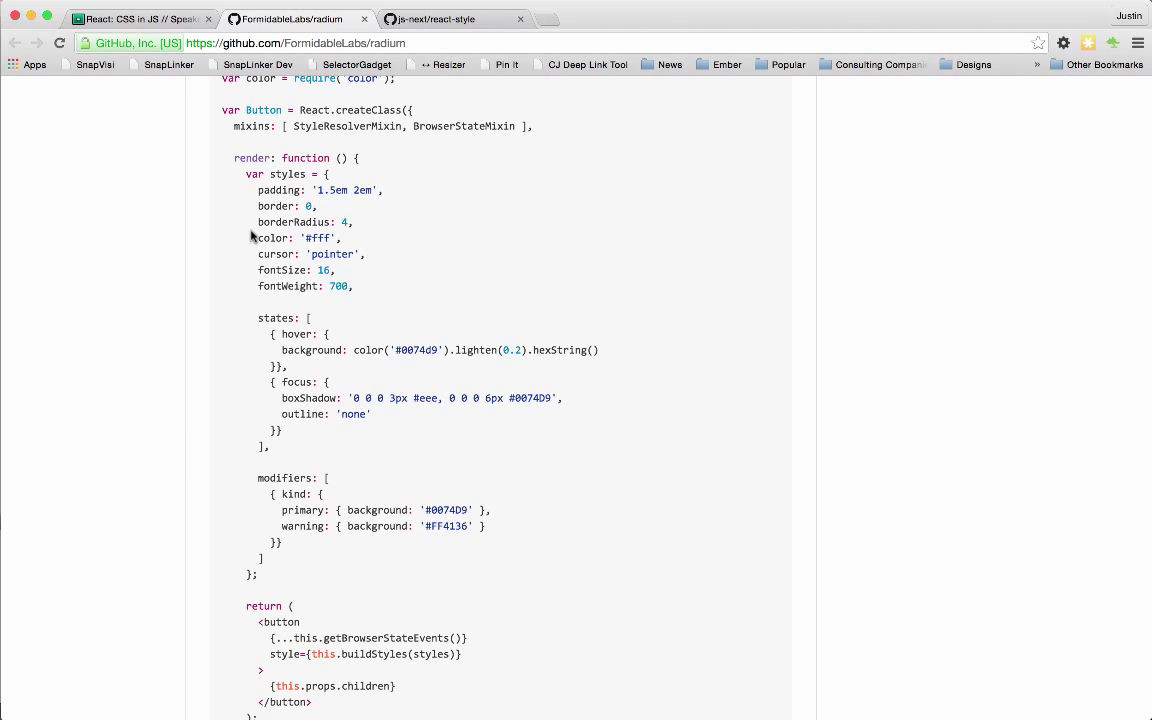
mouse_move(278, 142)
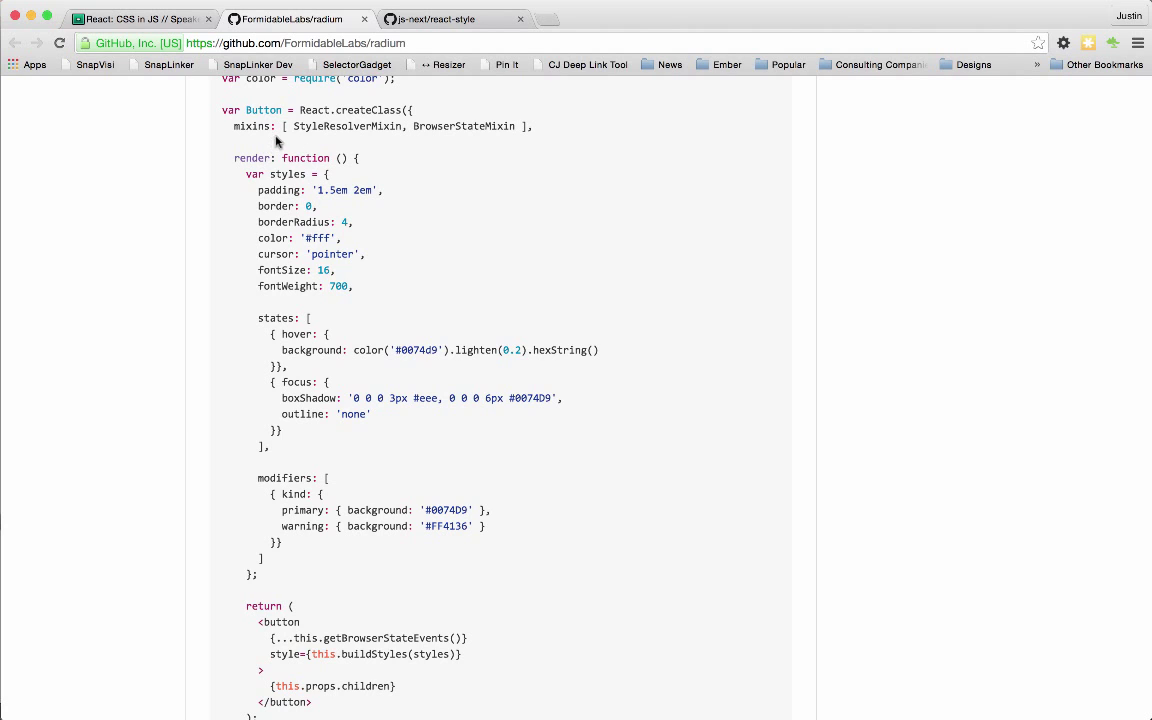
left_click(430, 19)
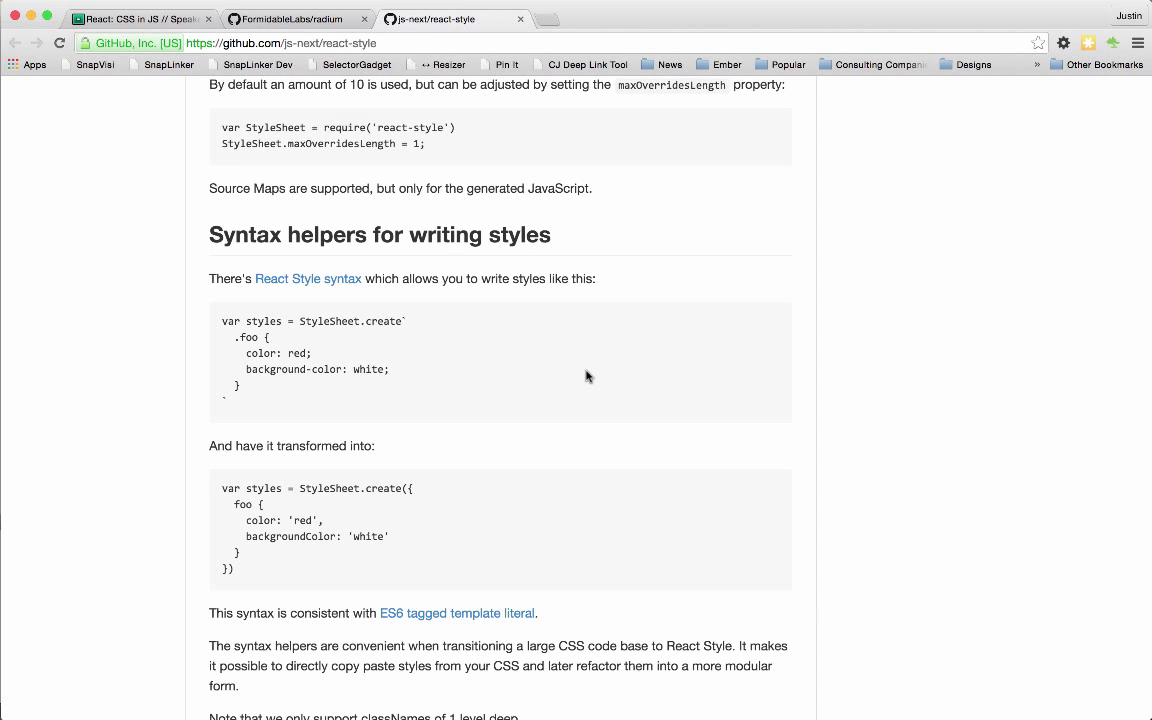
mouse_move(556, 375)
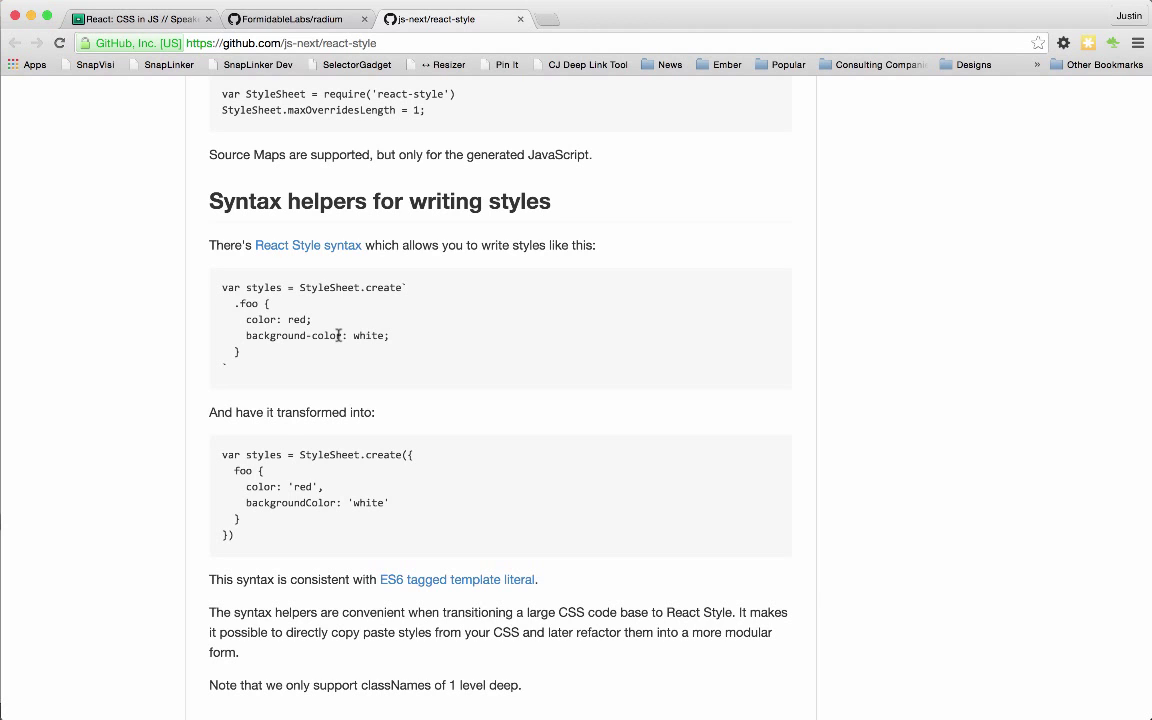
Highlight the transformed backgroundColor line, browse down to media queries and scroll back up.
left_click_drag(245, 486, 240, 518)
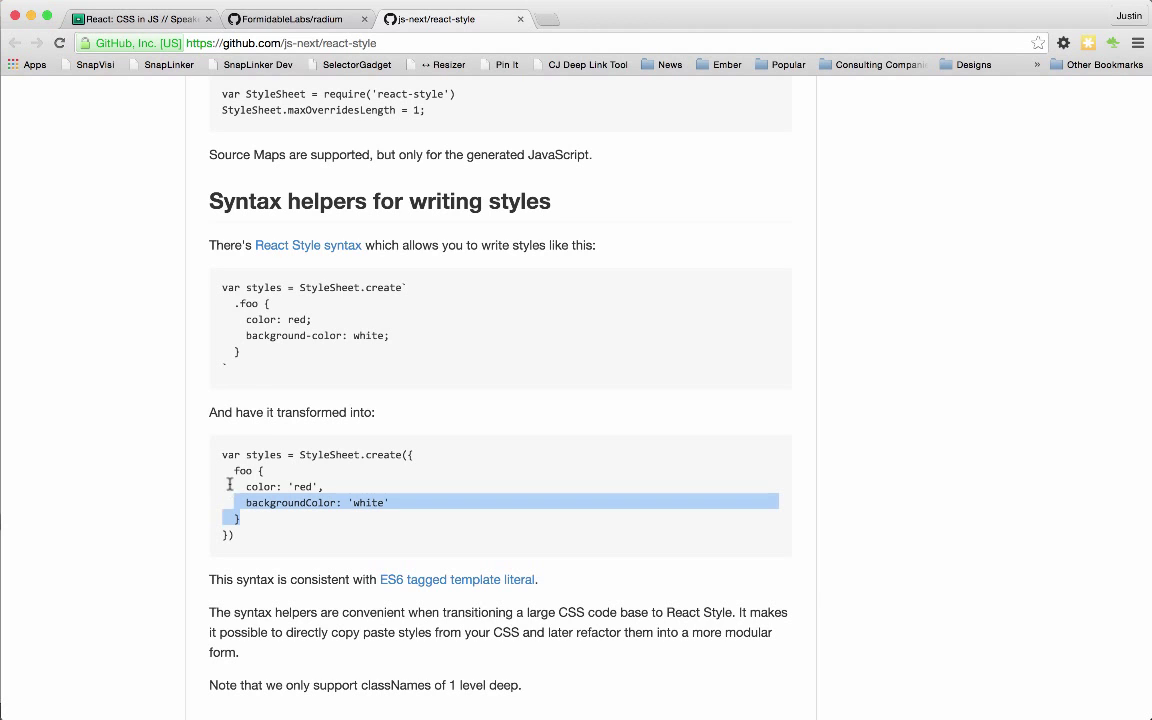
left_click(445, 528)
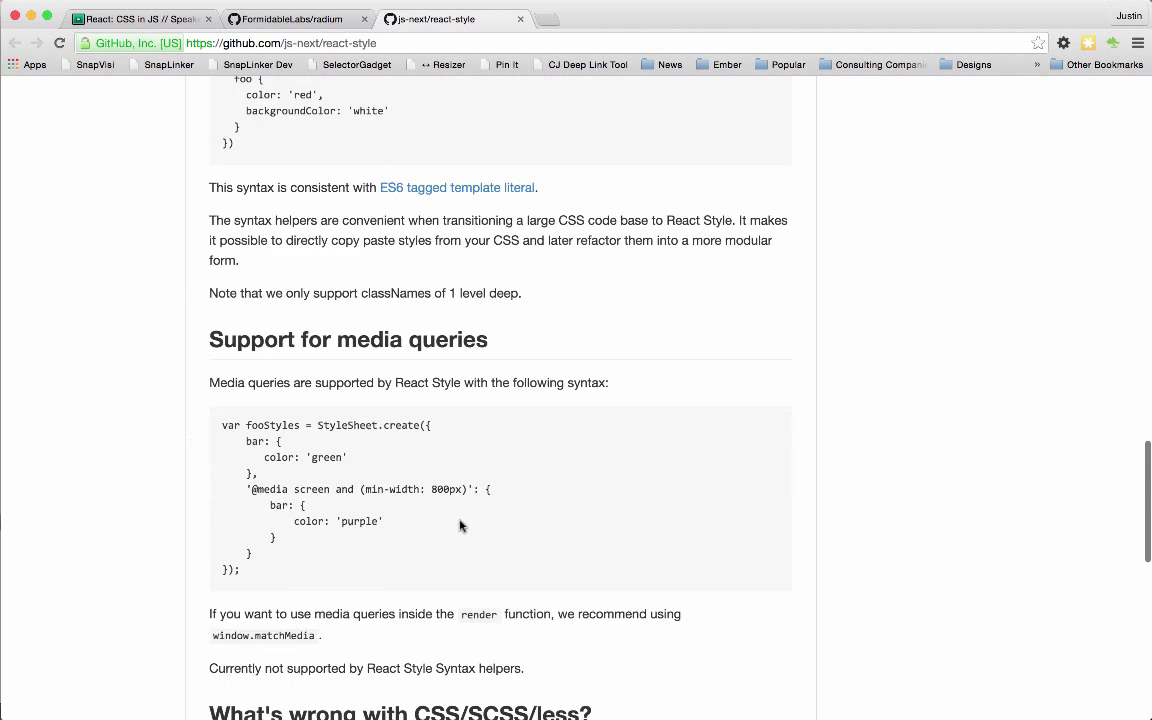
scroll("down", 3)
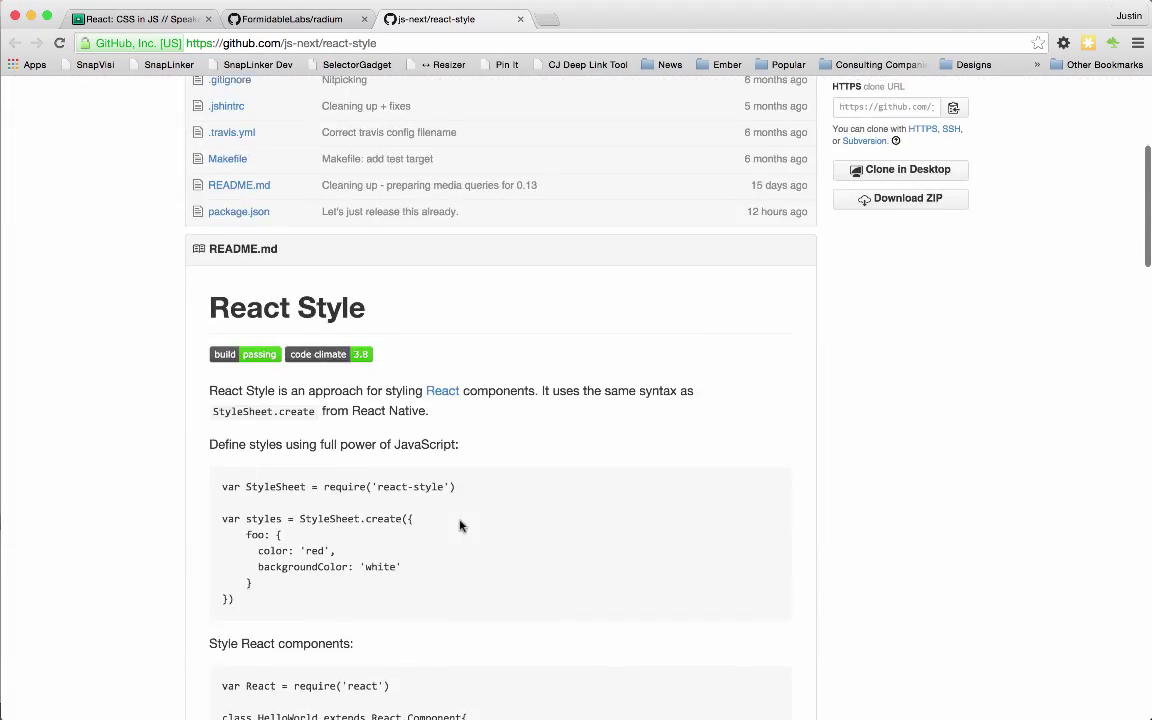
scroll("down", 3)
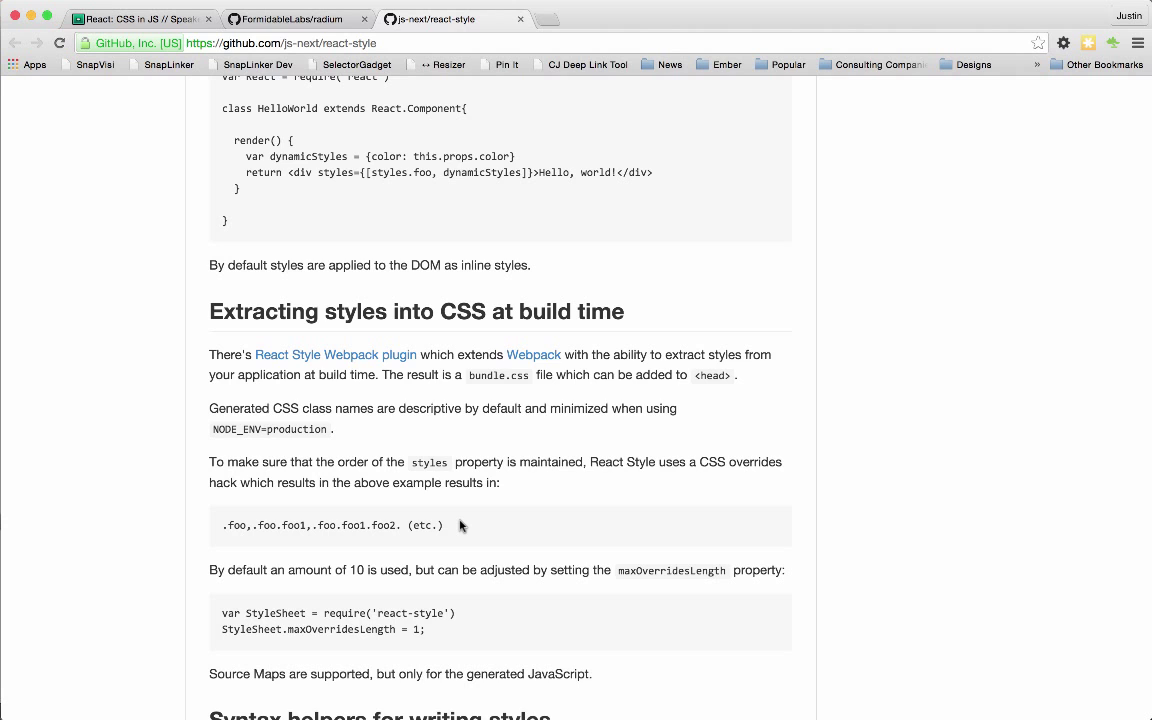
scroll("down", 3)
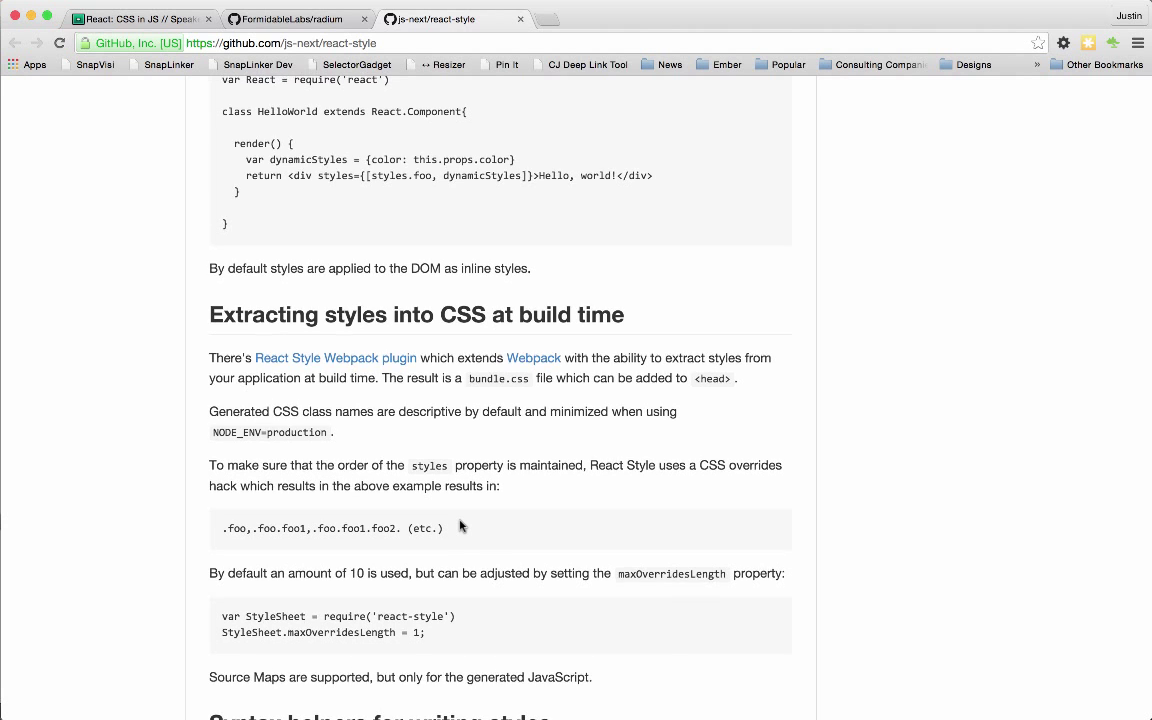
scroll("up", 3)
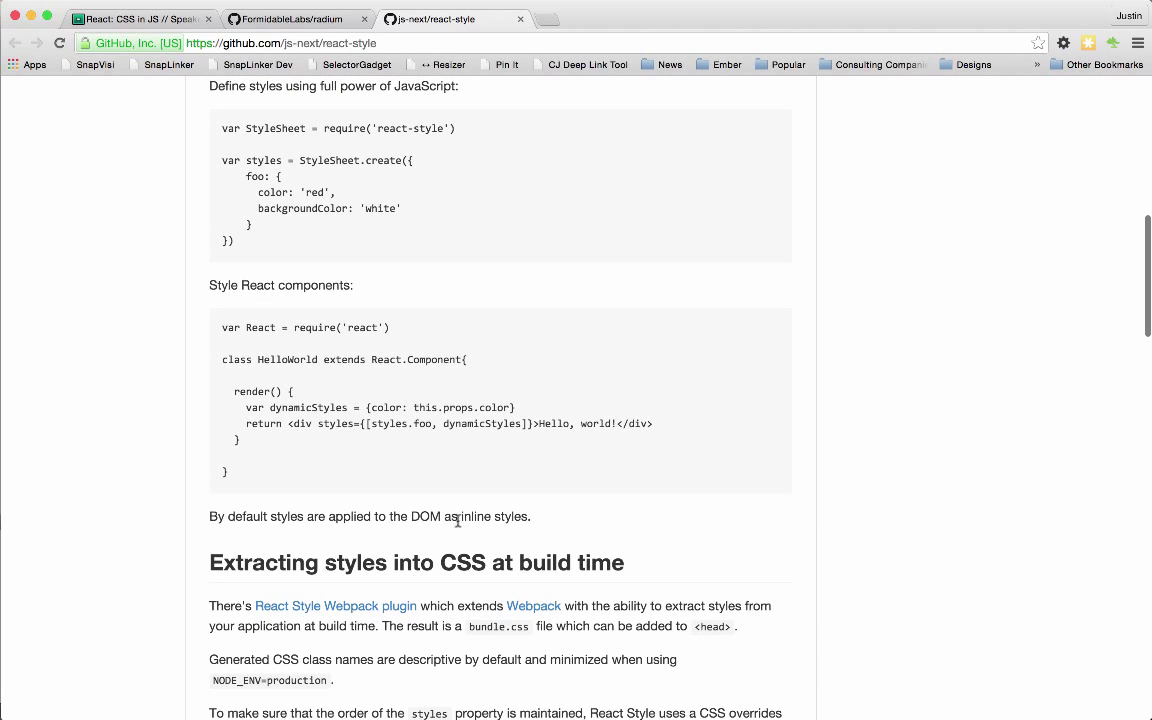
mouse_move(457, 521)
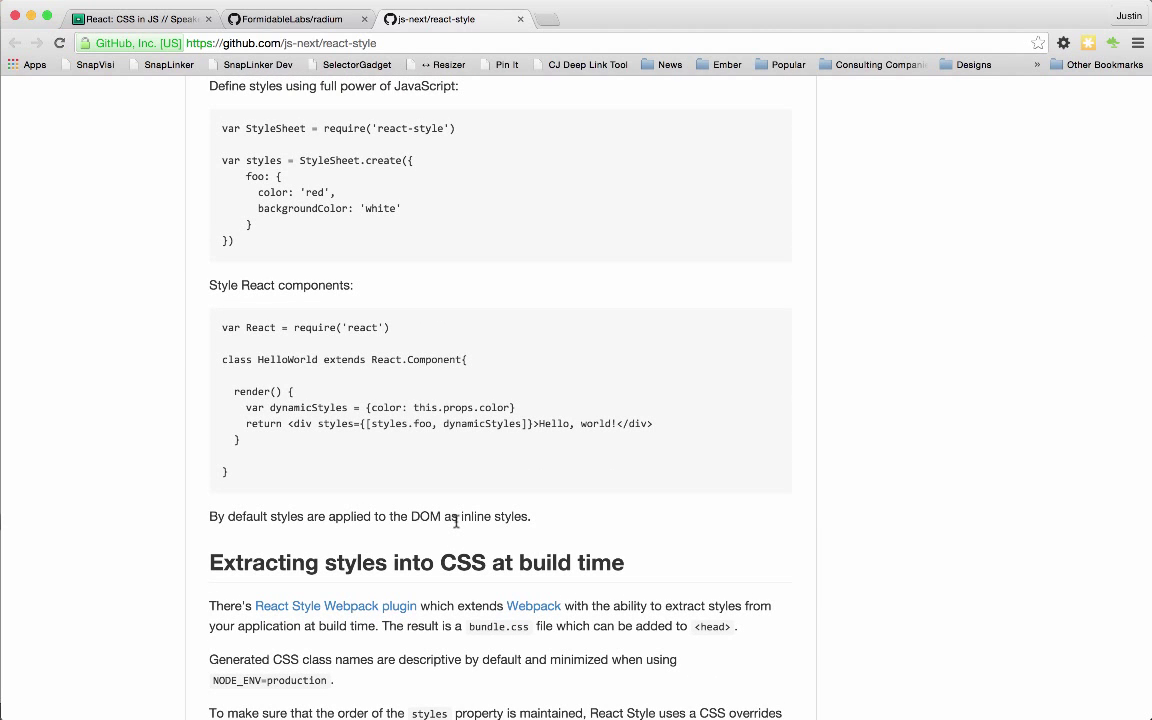
mouse_move(459, 534)
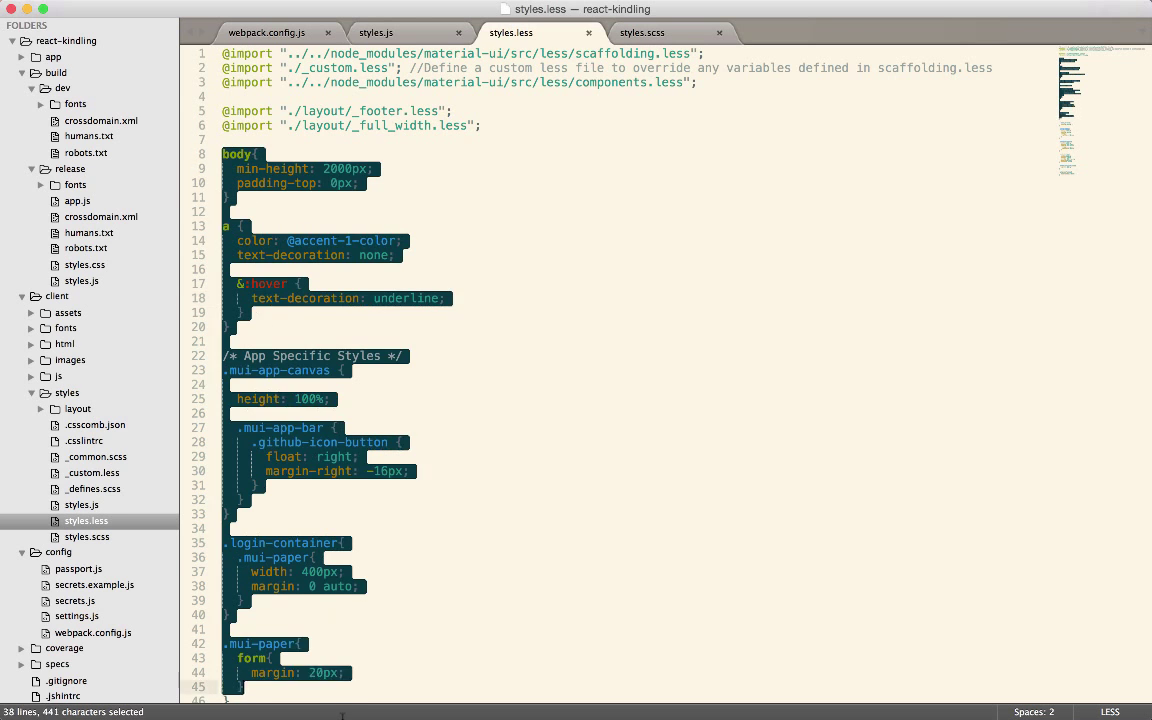
Scroll the styles.less stylesheet and click in the editor to clear the selection.
scroll("down", 3)
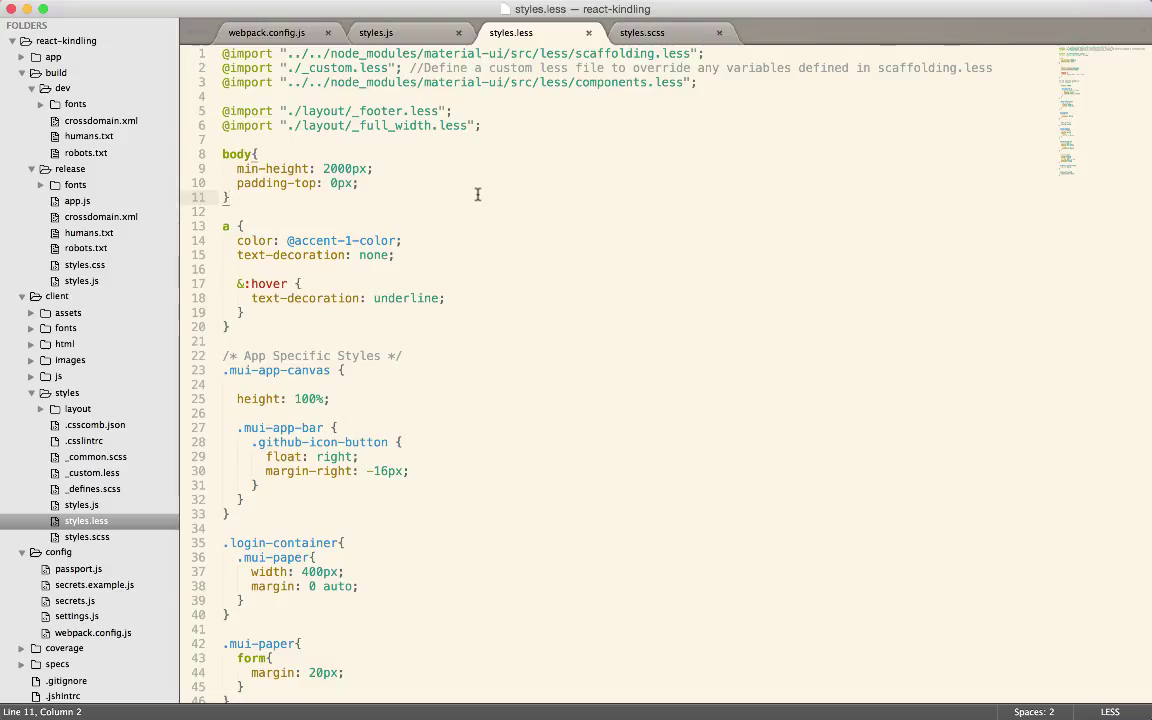
left_click(450, 138)
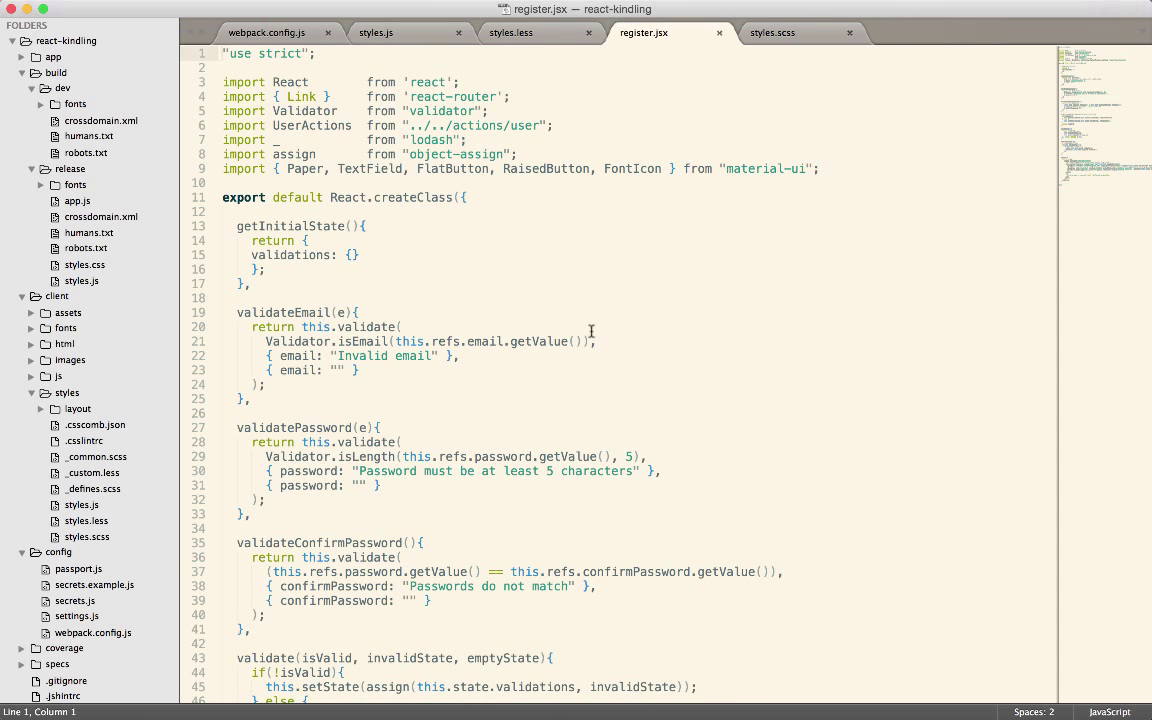
Scroll register.jsx to render() and select the register-paper class name on Paper.
scroll("down", 3)
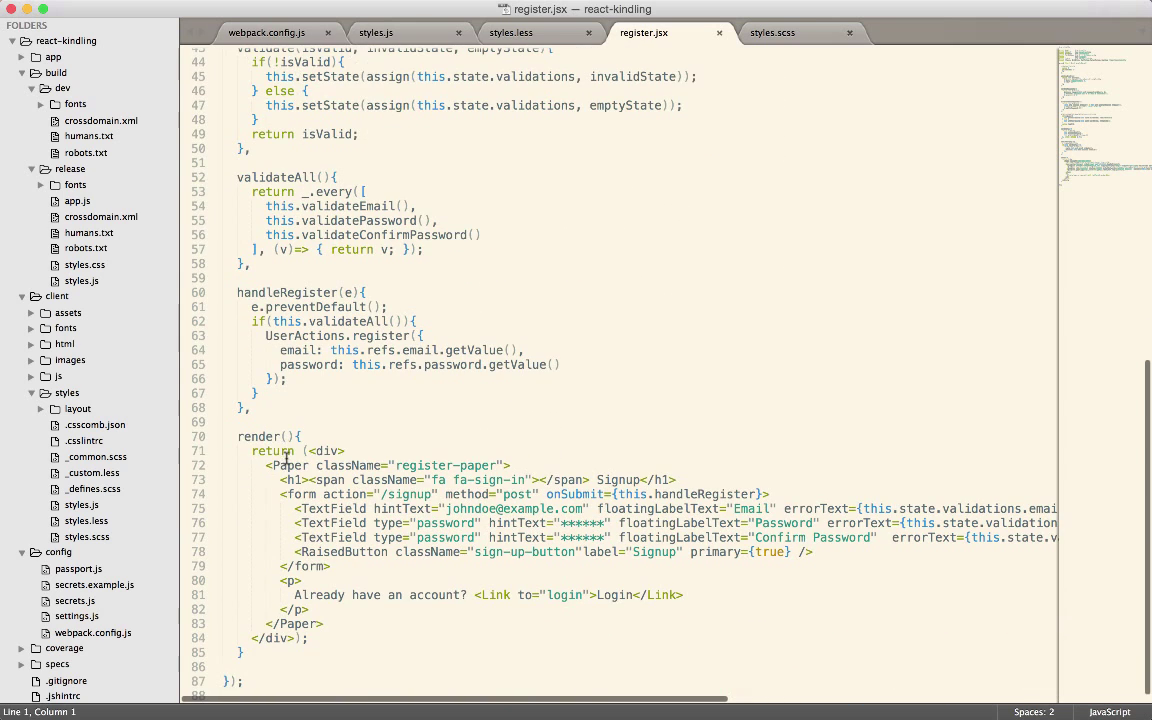
double_click(258, 437)
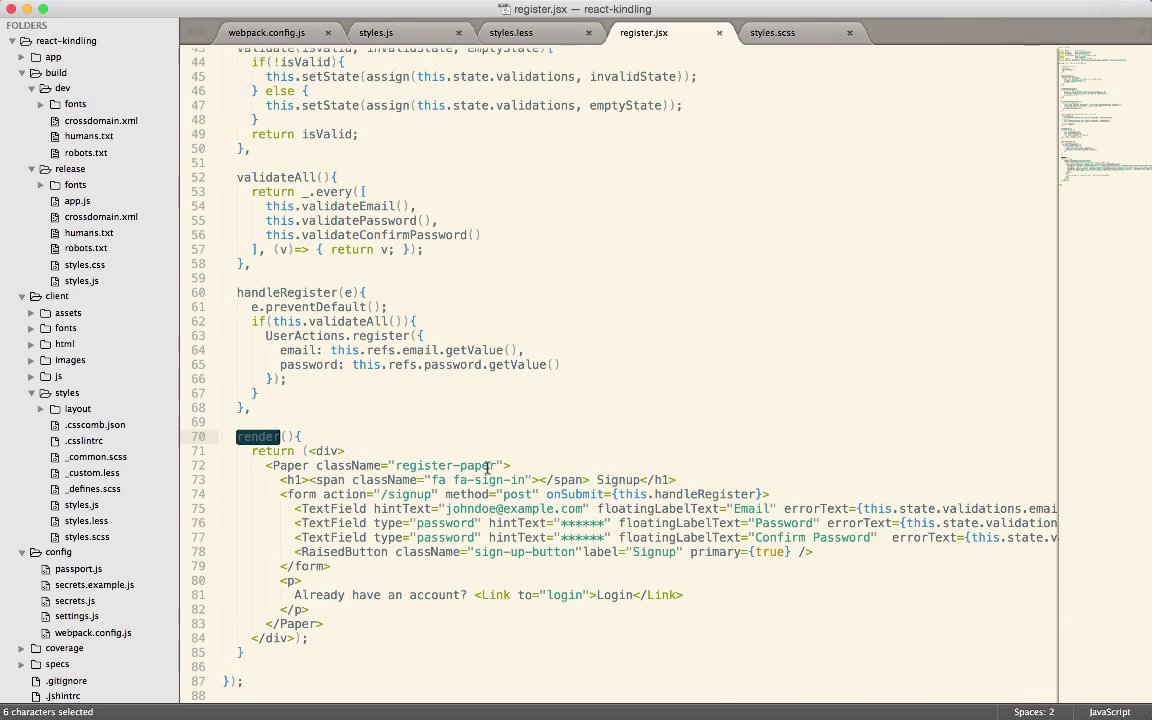
left_click(424, 465)
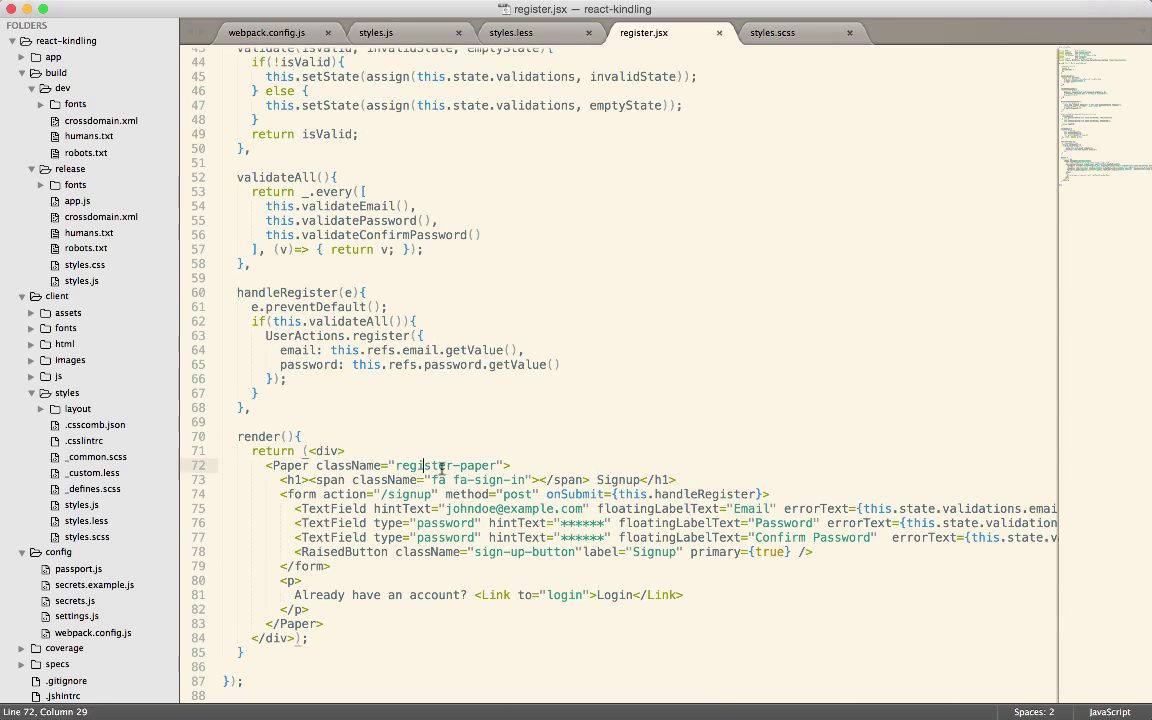
double_click(445, 465)
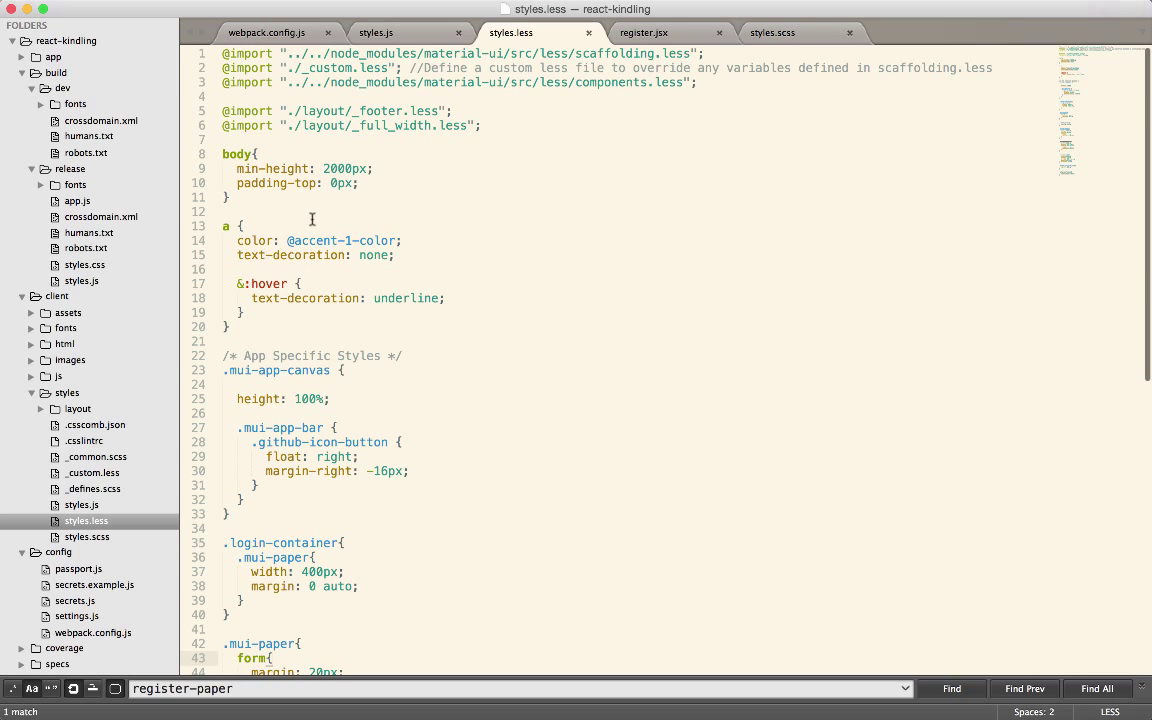
mouse_move(514, 73)
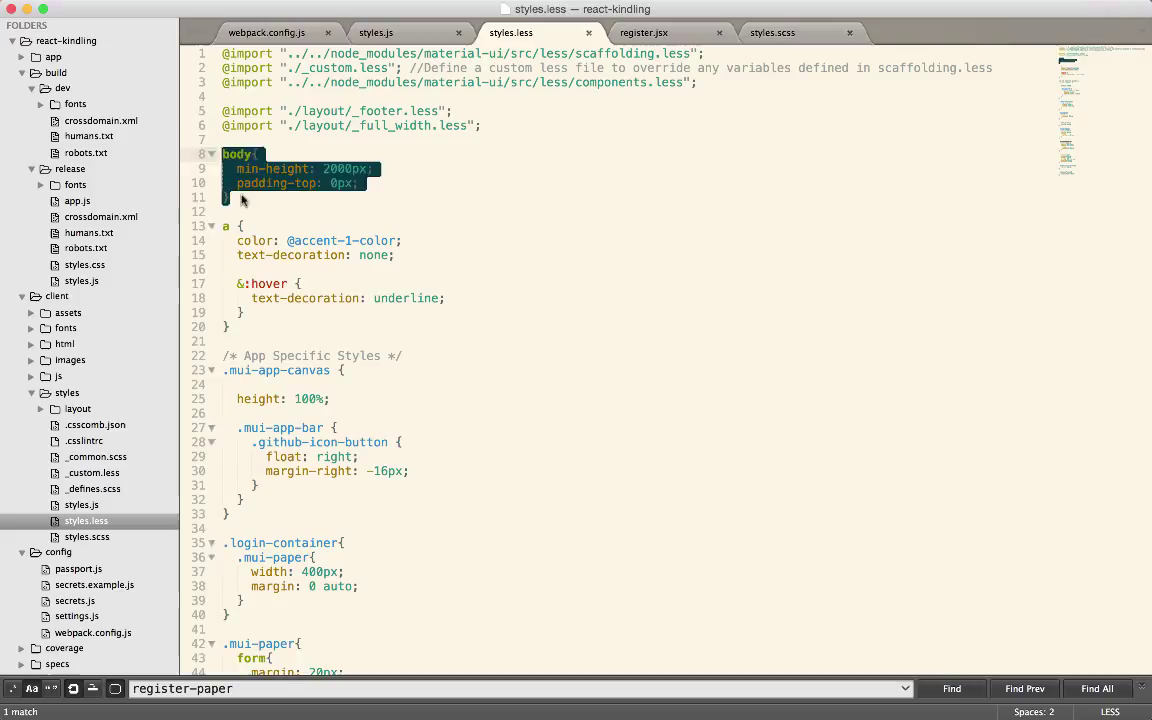
Scroll styles.less to the .register-paper rule and select its width: 400px declaration.
left_click(399, 173)
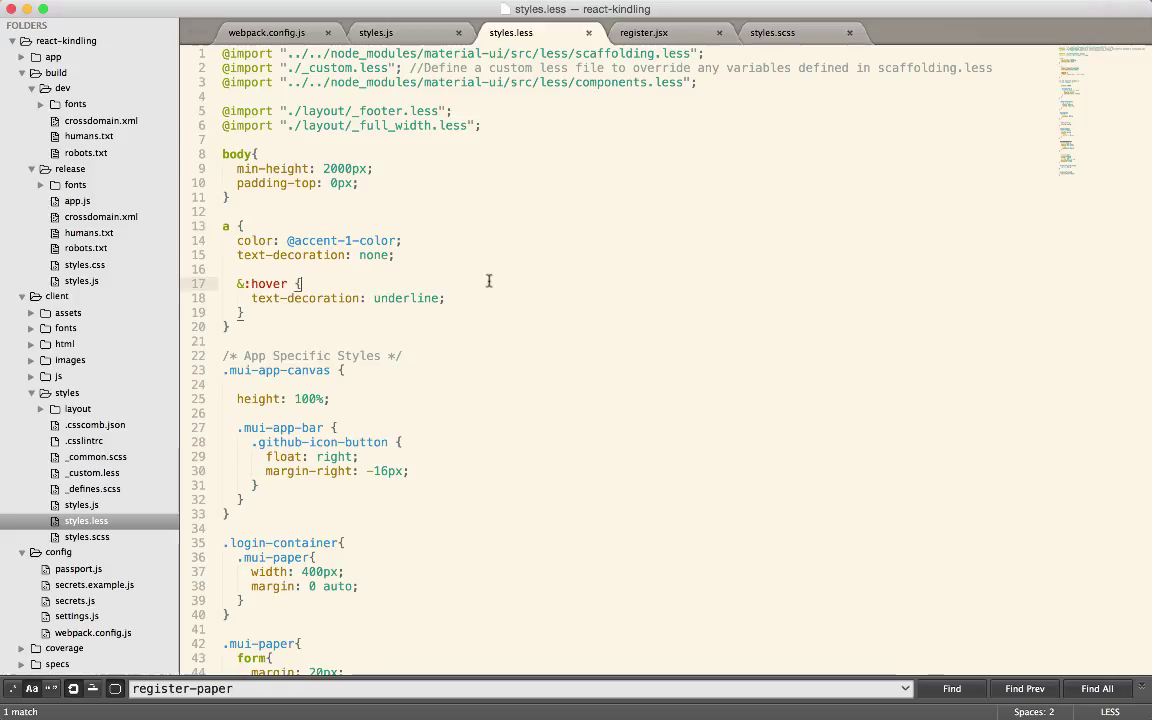
mouse_move(244, 327)
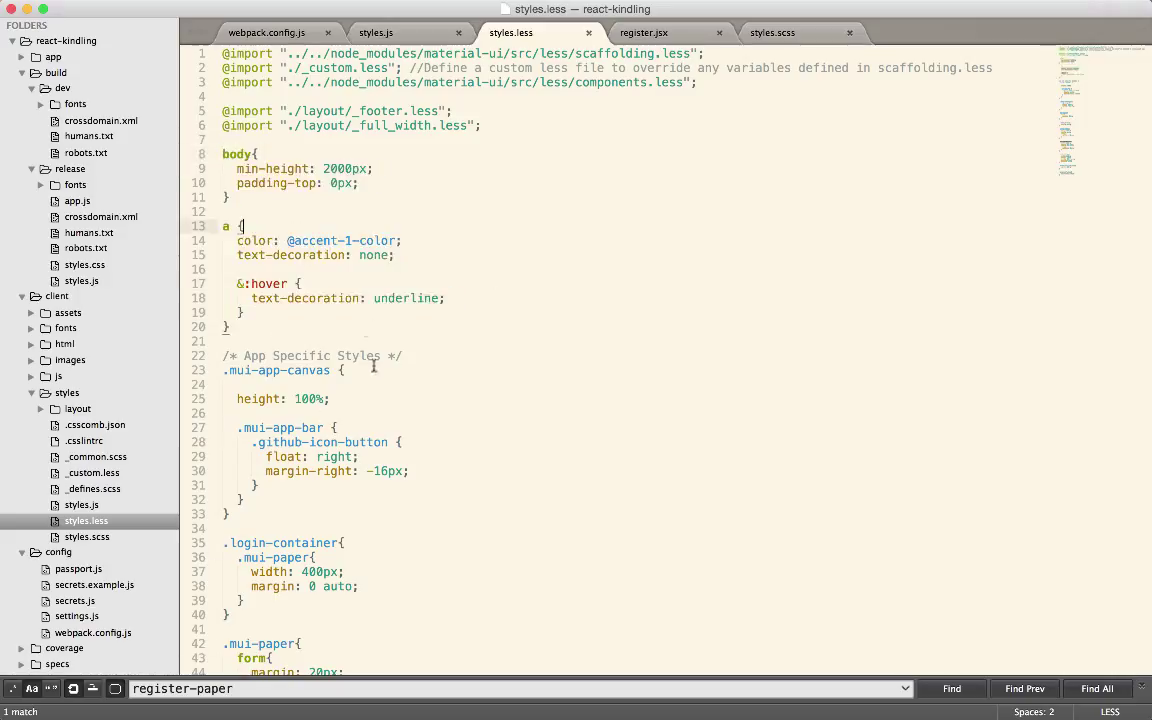
scroll("down", 3)
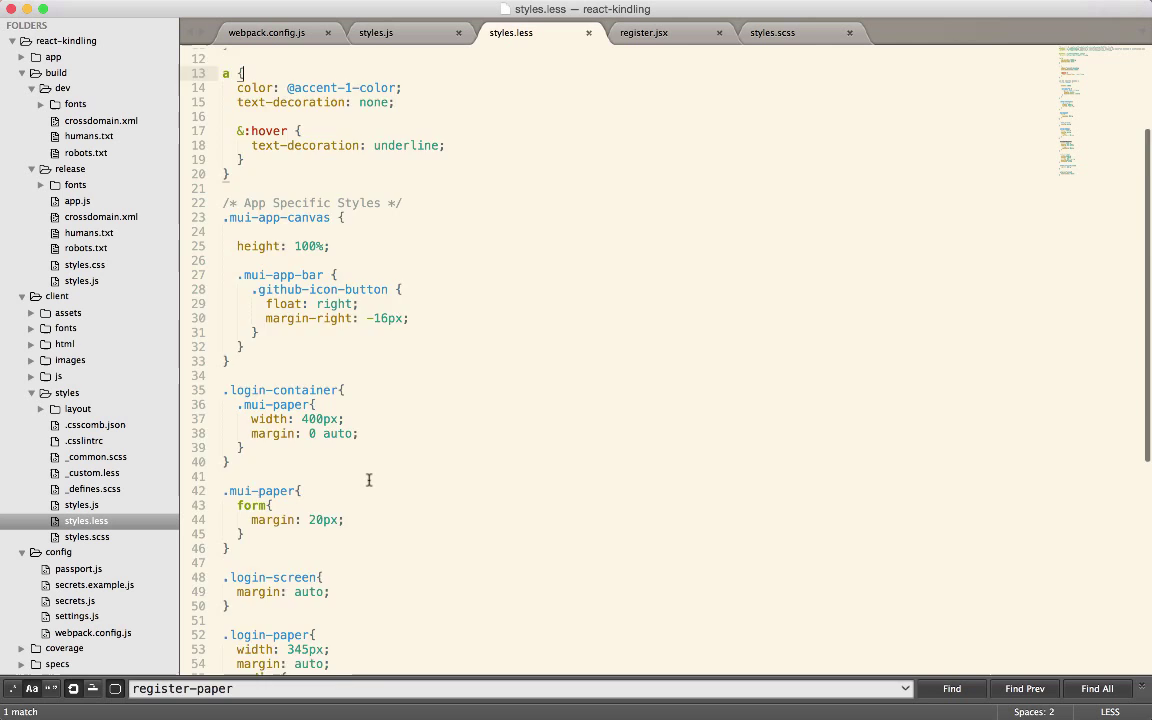
scroll("down", 3)
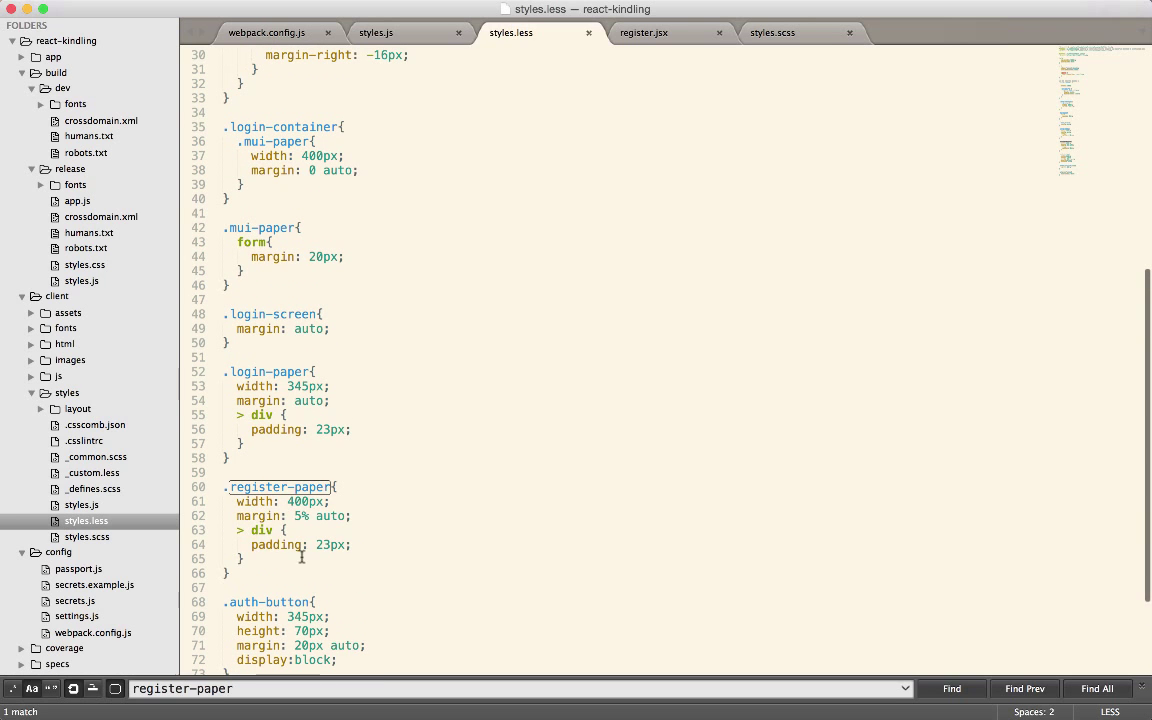
left_click_drag(228, 472, 243, 572)
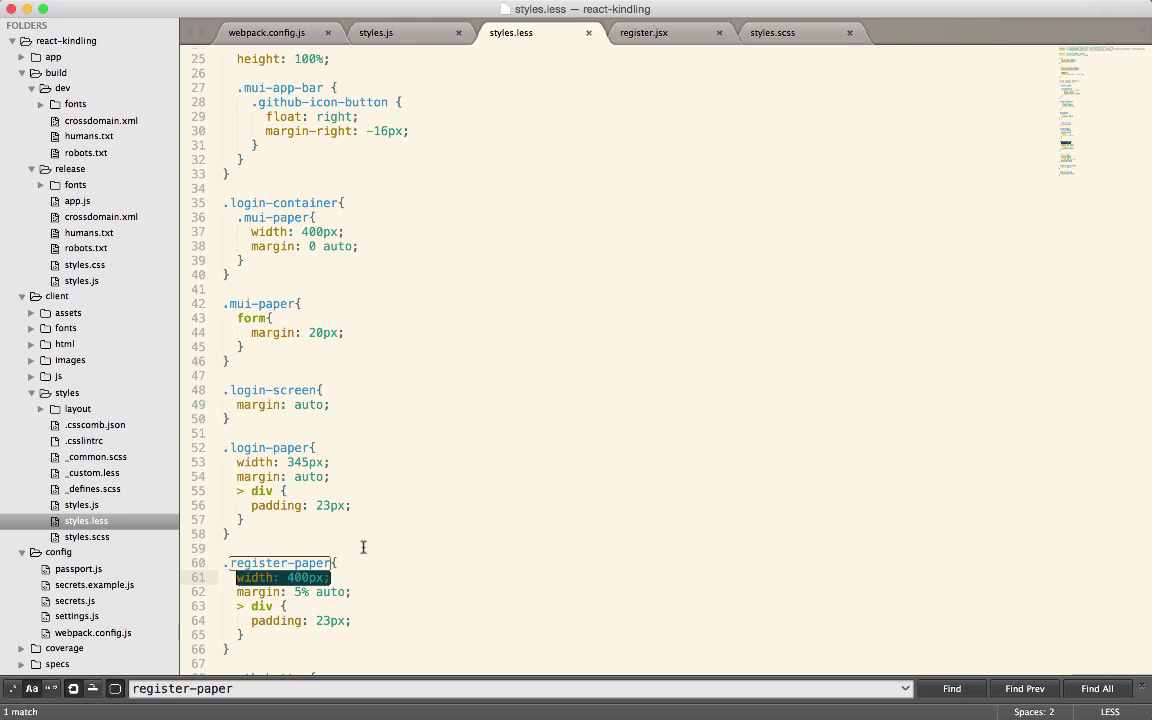
left_click(644, 32)
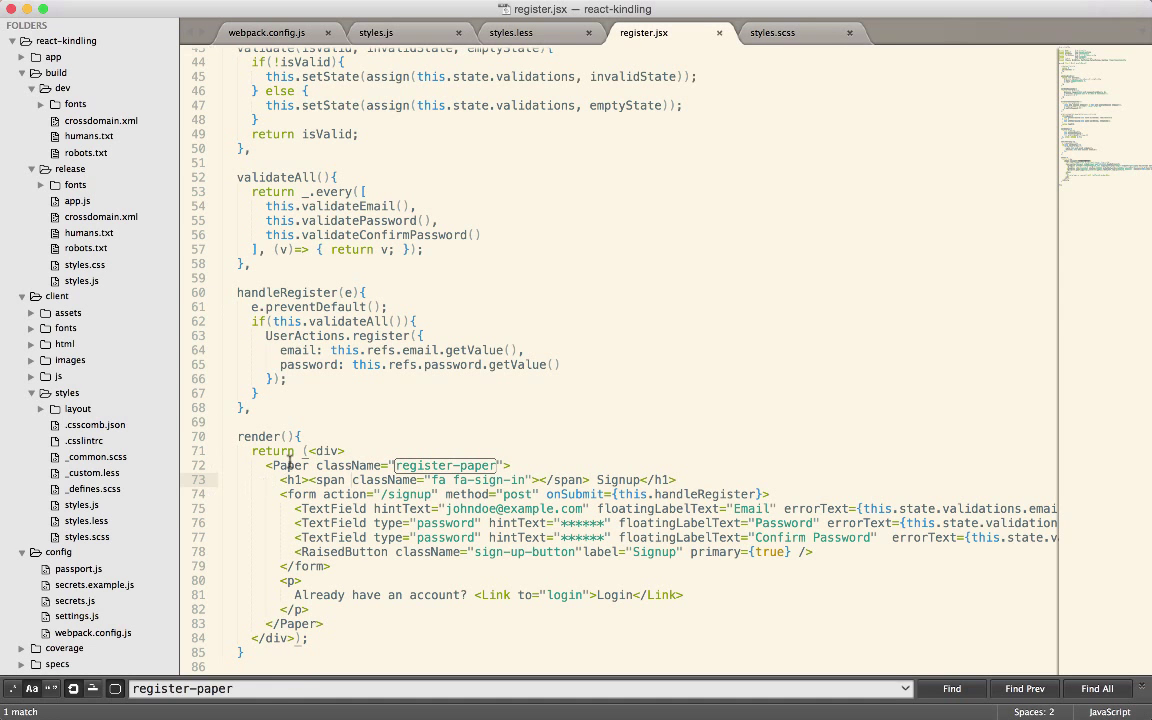
double_click(290, 465)
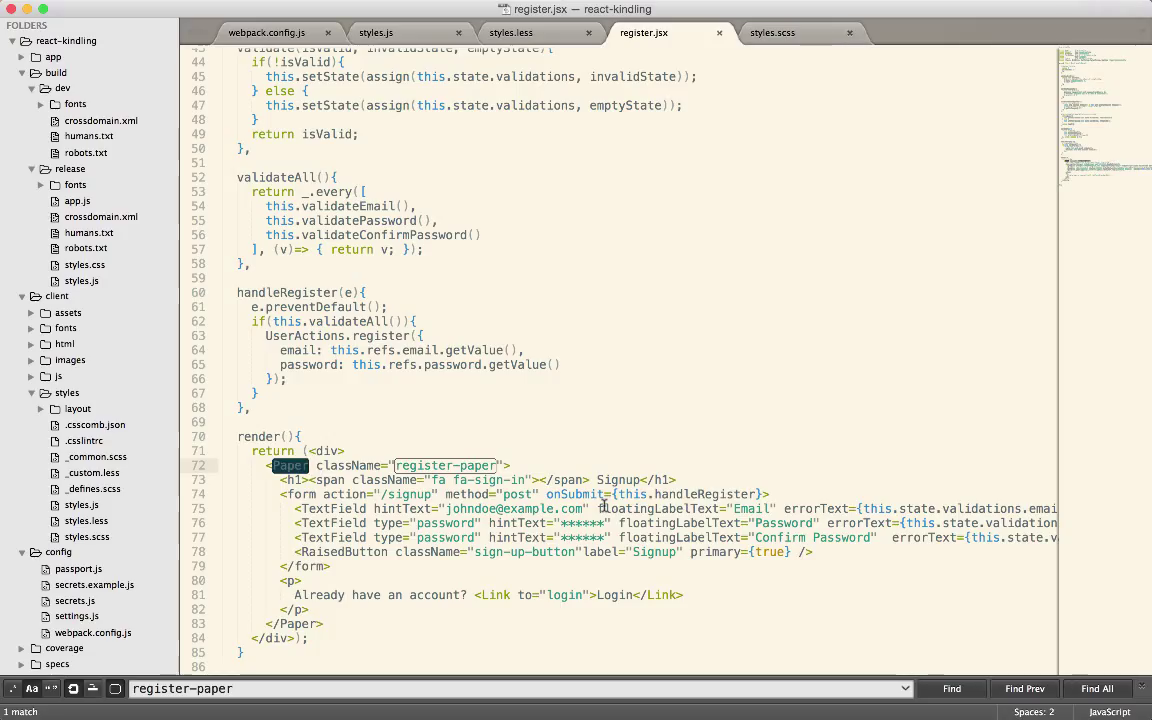
mouse_move(618, 498)
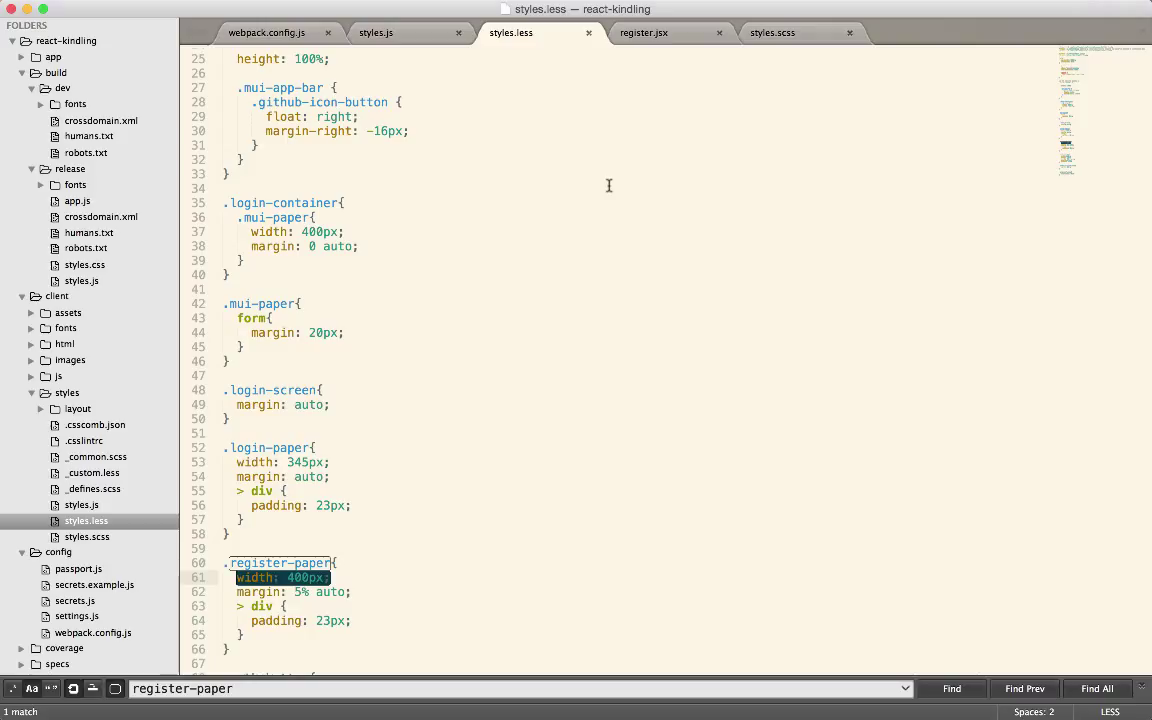
mouse_move(517, 195)
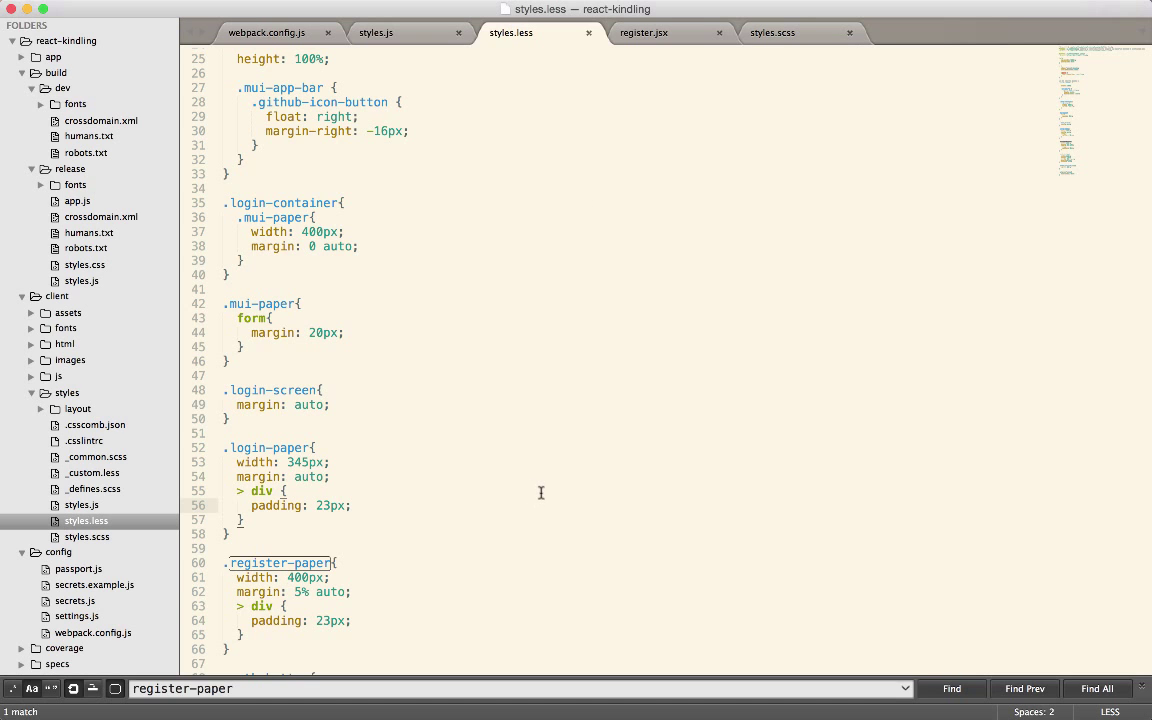
scroll("down", 3)
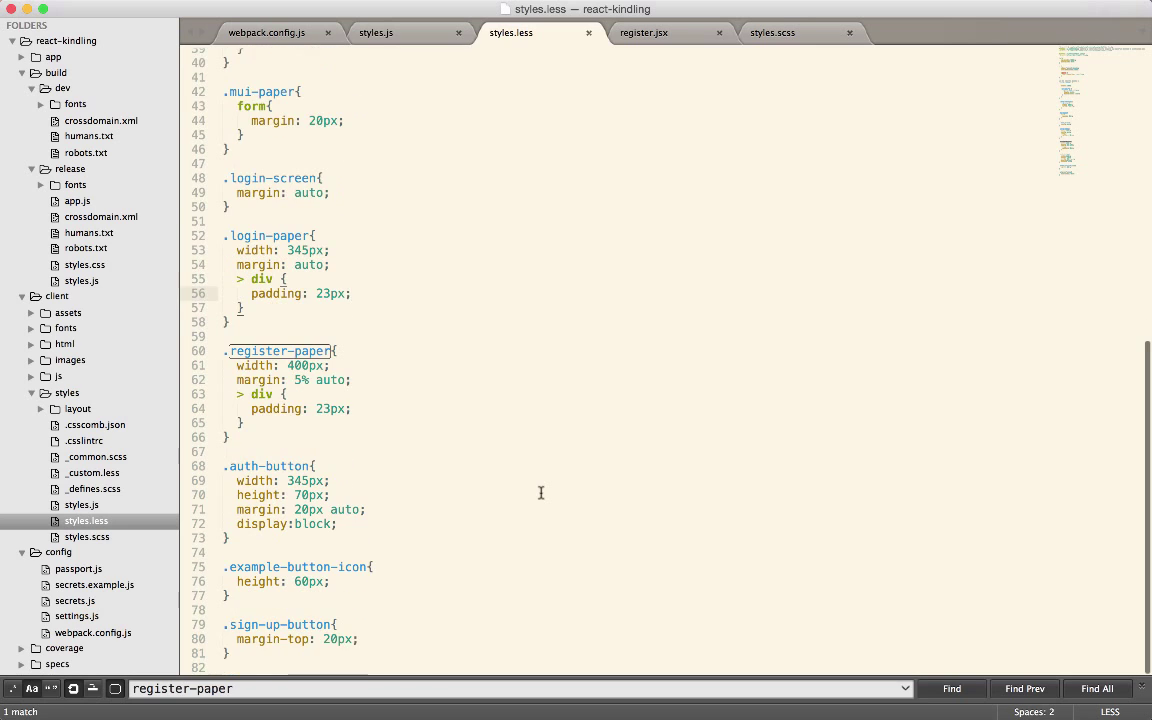
mouse_move(546, 496)
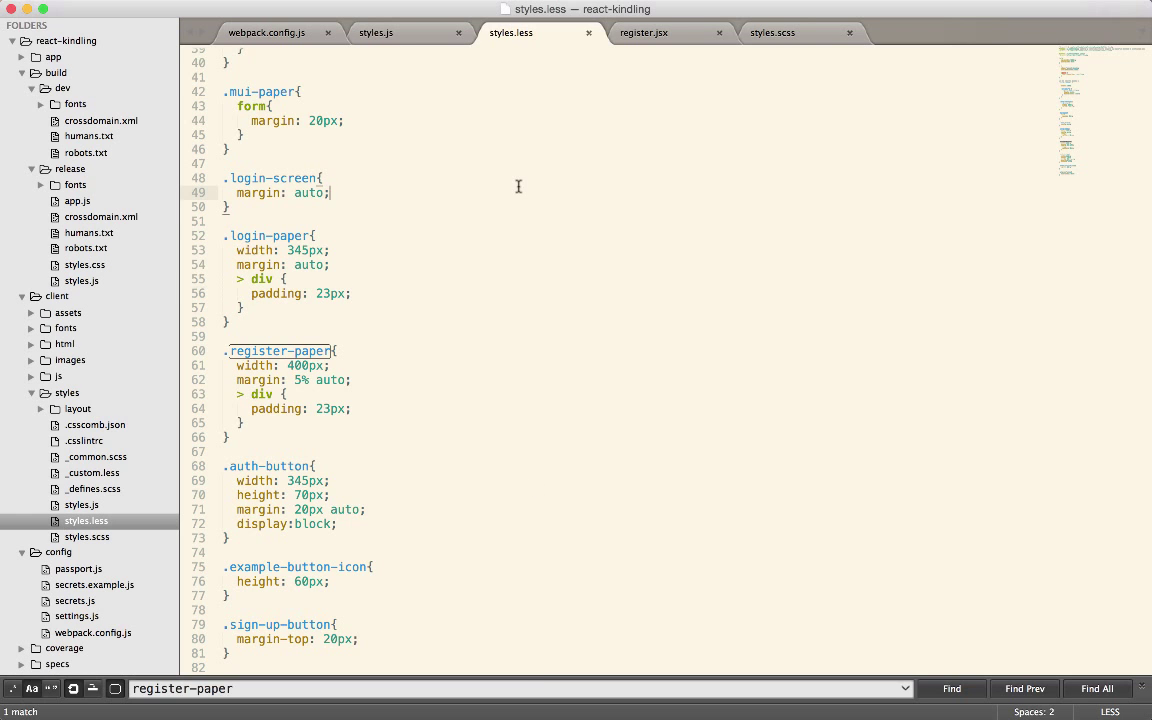
left_click(644, 32)
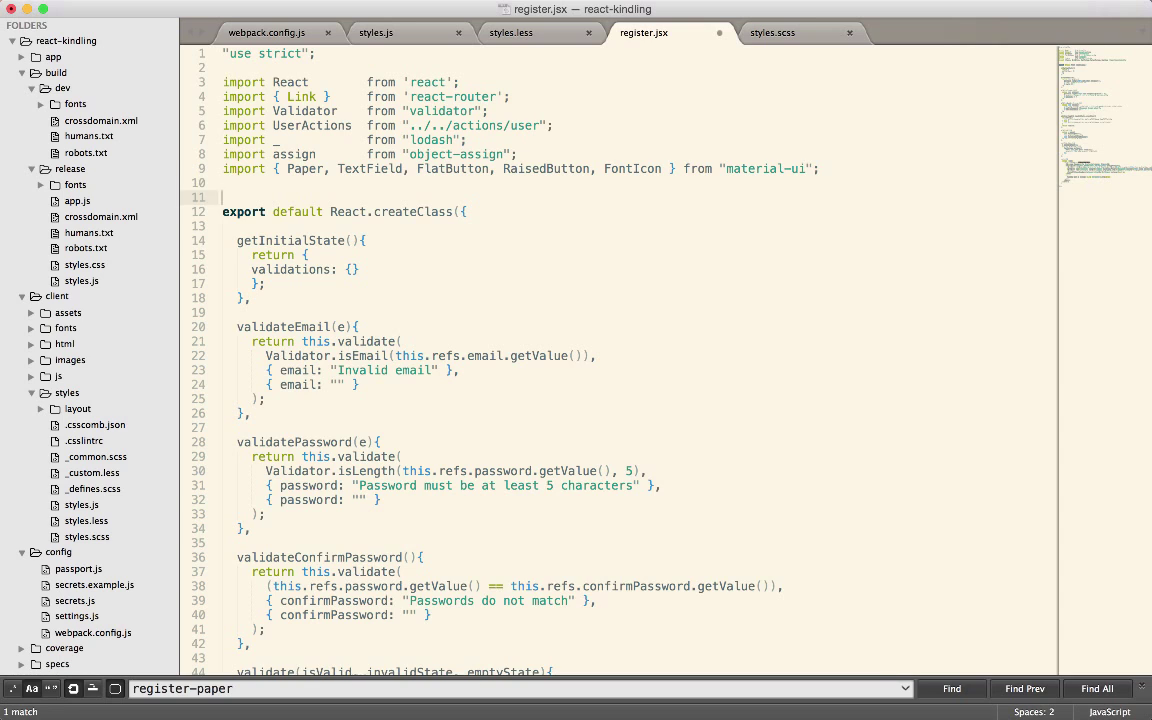
Type a require('register.scss') line below the imports in register.jsx.
type("requrie")
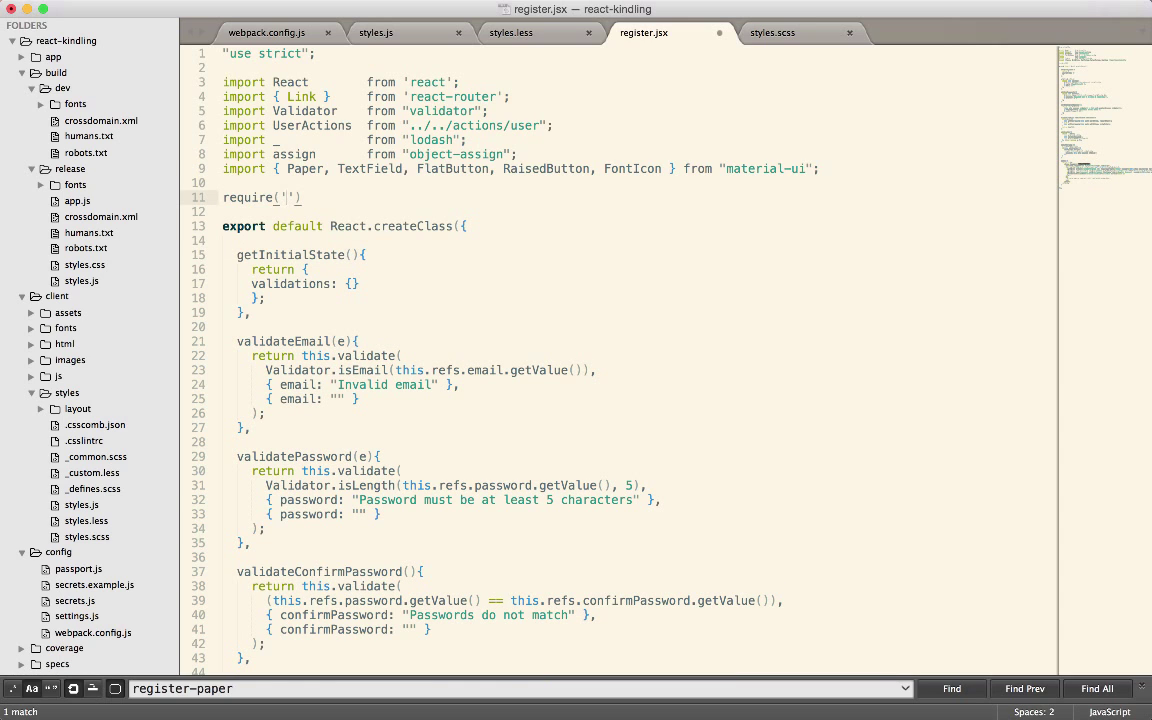
type("register.scss")
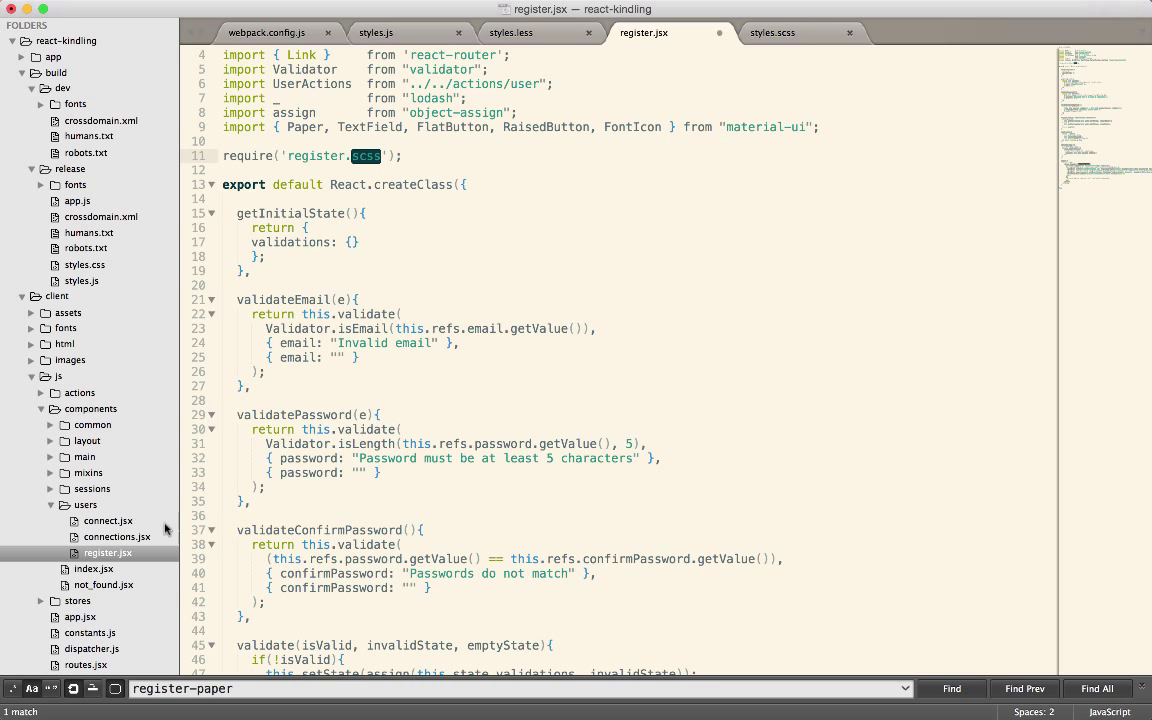
mouse_move(108, 561)
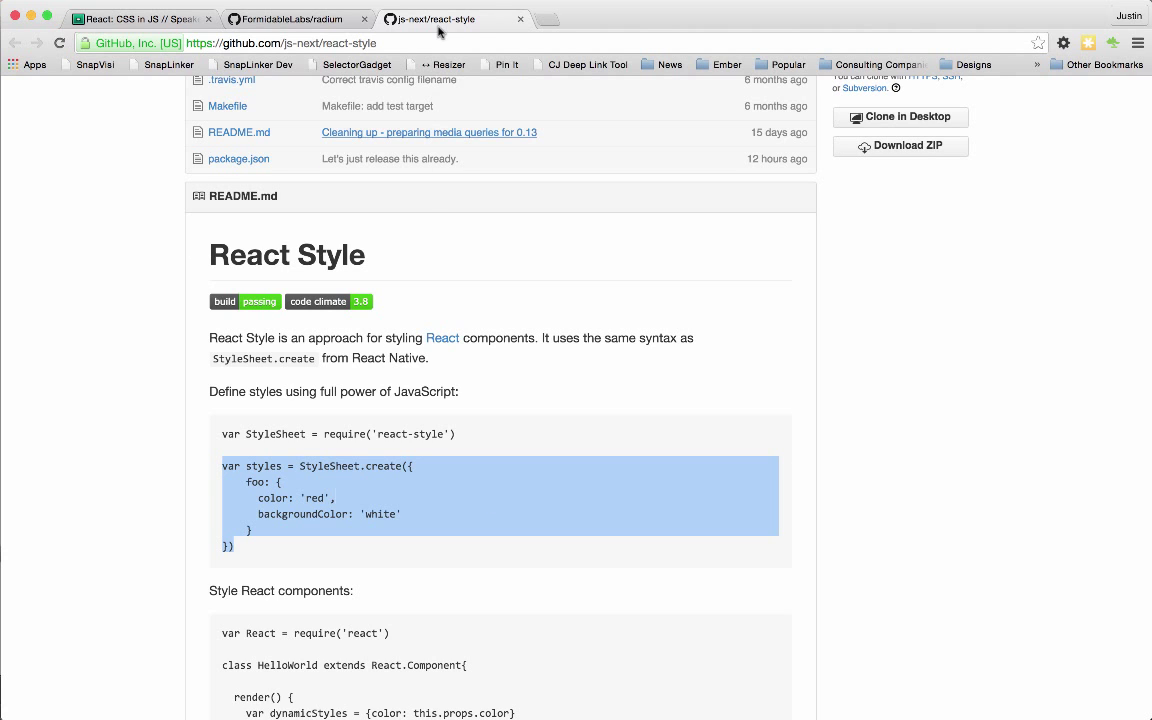
Scroll the react-style README past StyleSheet.create to 'Extracting styles into CSS'.
scroll("down", 3)
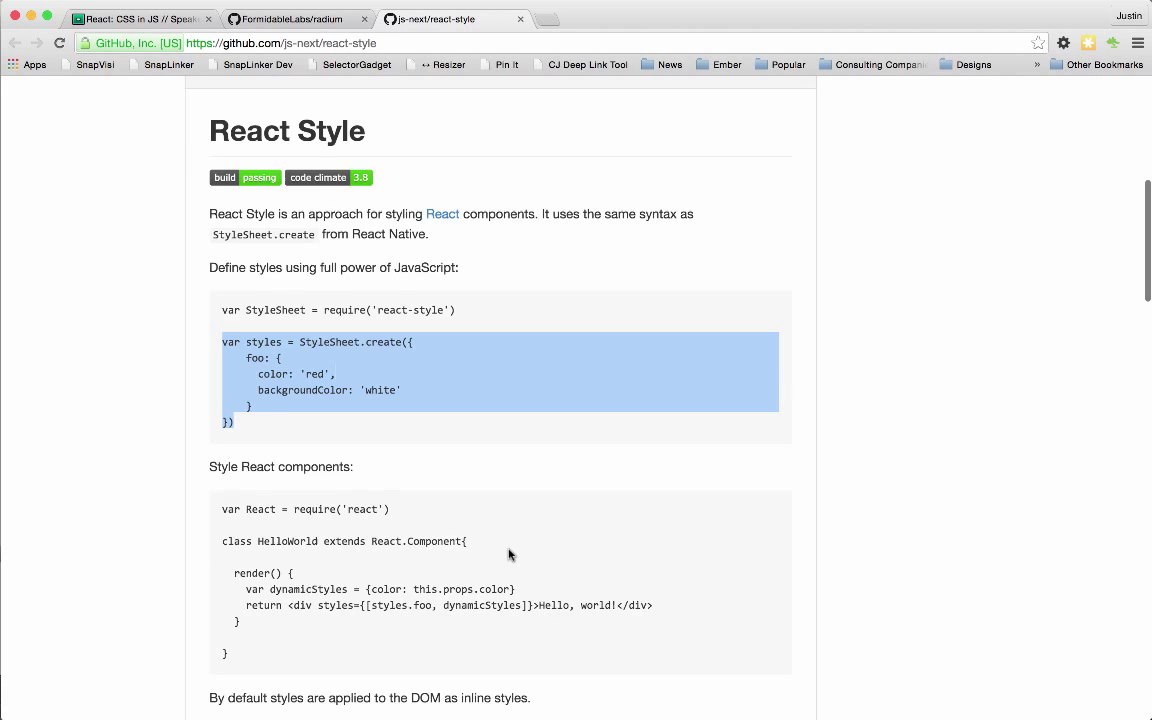
scroll("down", 3)
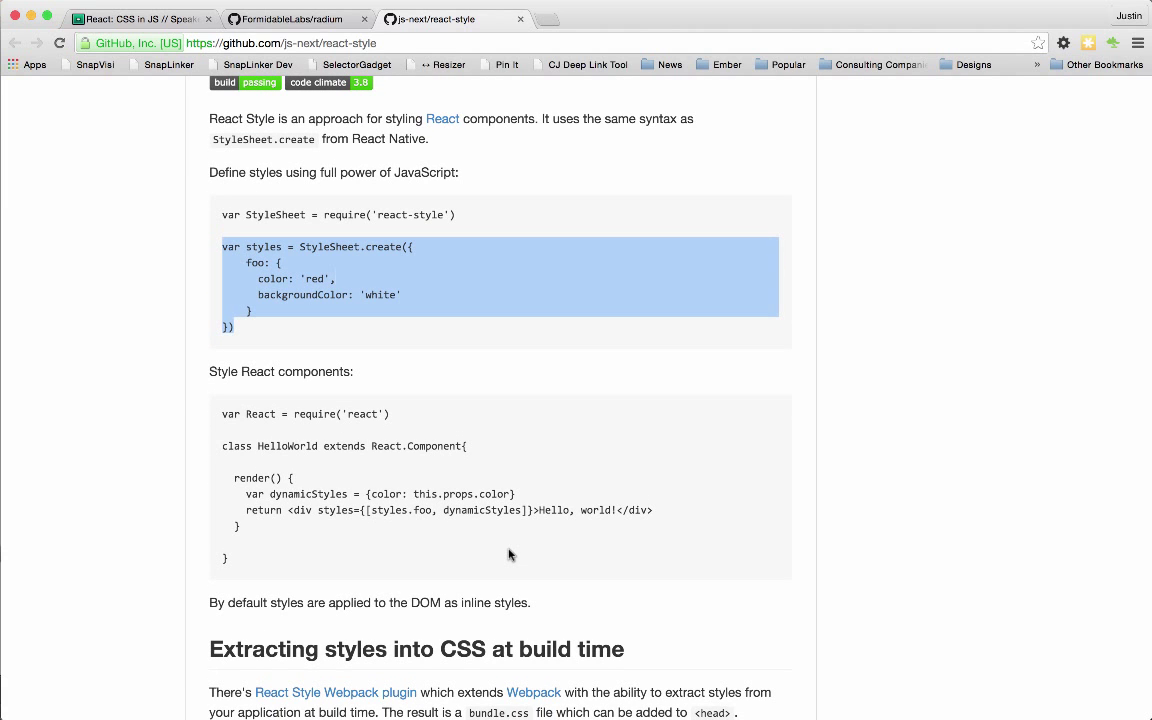
scroll("down", 3)
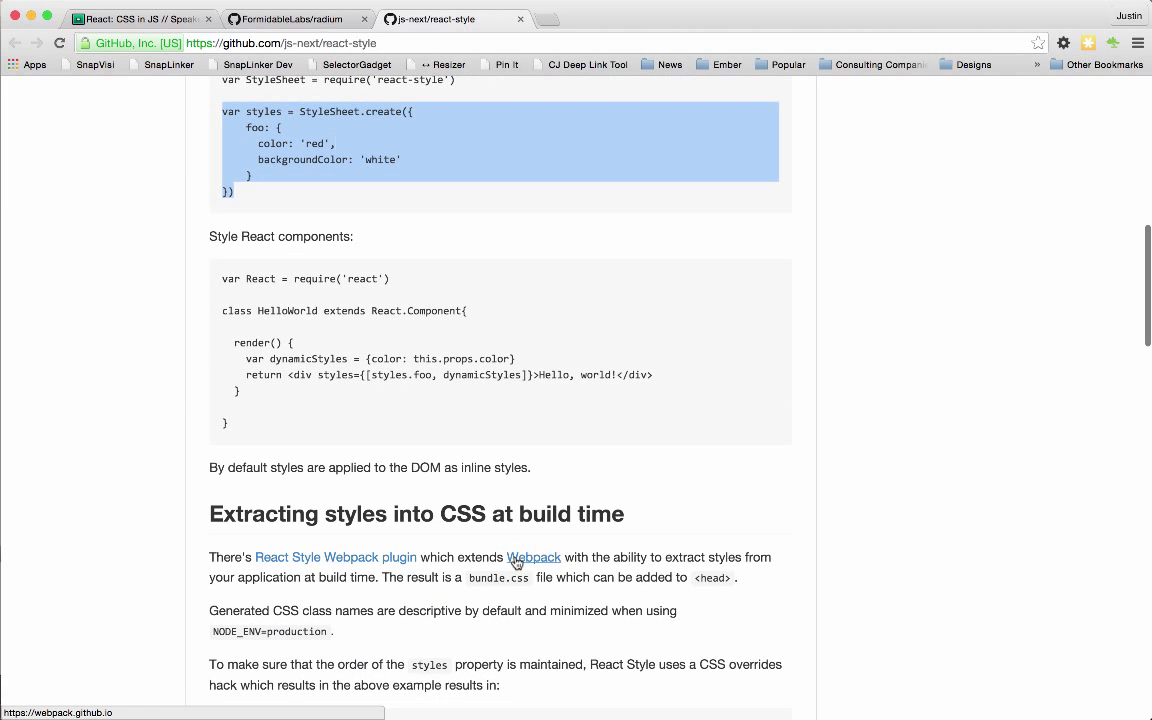
left_click(295, 19)
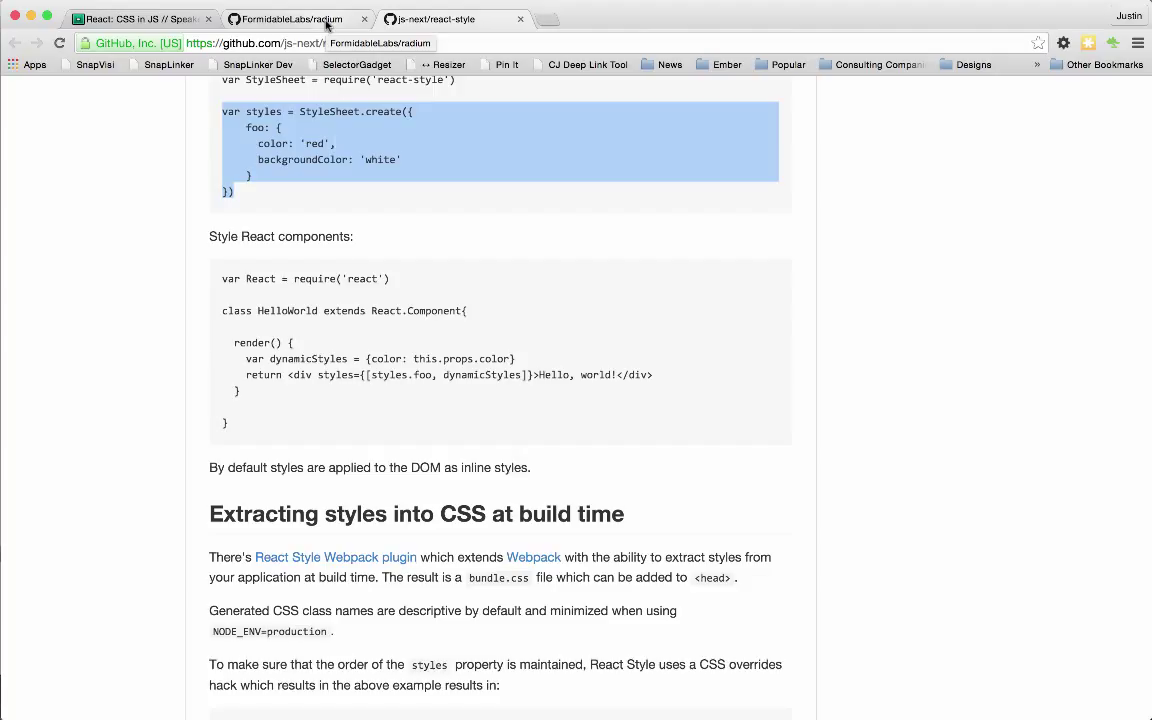
left_click(450, 19)
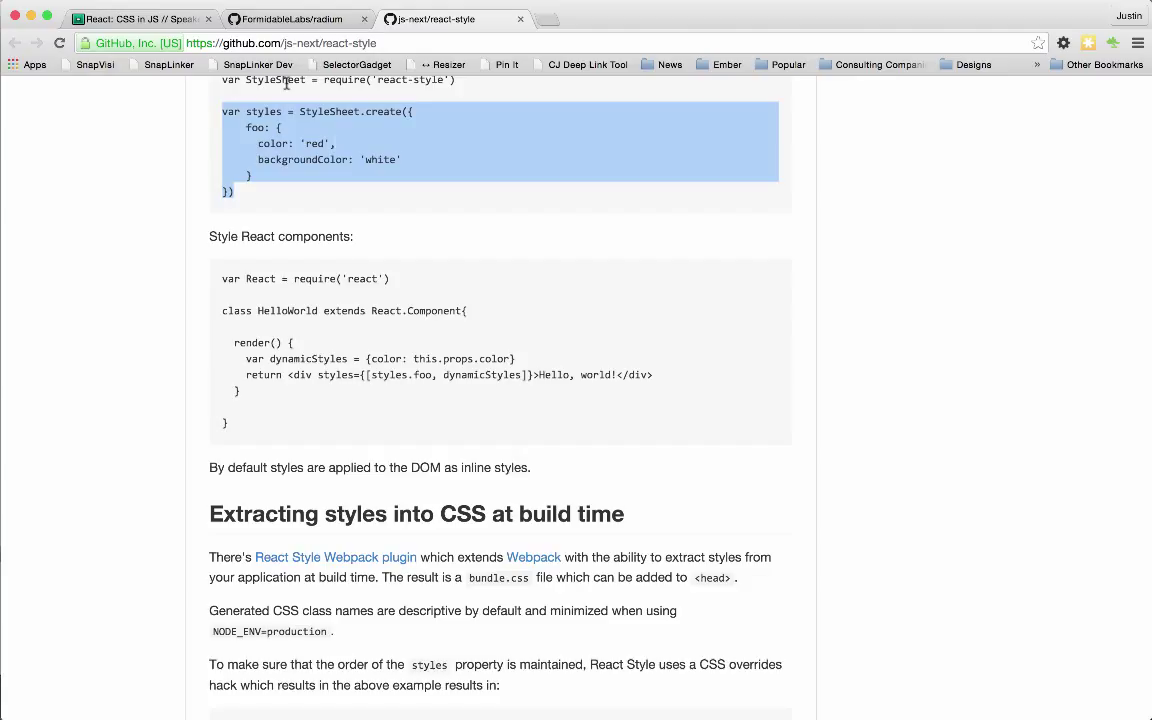
mouse_move(415, 152)
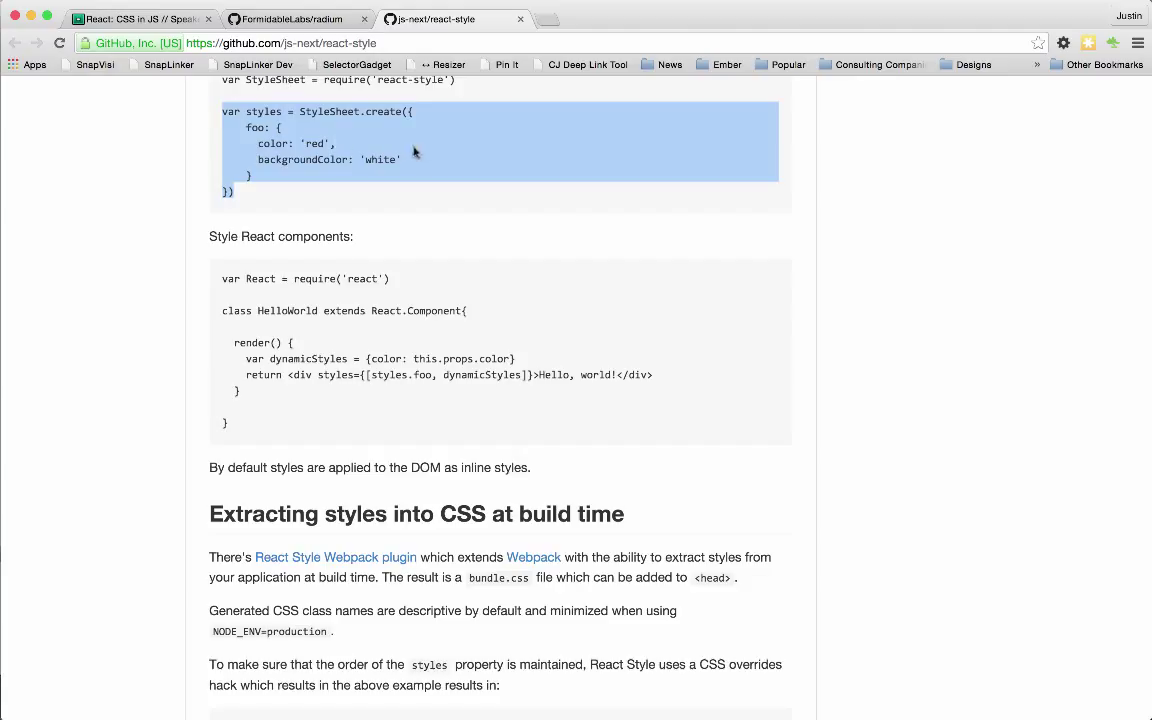